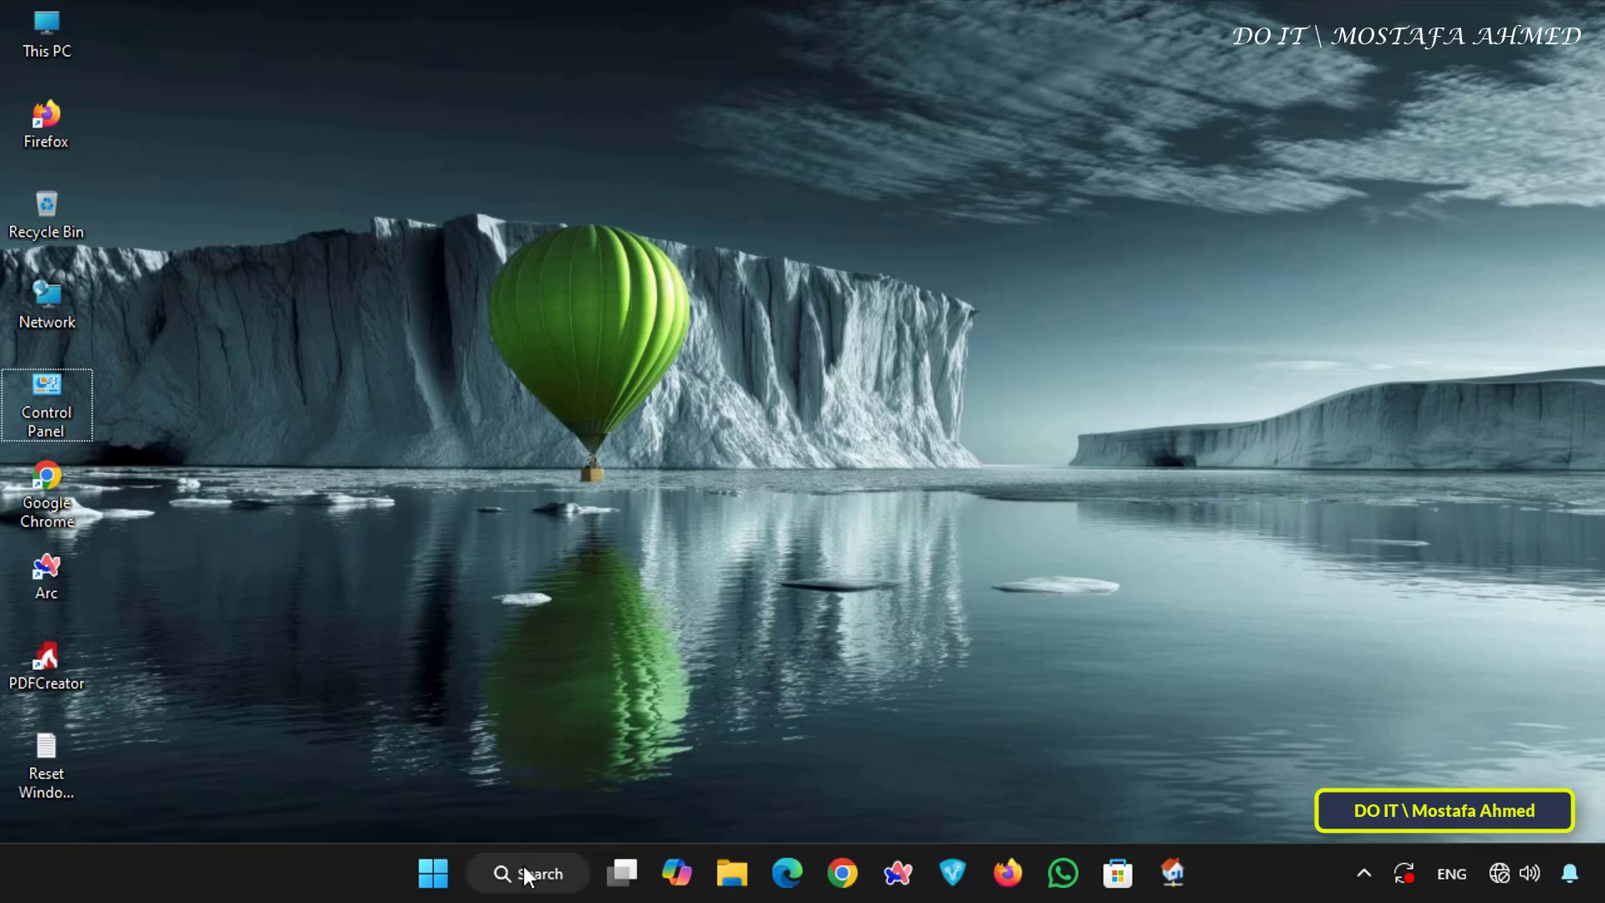
Search Windows for 'computer management'
{"action": "left_click", "coordinate": [527, 872]}
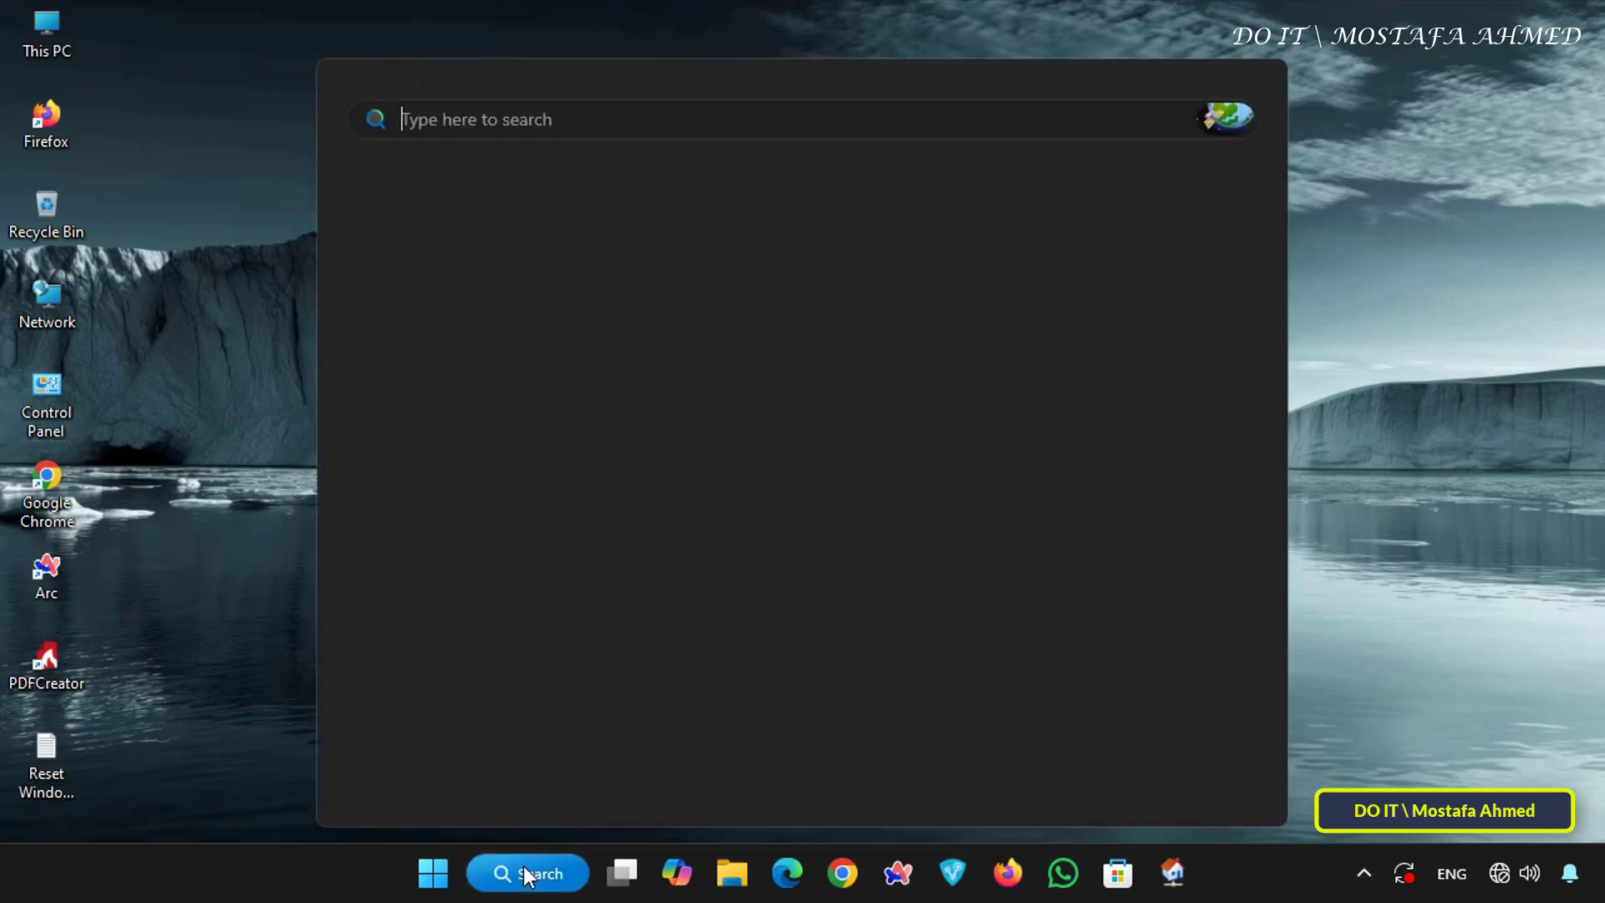
{"action": "left_click", "coordinate": [527, 872]}
{"action": "type", "text": "computer mang"}
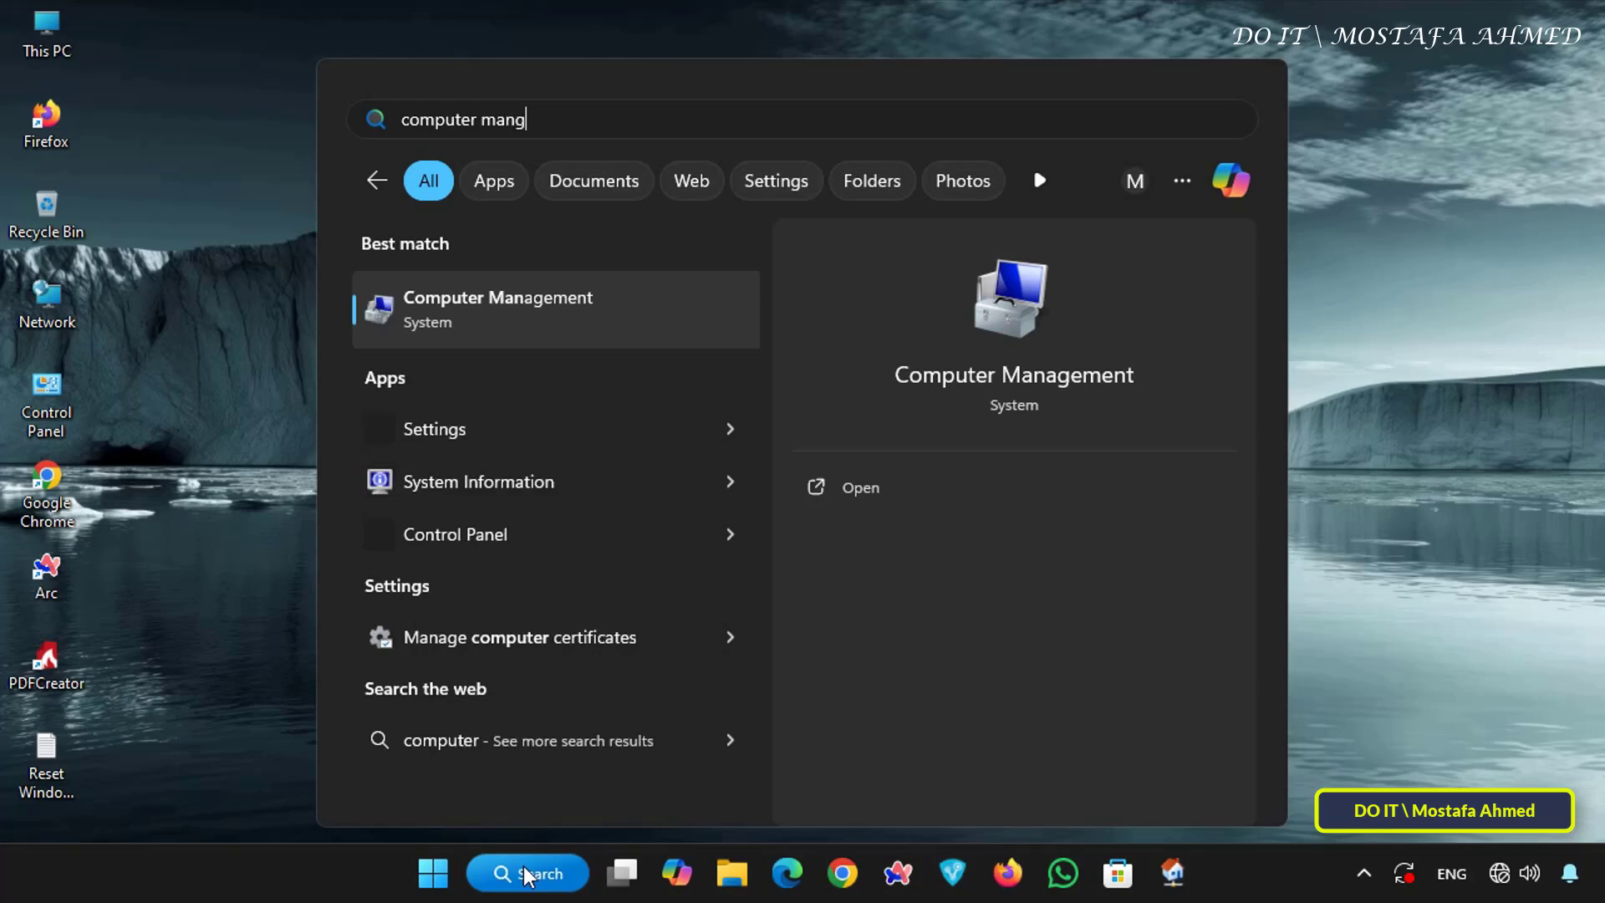
{"action": "type", "text": "e"}
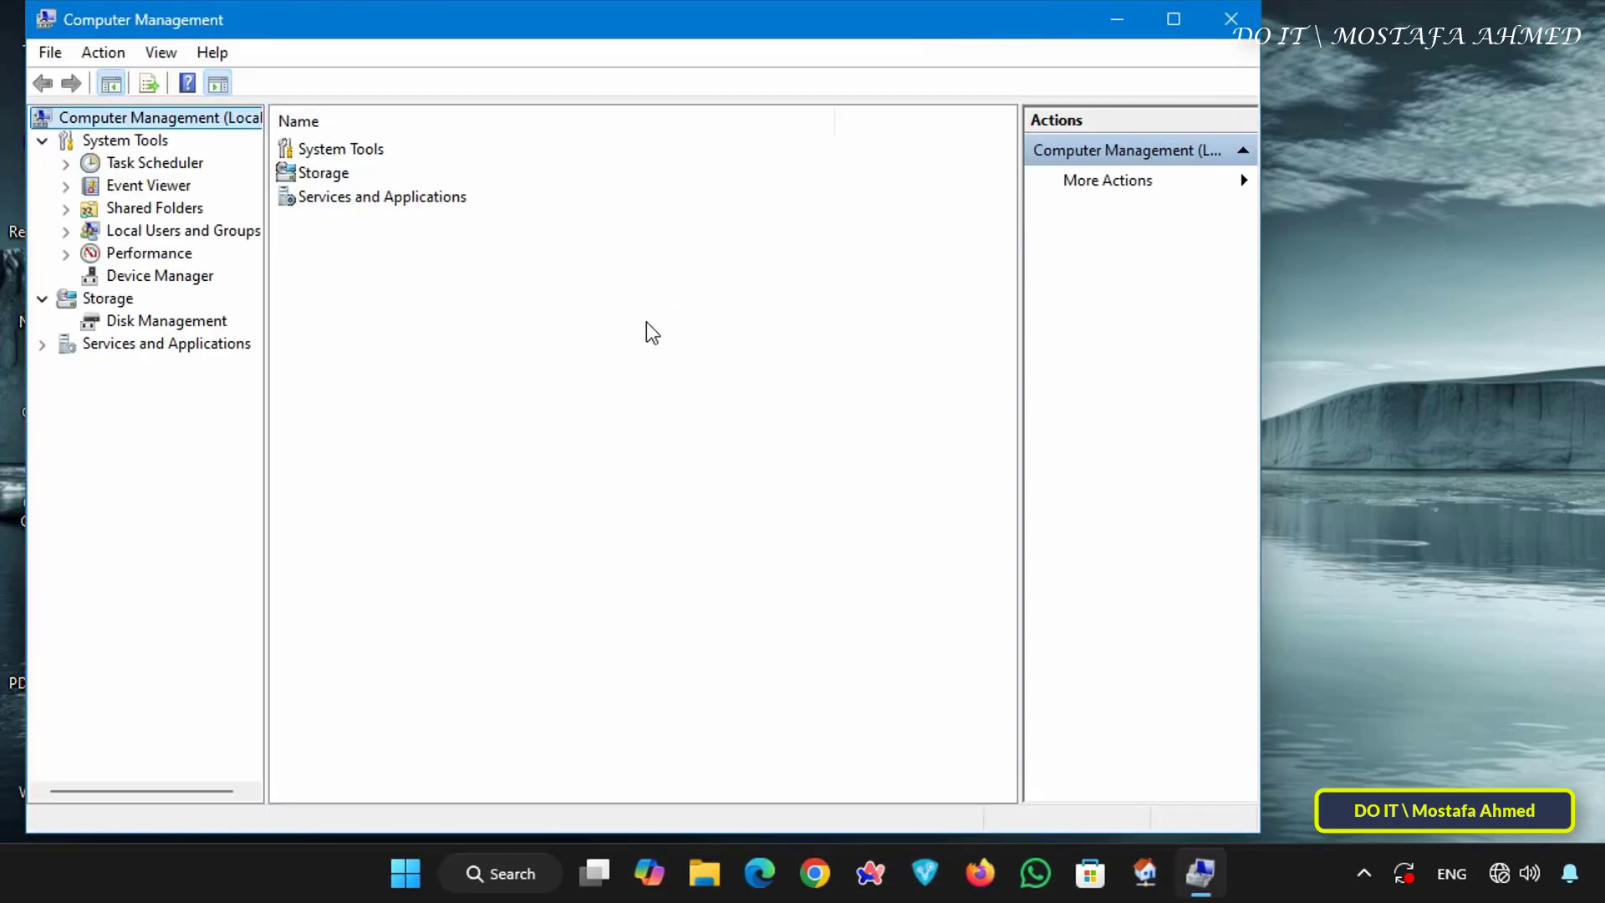
{"action": "mouse_move", "coordinate": [564, 272]}
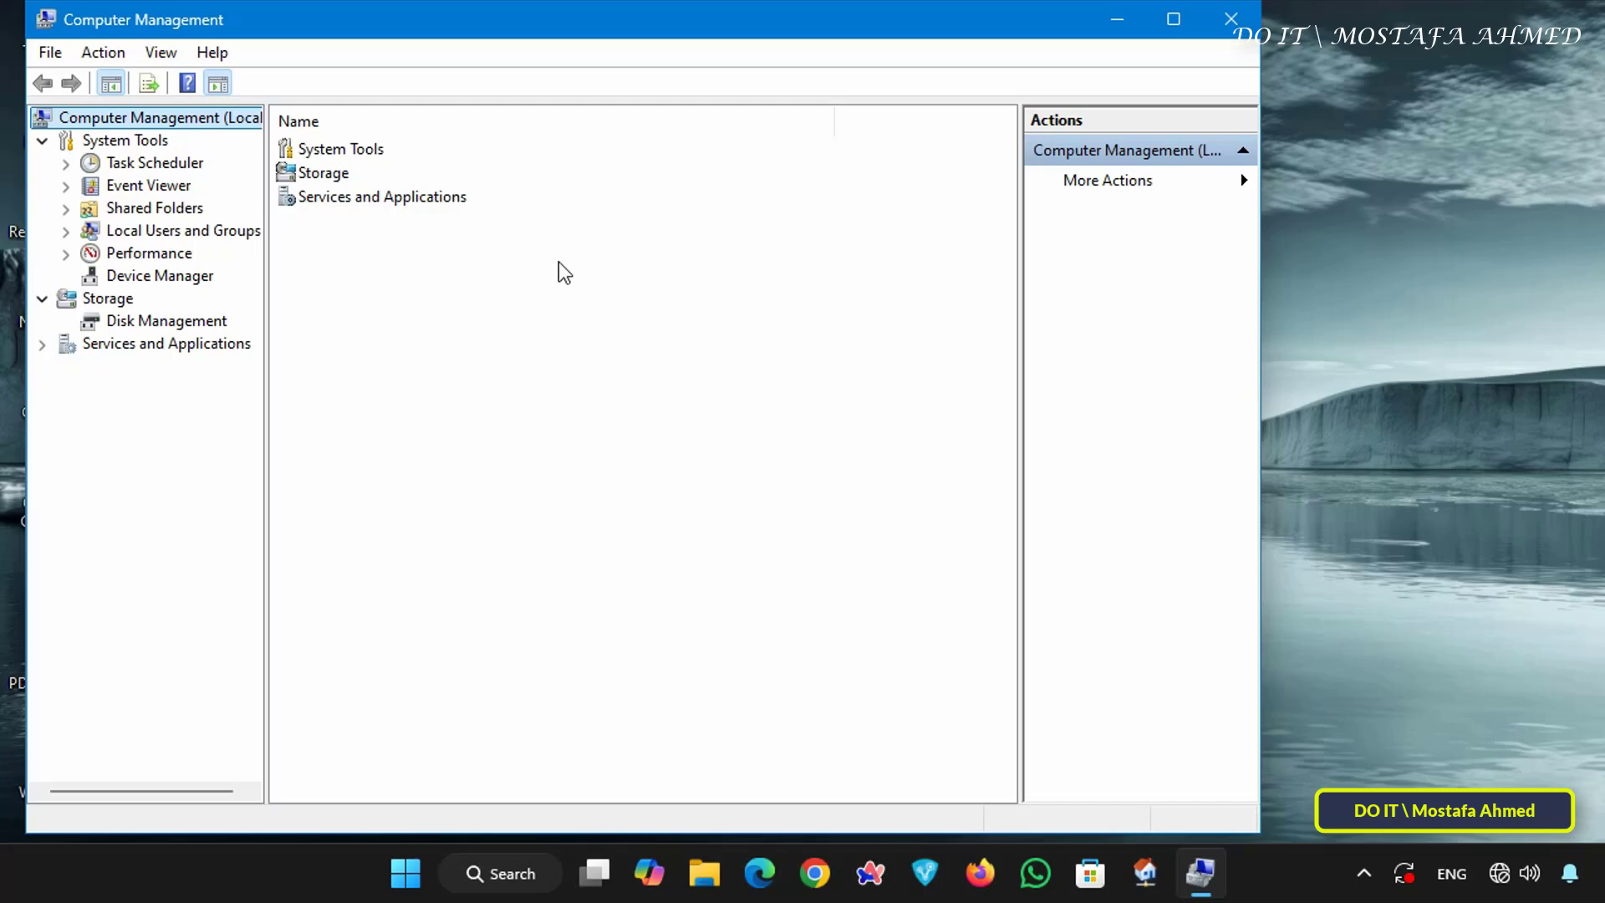
Create local user AShare with a password that never expires and cannot be changed
{"action": "left_click", "coordinate": [183, 231]}
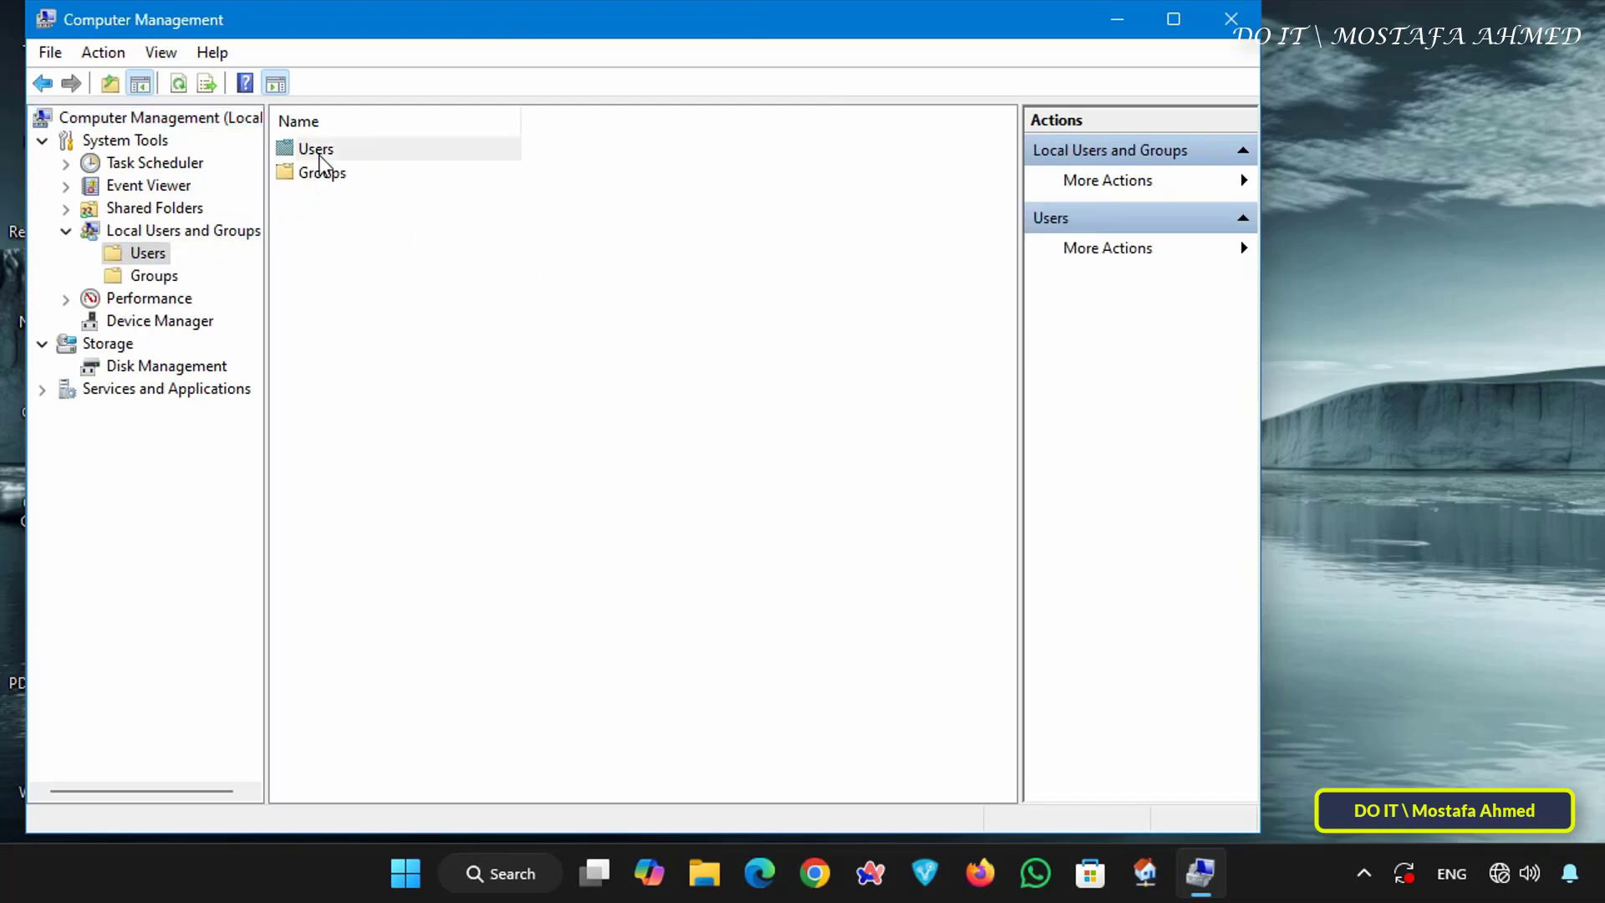
{"action": "right_click", "coordinate": [455, 392]}
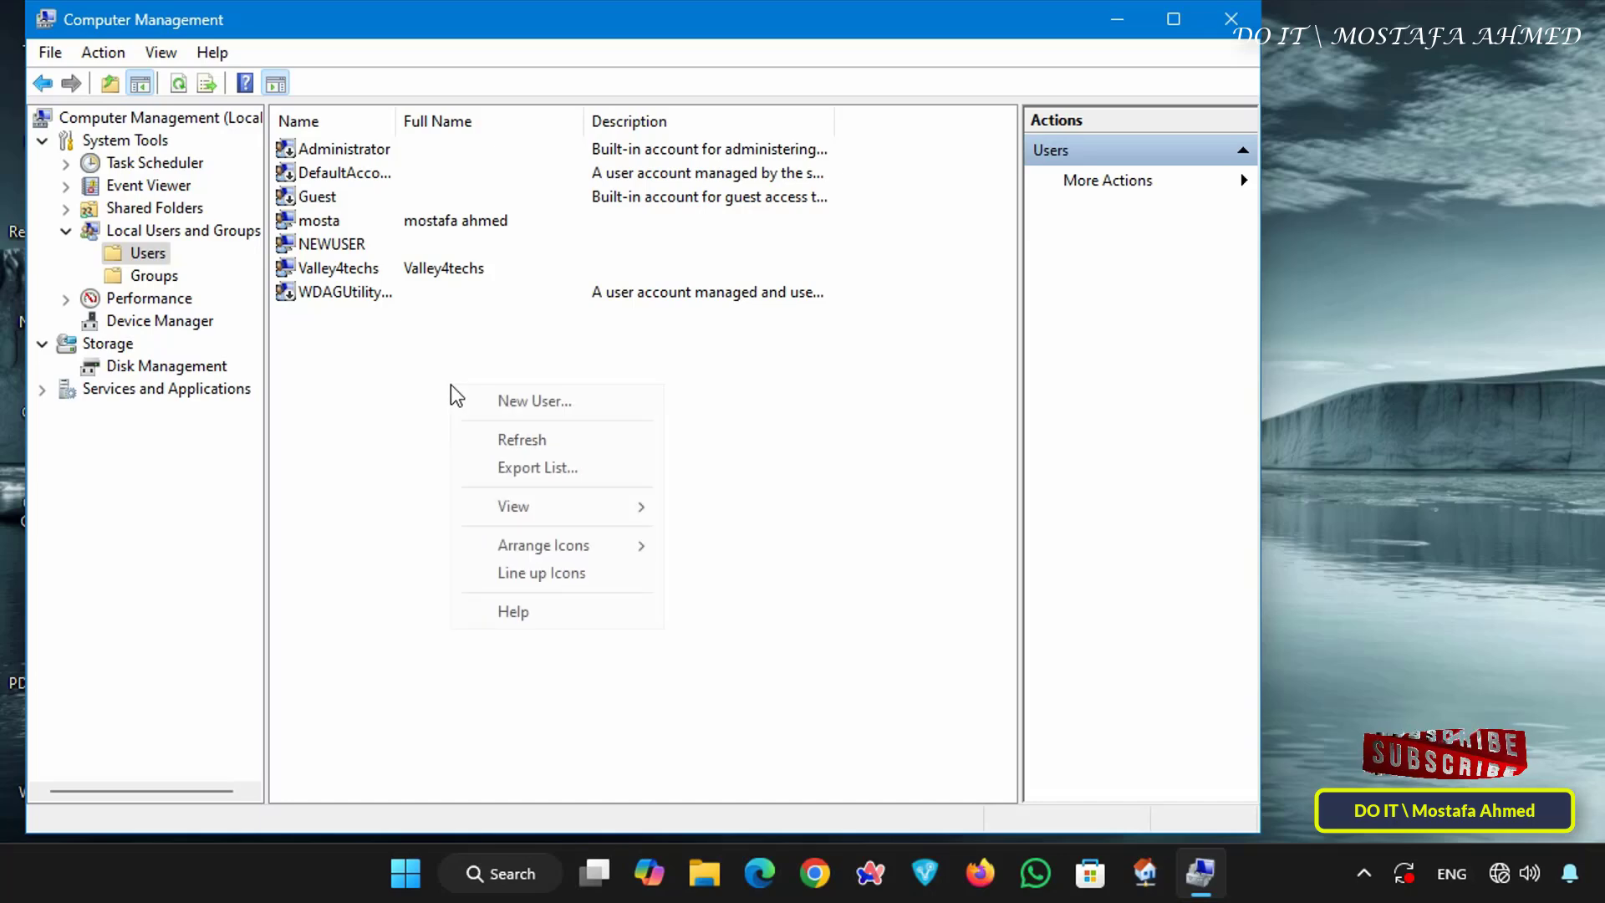
{"action": "mouse_move", "coordinate": [533, 401]}
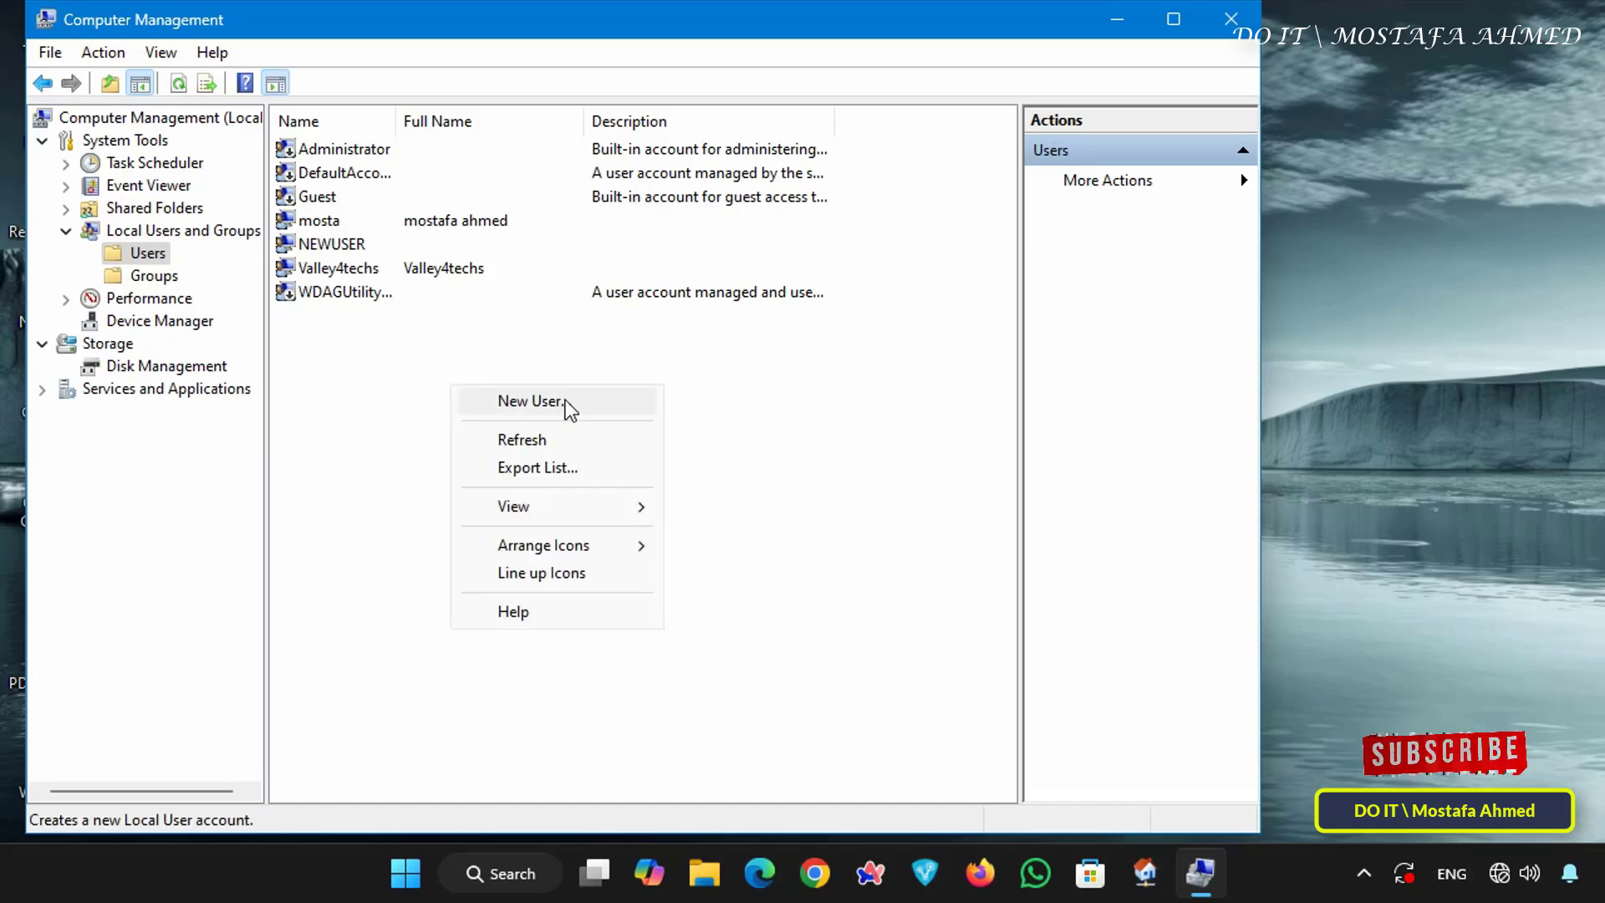
{"action": "left_click", "coordinate": [532, 401]}
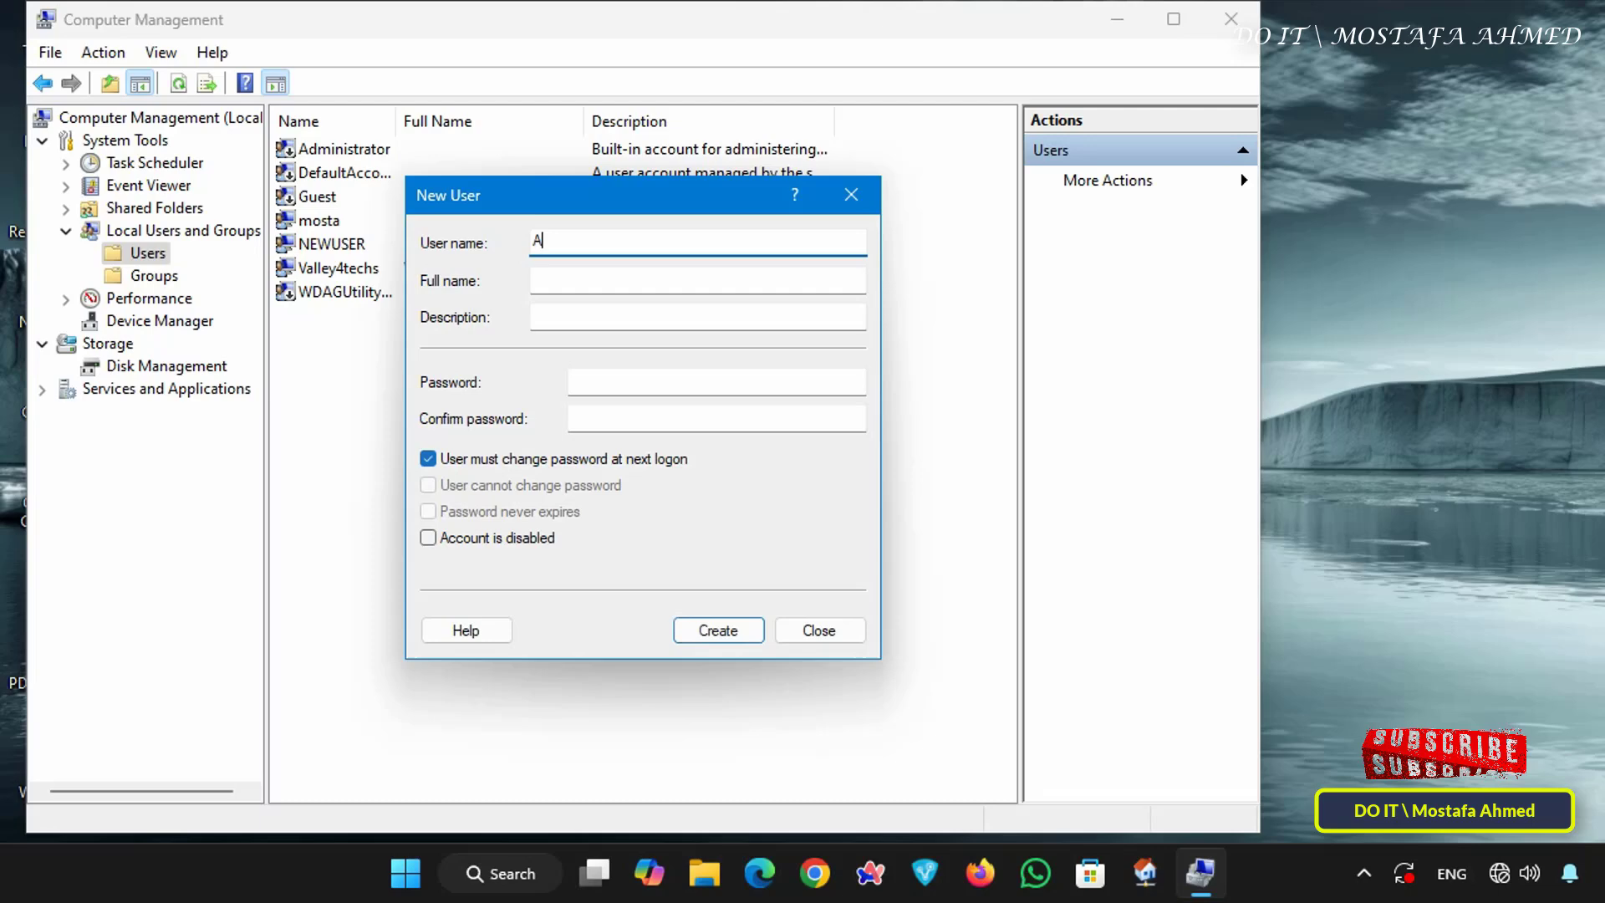
{"action": "type", "text": "Share"}
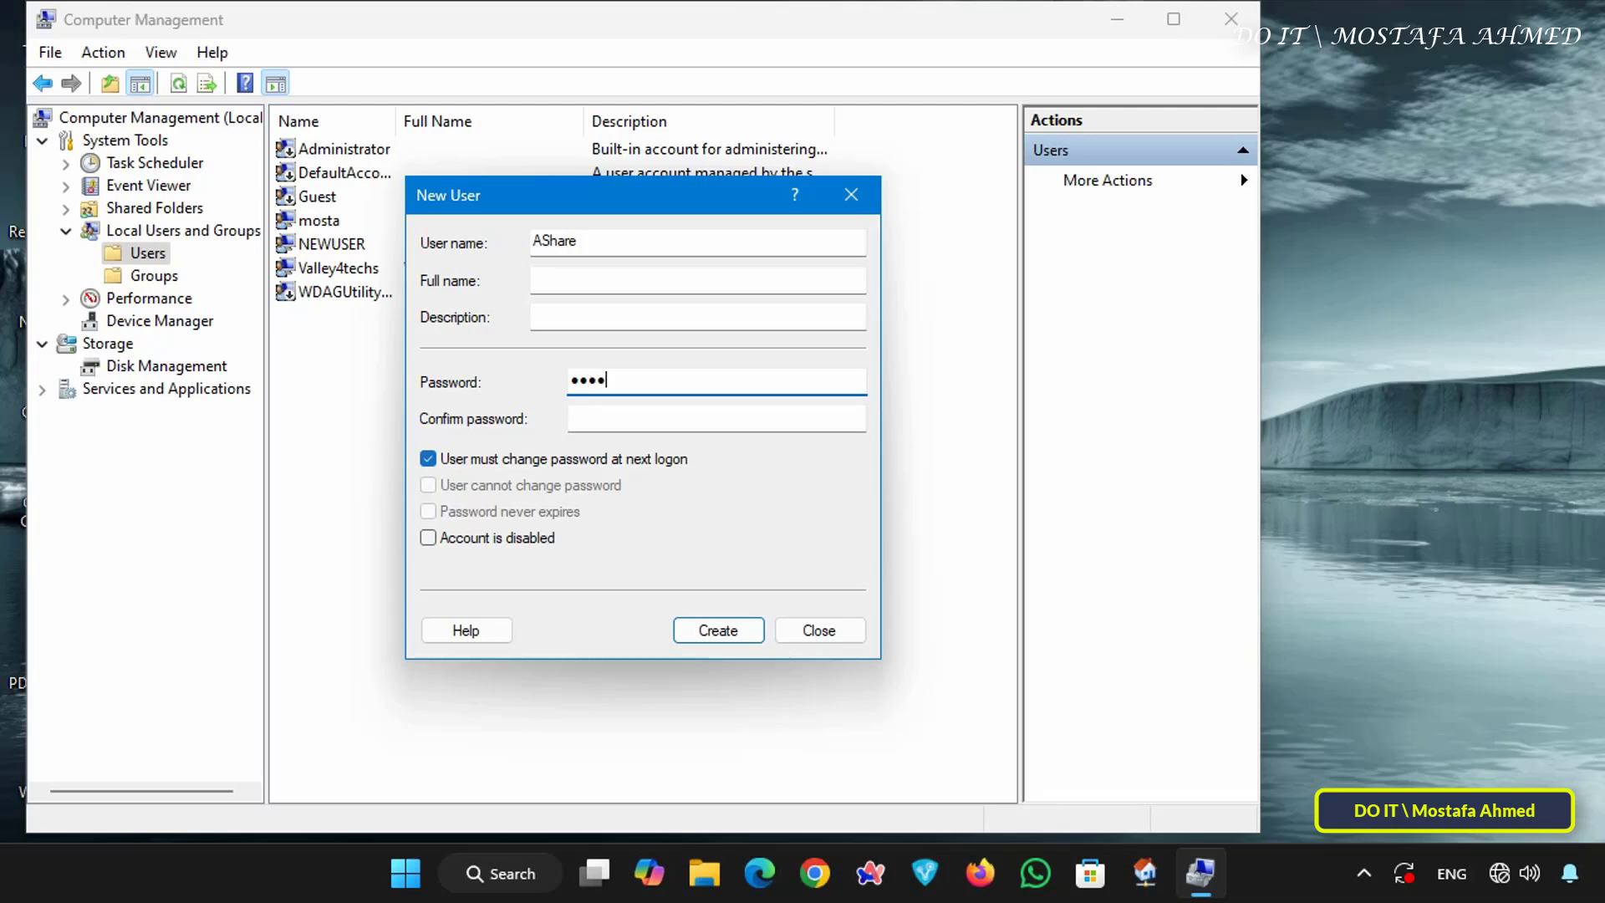
{"action": "type", "text": "••"}
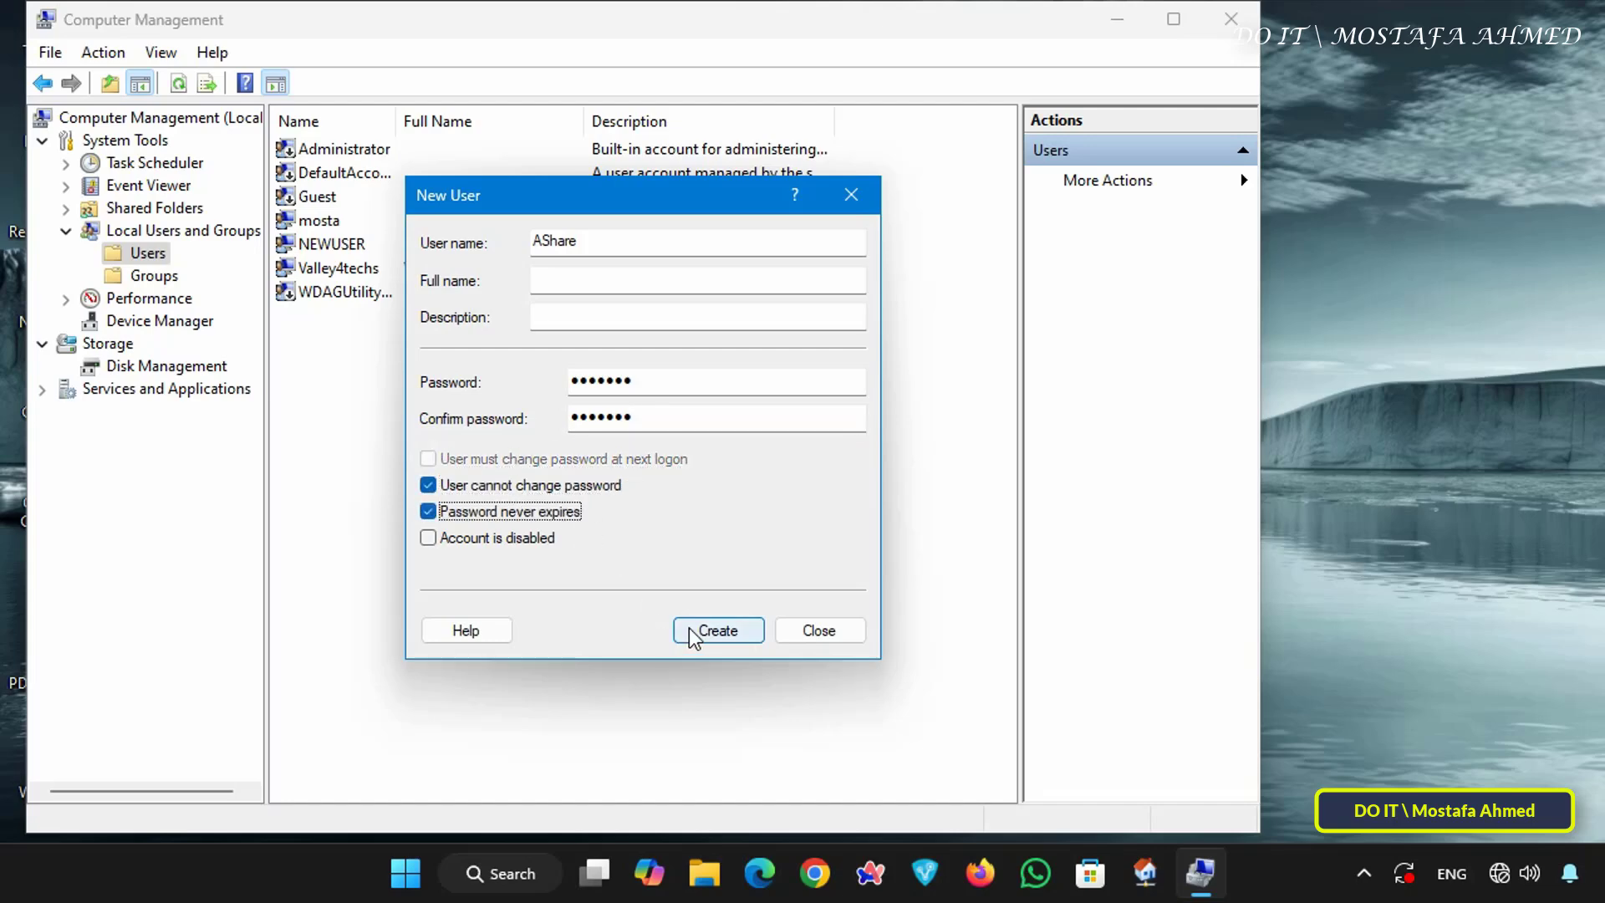
{"action": "left_click", "coordinate": [717, 629]}
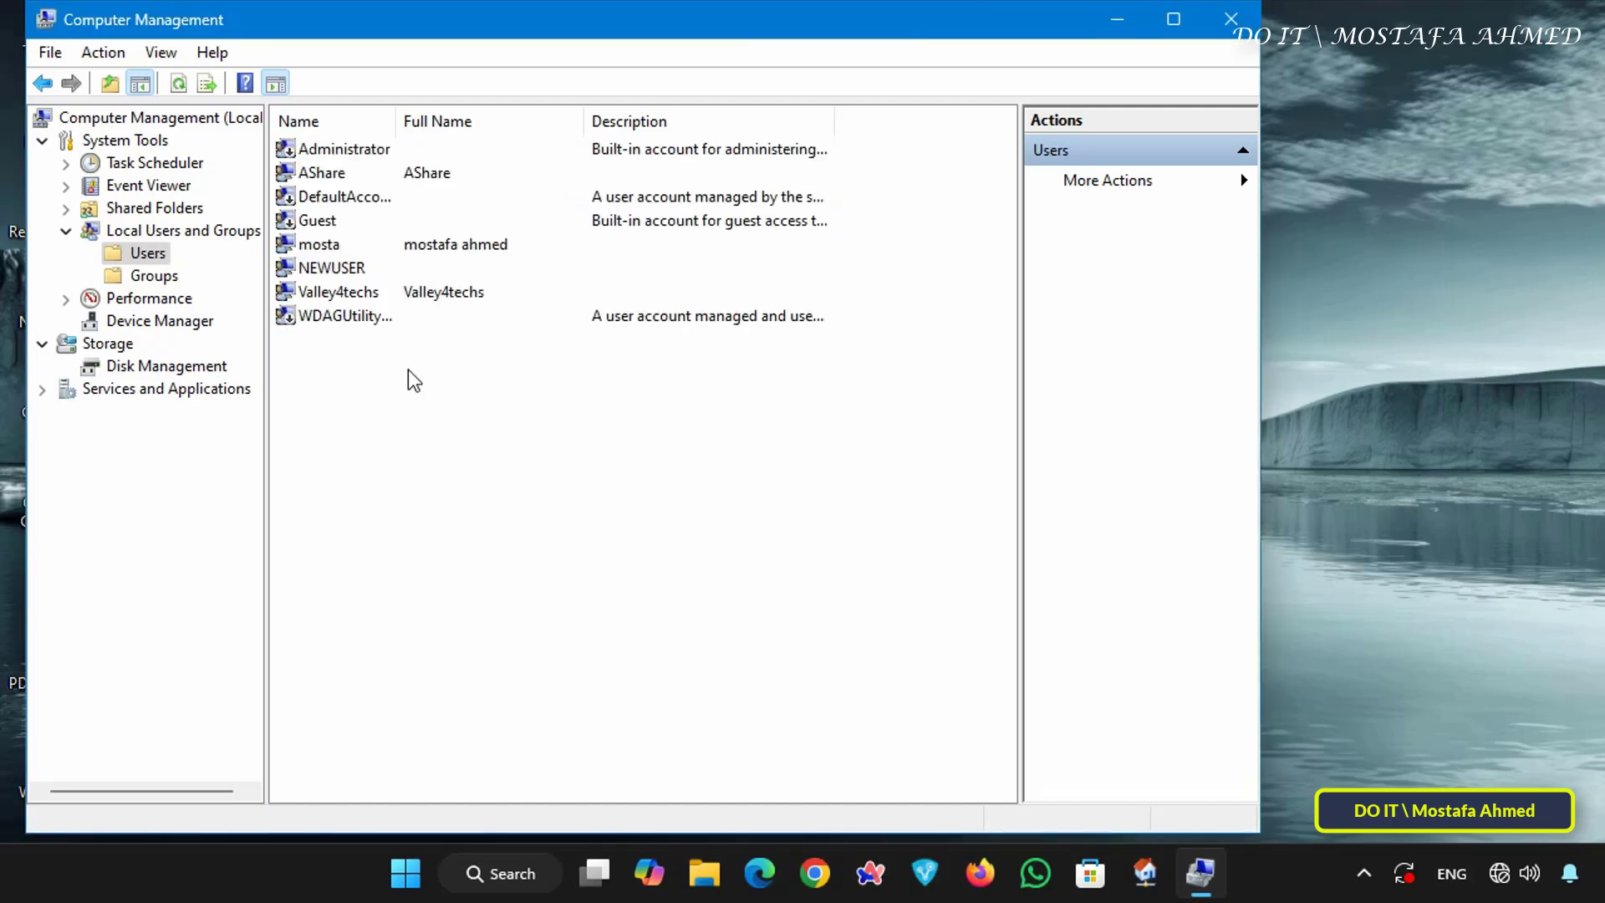
Close Computer Management and create a desktop folder named DATA
{"action": "left_click", "coordinate": [323, 172]}
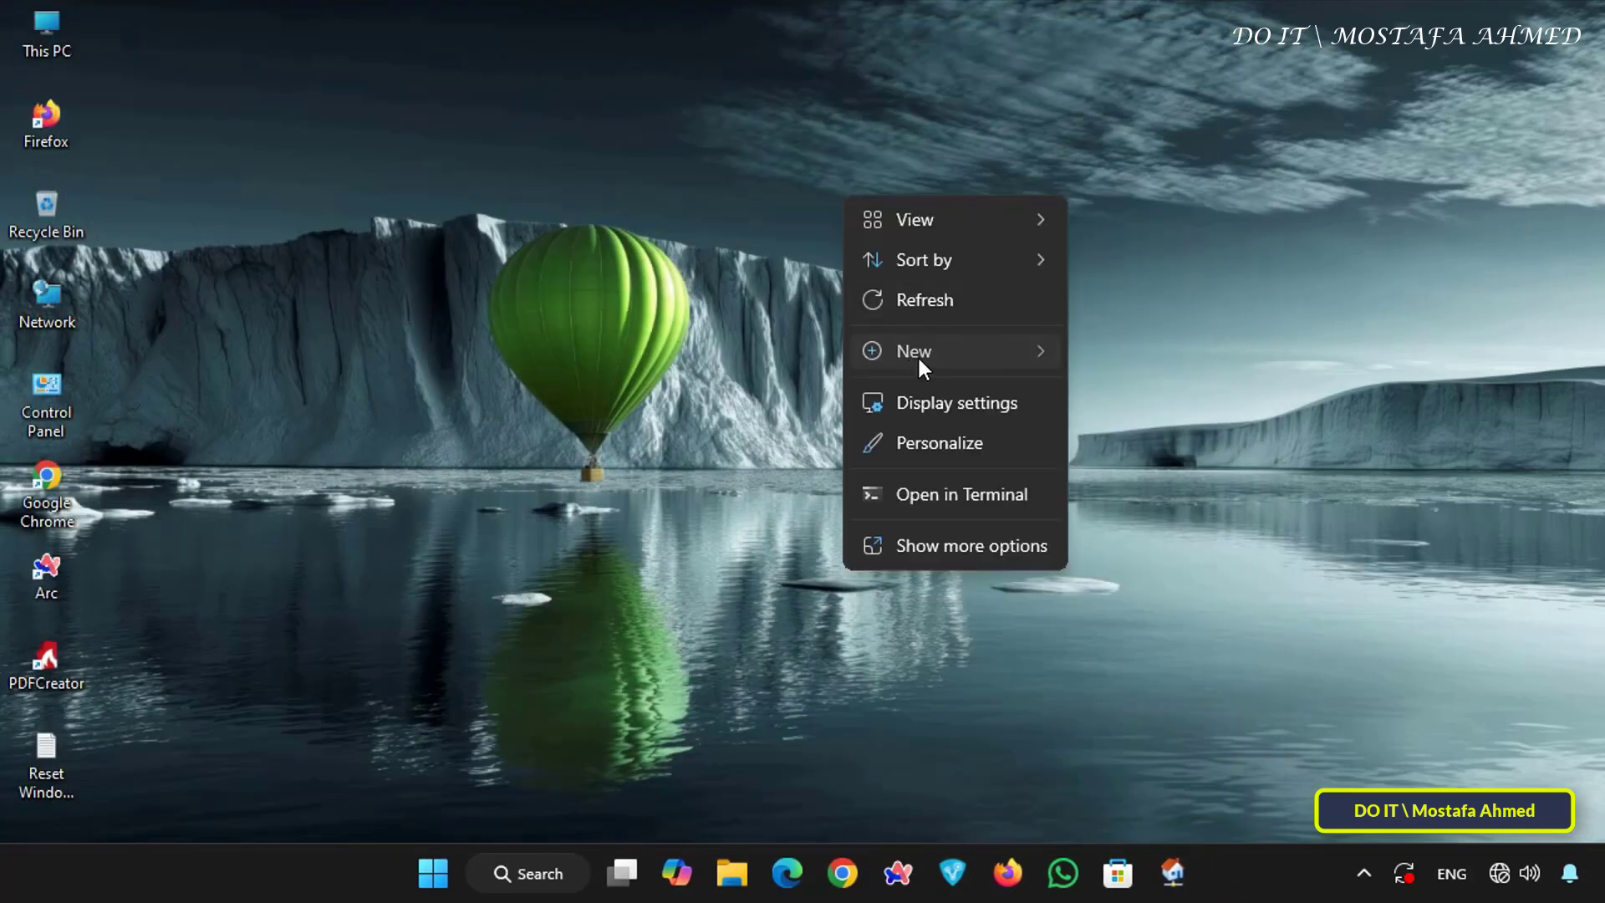
{"action": "left_click", "coordinate": [911, 351]}
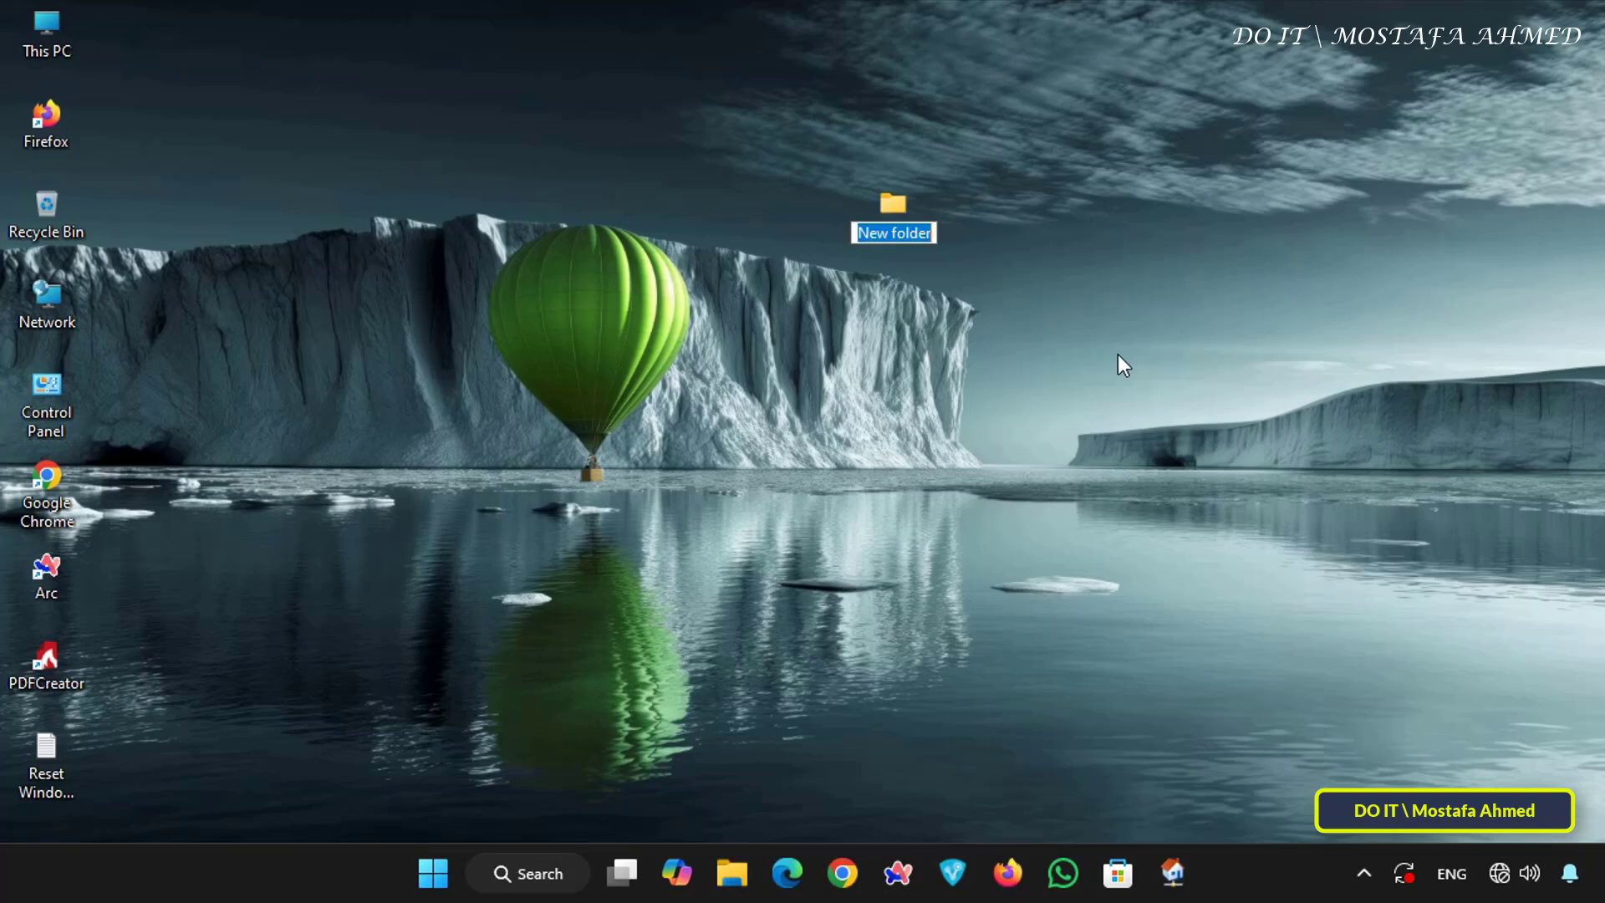
{"action": "type", "text": "DATA"}
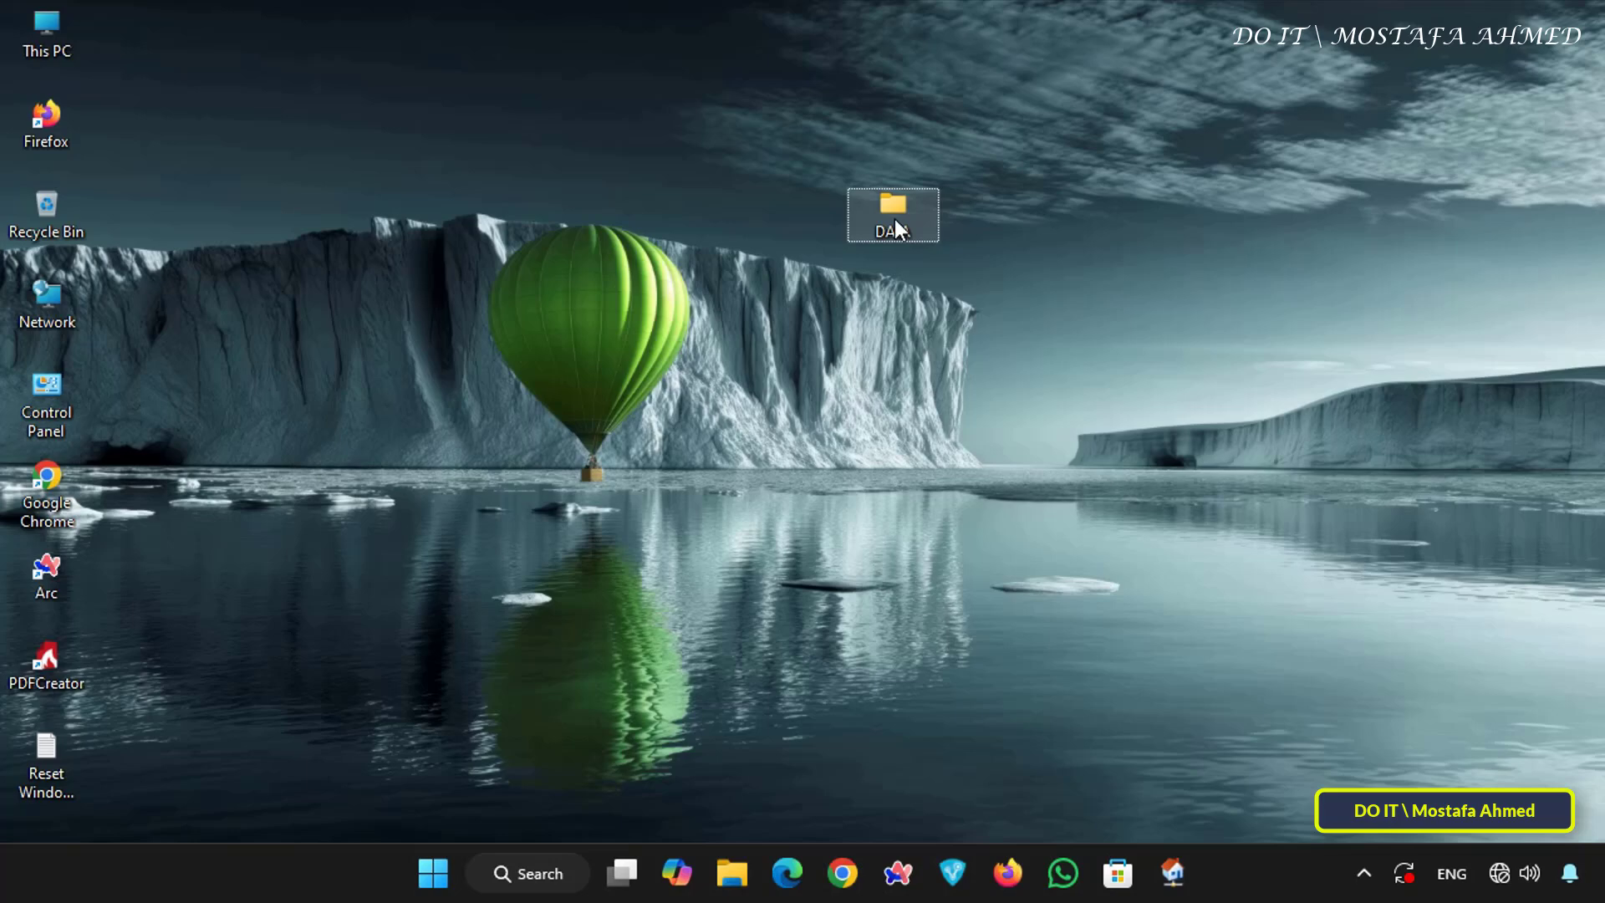
{"action": "right_click", "coordinate": [892, 215]}
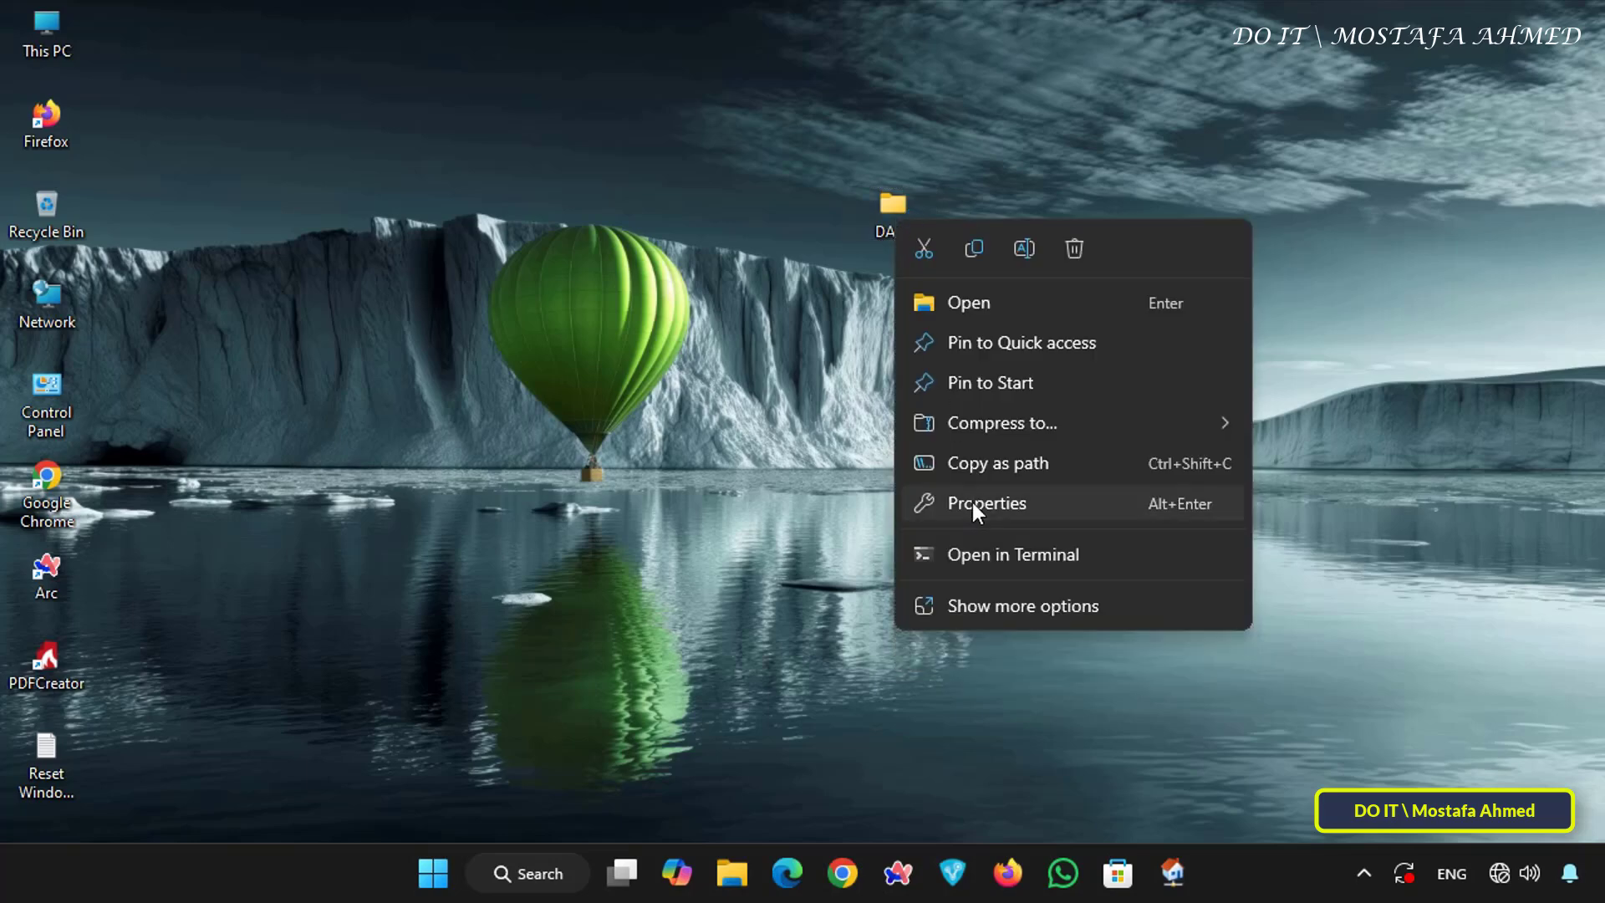
Open DATA's properties and start sharing it with specific people
{"action": "left_click", "coordinate": [984, 502]}
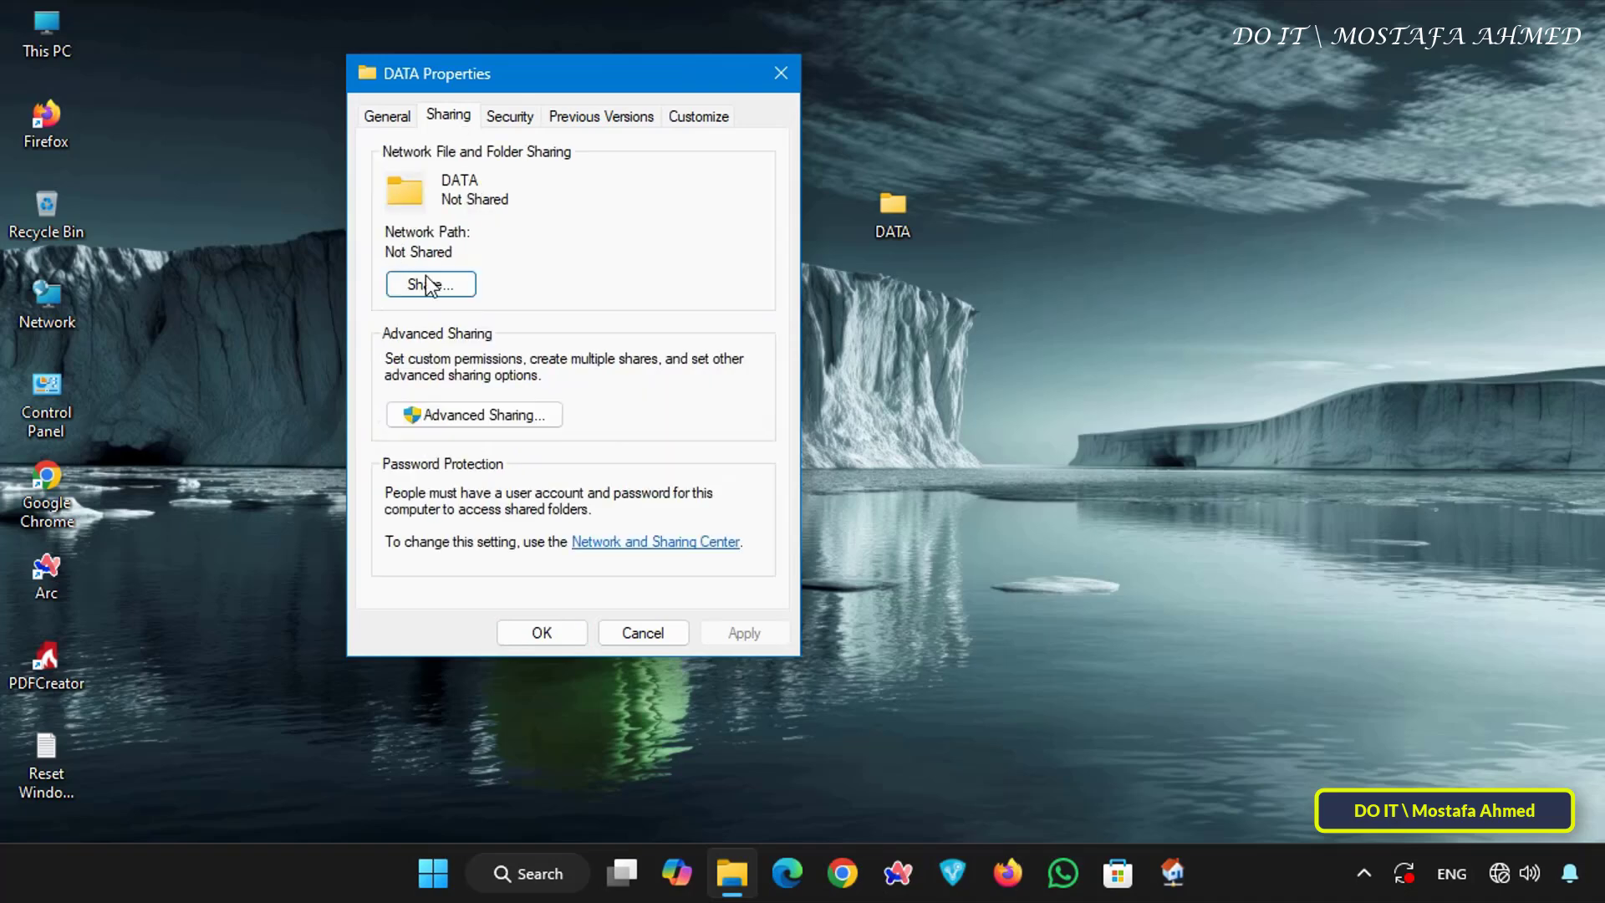
{"action": "left_click", "coordinate": [429, 283]}
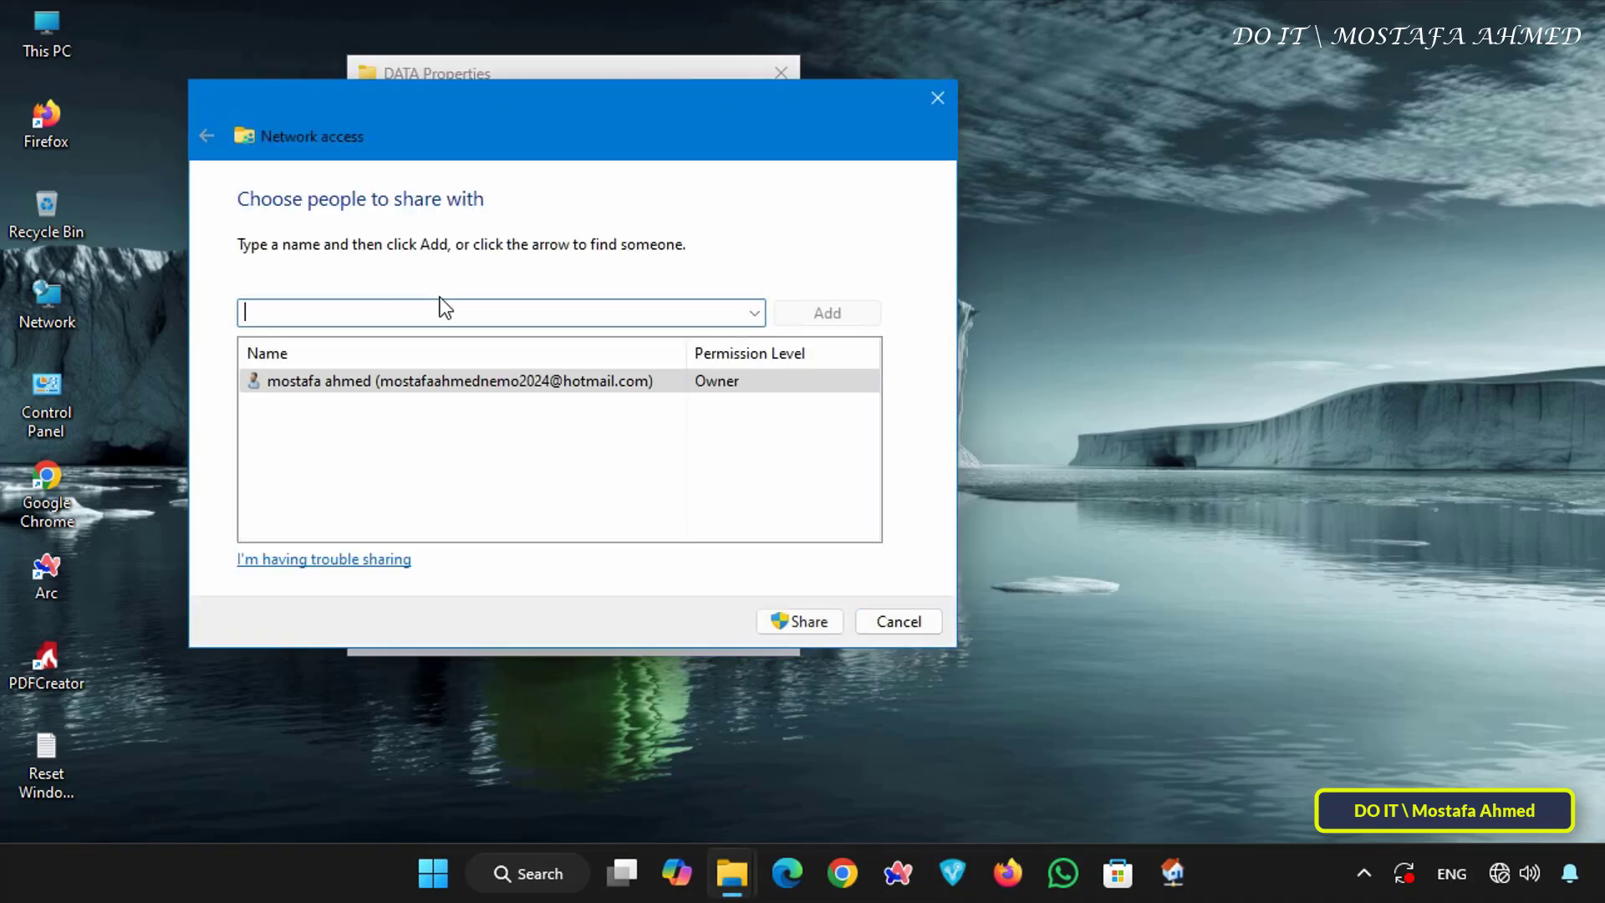
{"action": "left_click", "coordinate": [450, 381]}
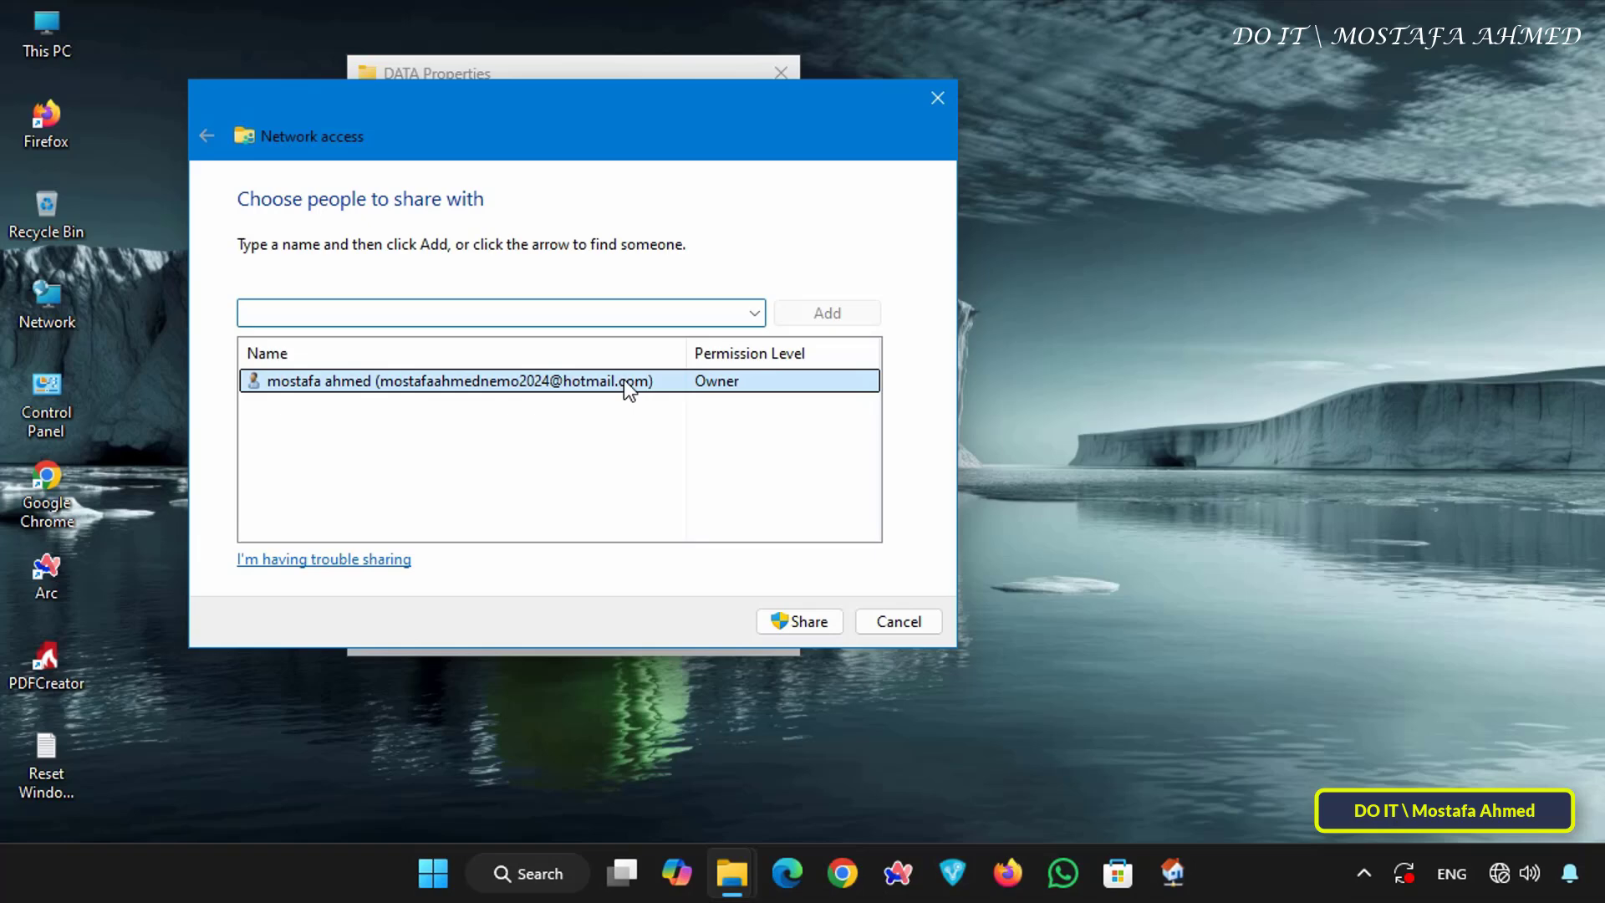
{"action": "left_click", "coordinate": [499, 311]}
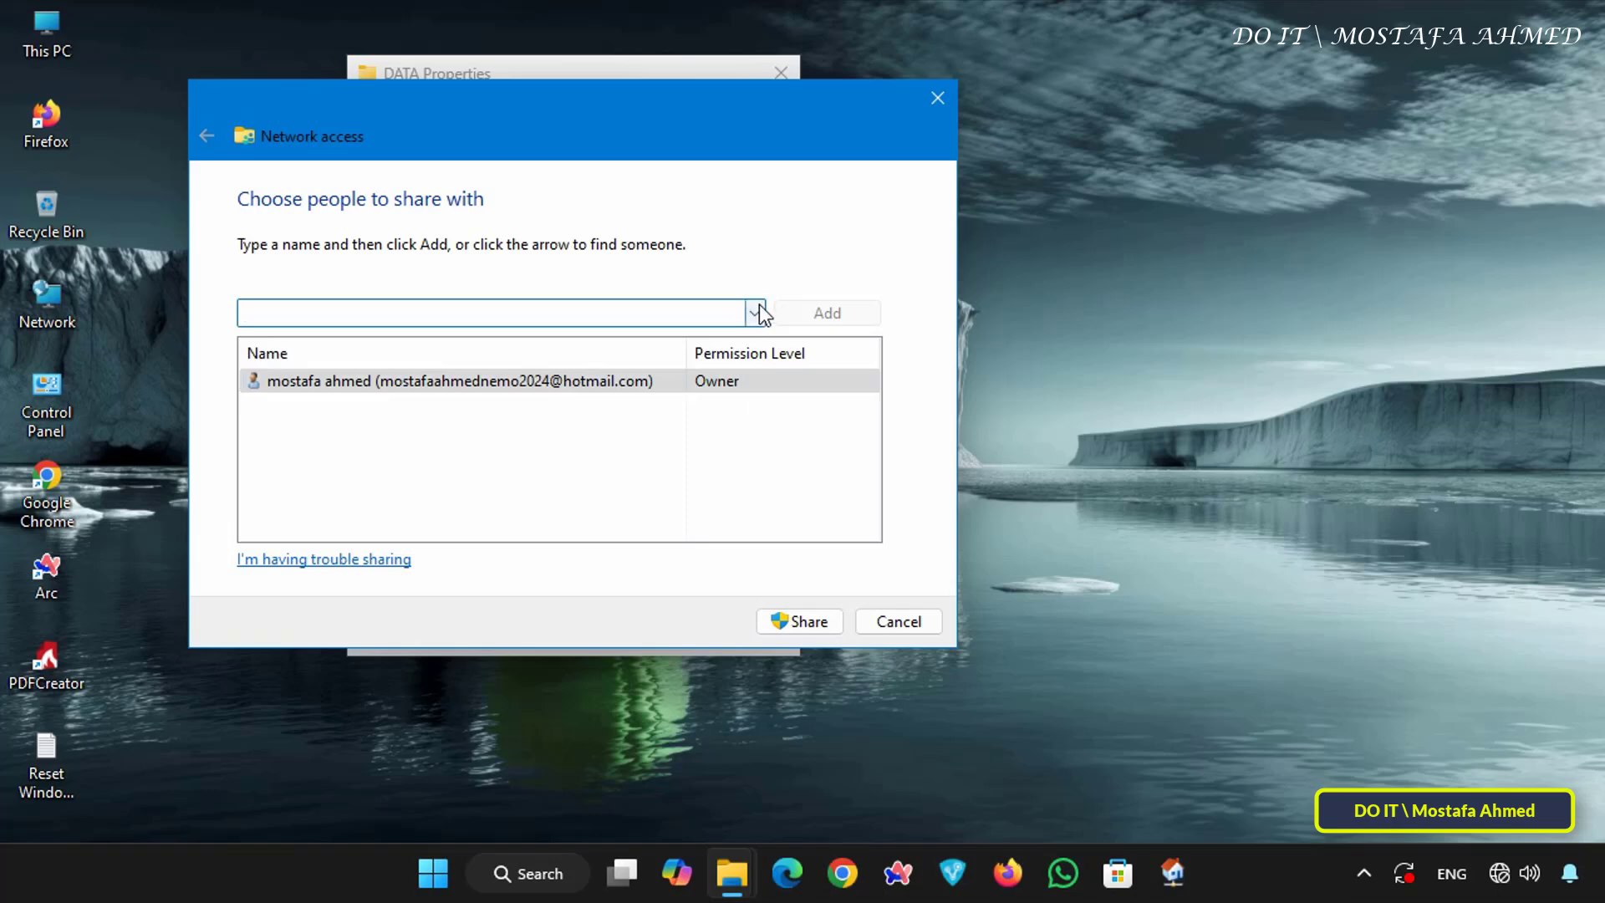
Share DATA with the AShare account at Read/Write and finish the wizard
{"action": "left_click", "coordinate": [756, 312]}
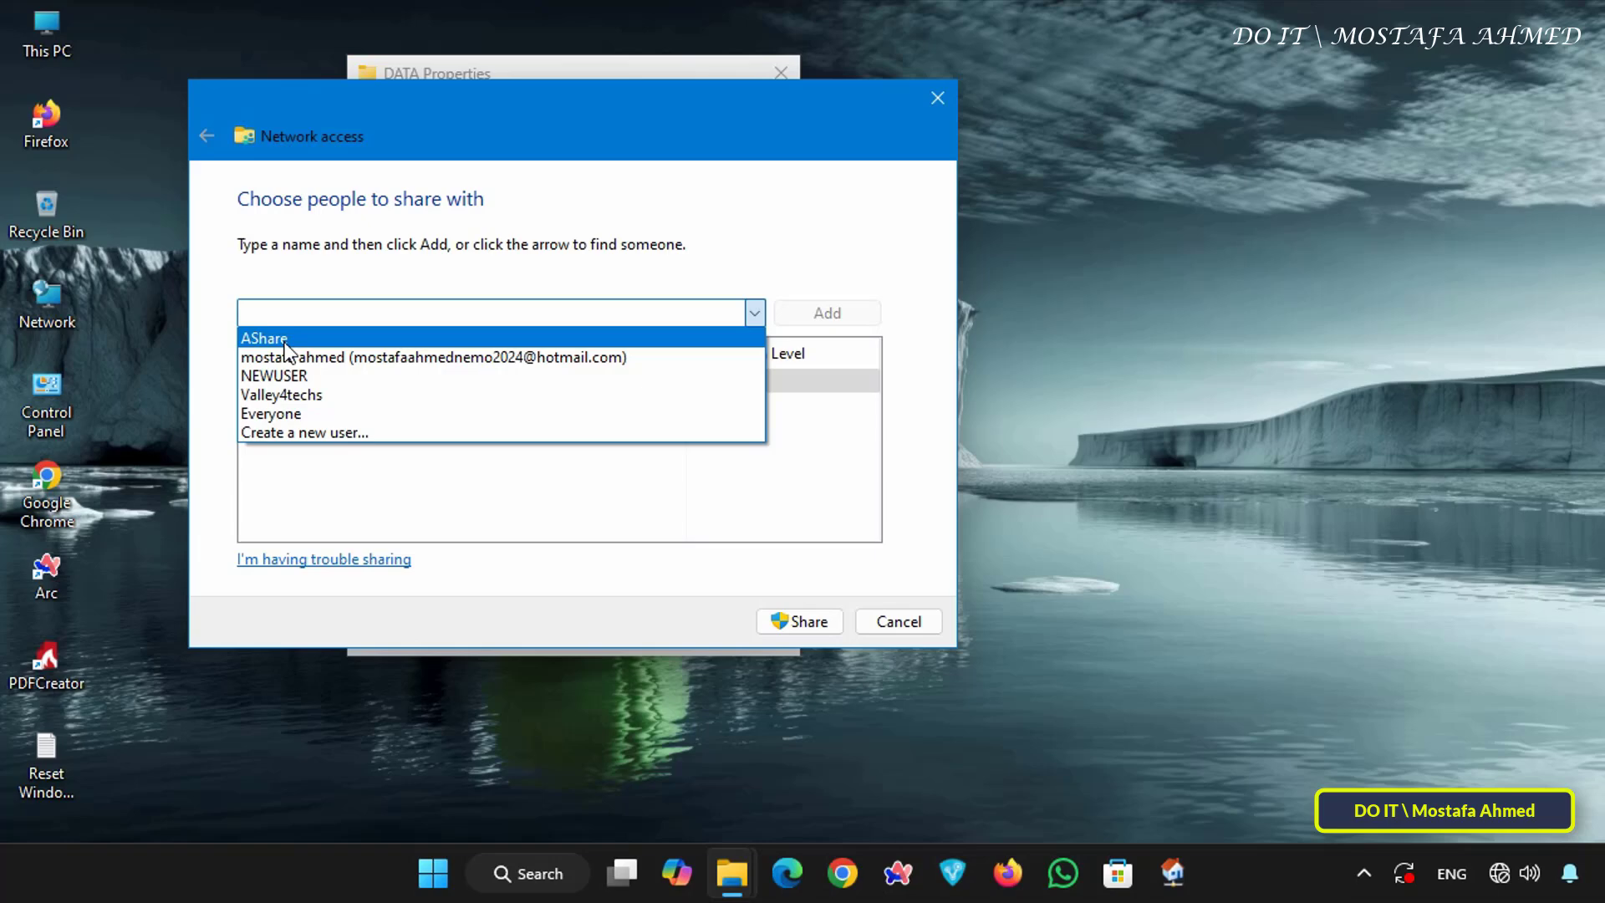
{"action": "left_click", "coordinate": [264, 337]}
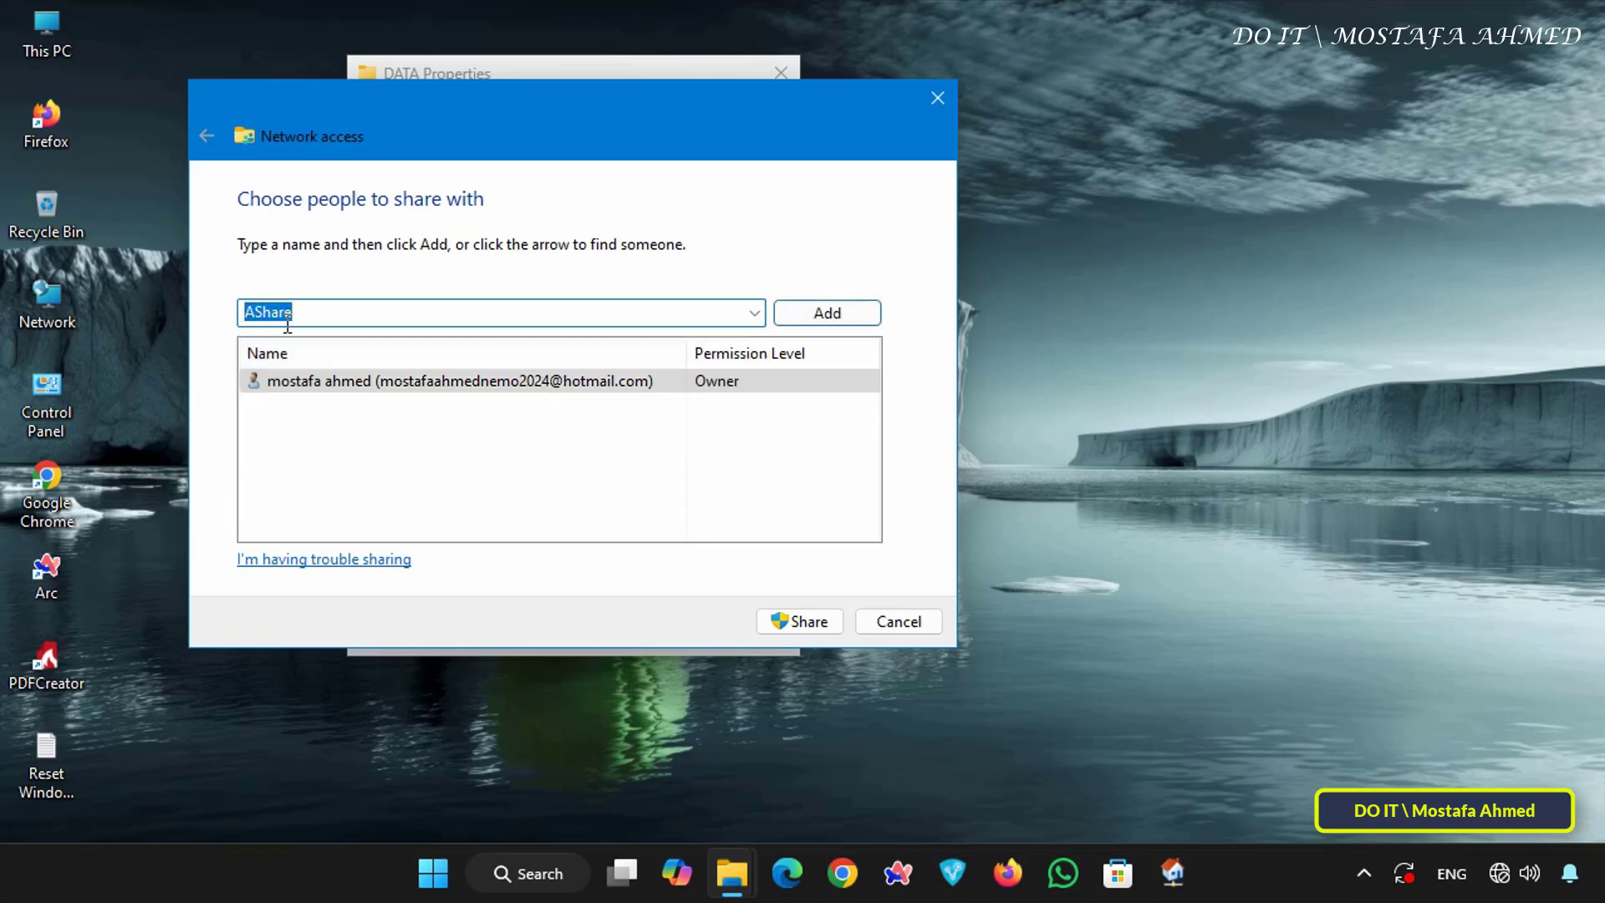
{"action": "left_click", "coordinate": [825, 311]}
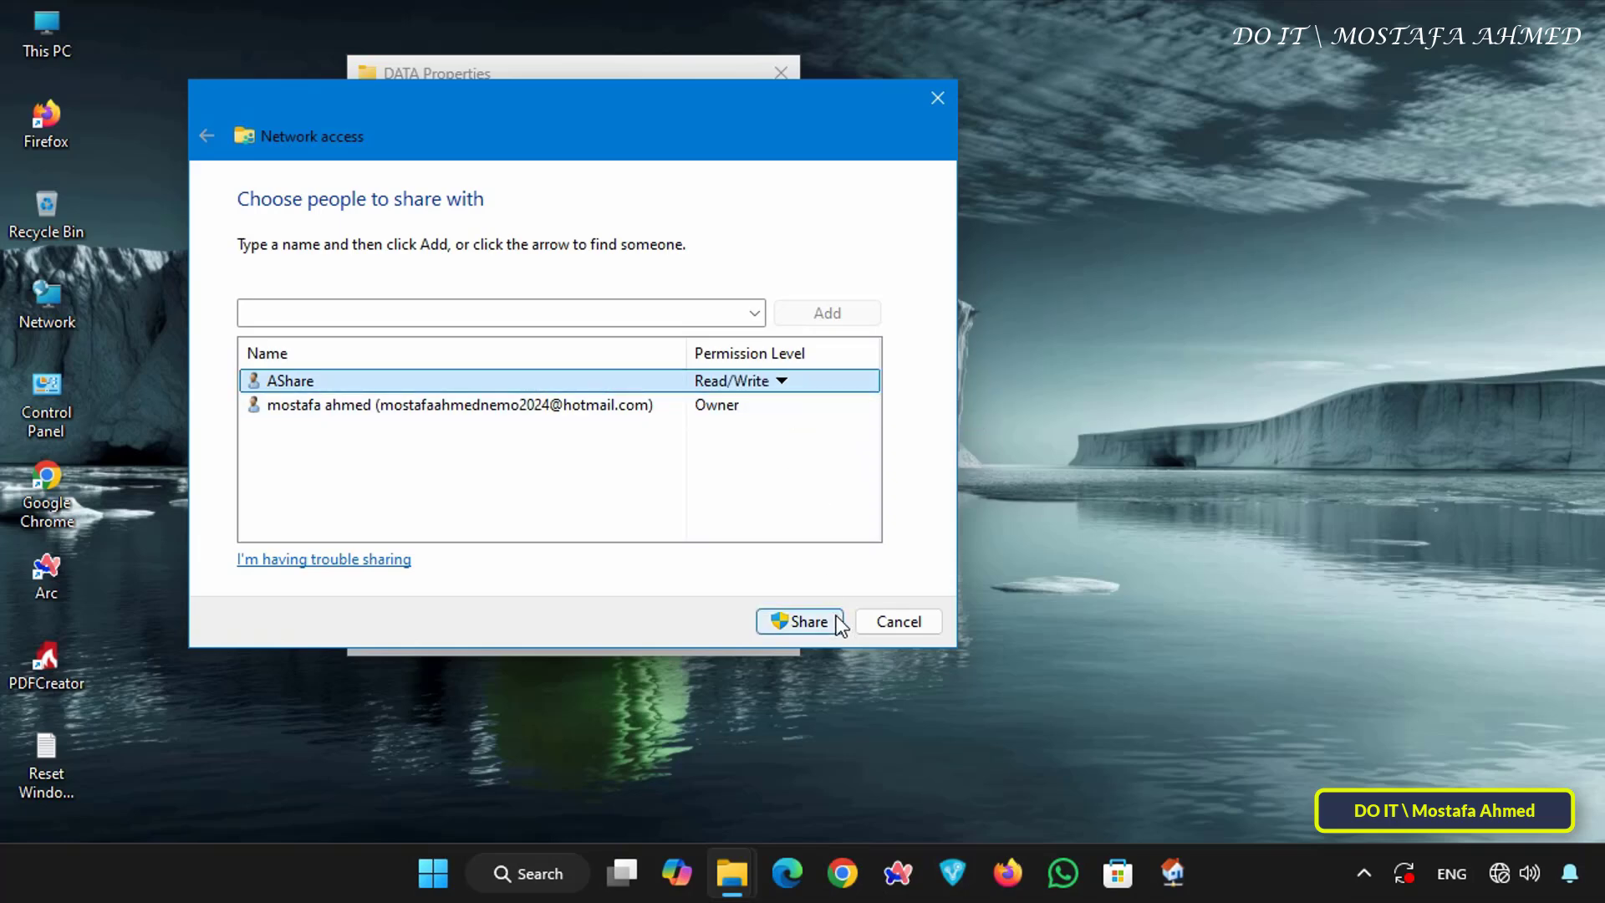
{"action": "left_click", "coordinate": [802, 621]}
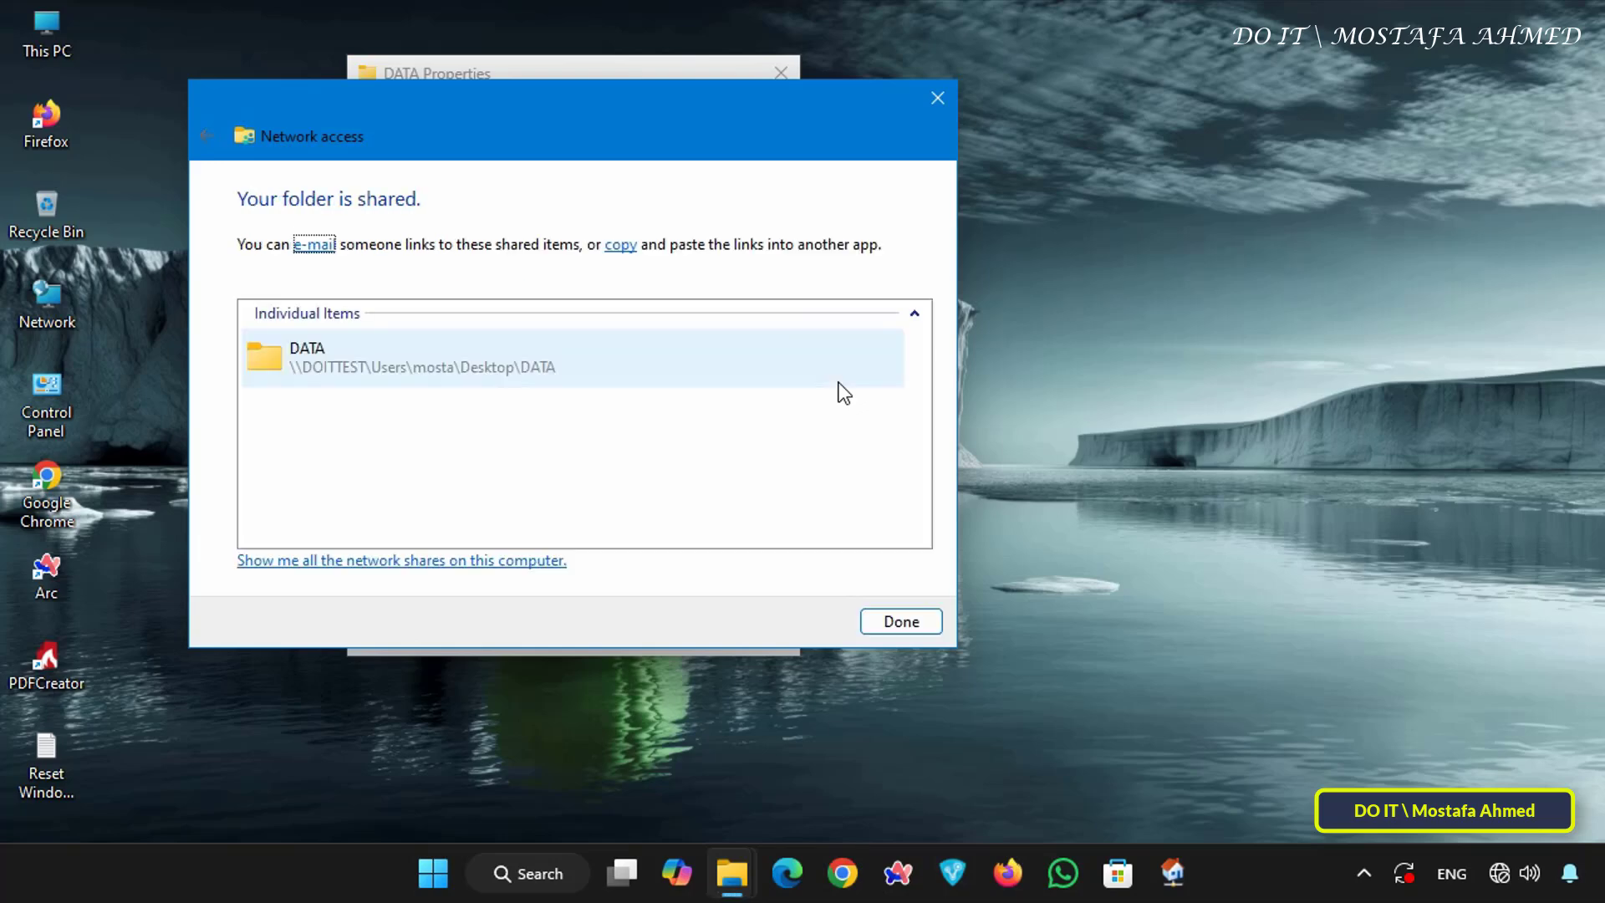
{"action": "left_click", "coordinate": [900, 621]}
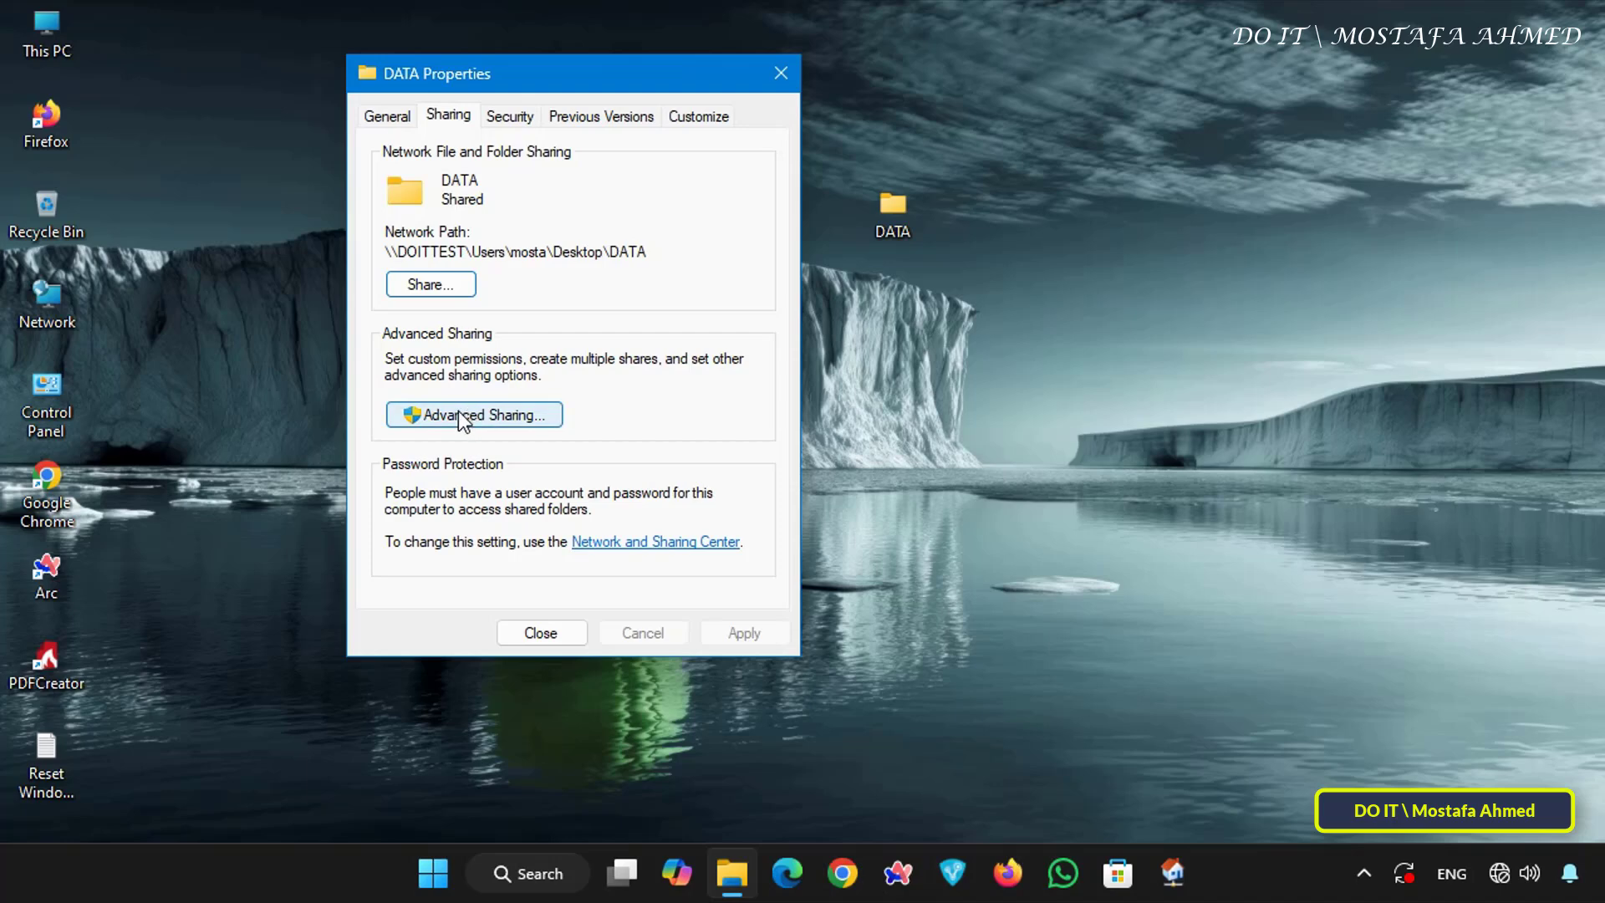
Enable Advanced Sharing for the folder with share name DATA
{"action": "left_click", "coordinate": [473, 414]}
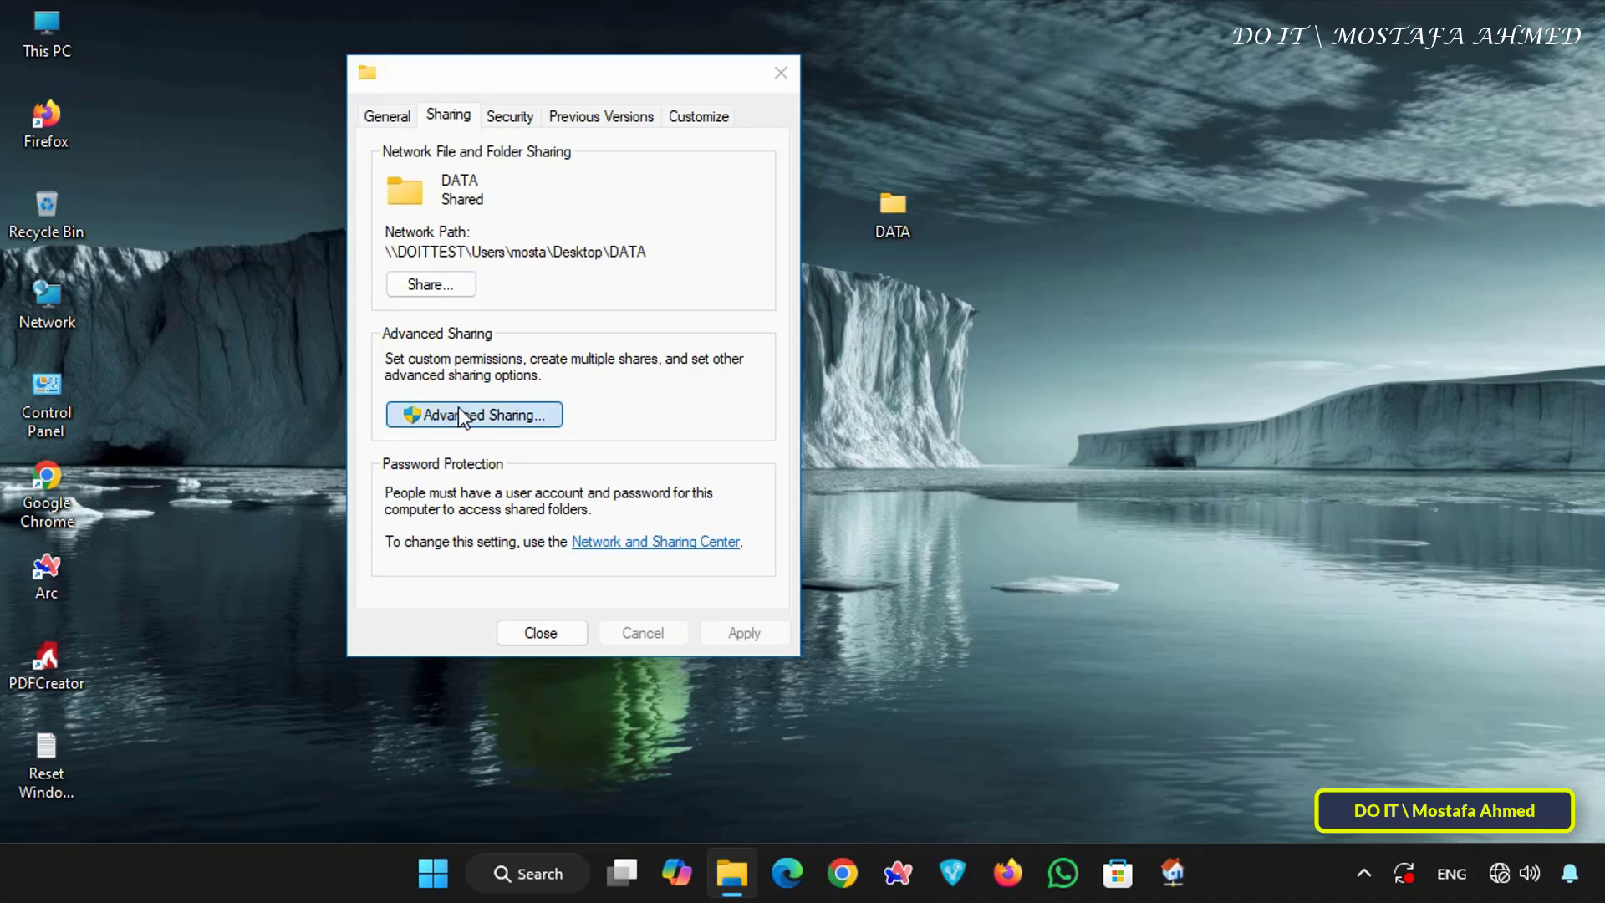
{"action": "left_click", "coordinate": [473, 415]}
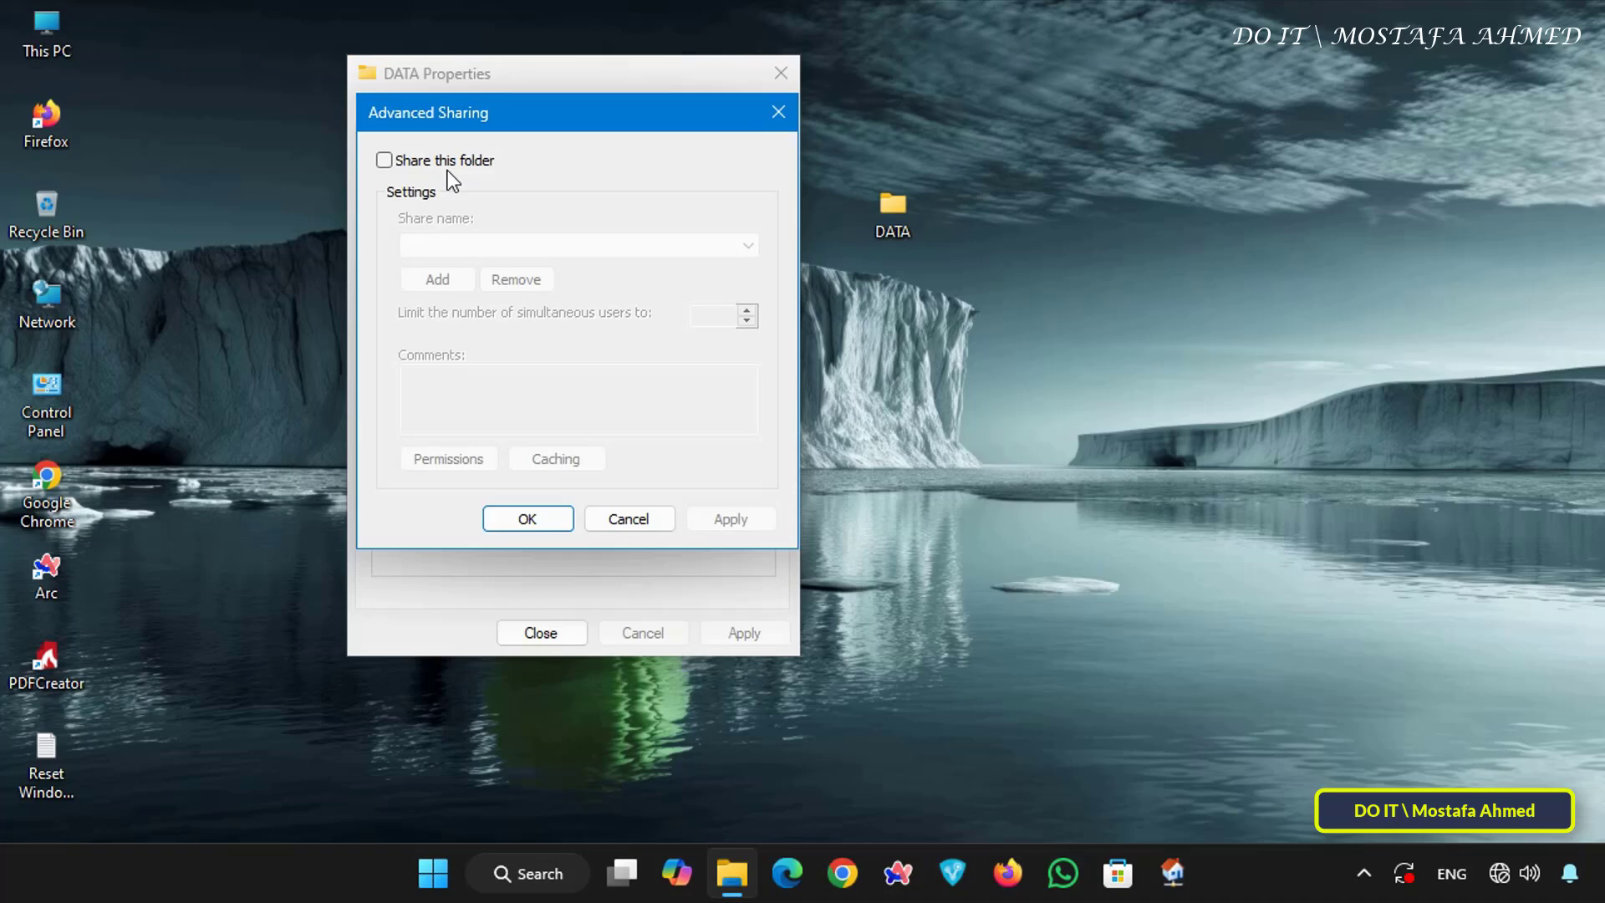
{"action": "left_click", "coordinate": [384, 161]}
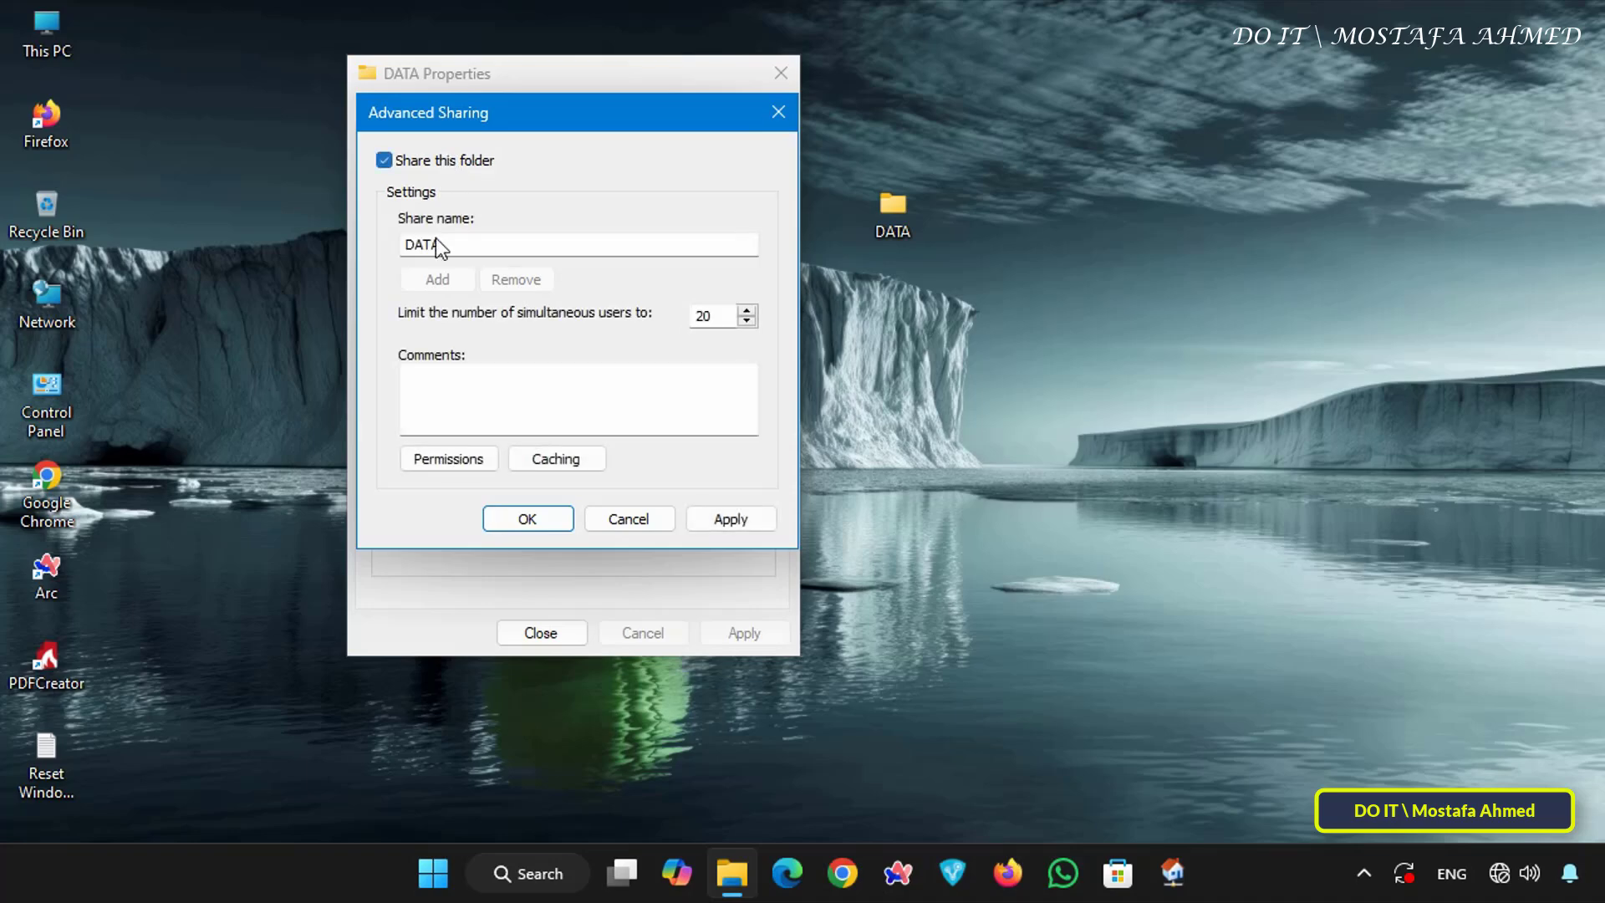
{"action": "mouse_move", "coordinate": [389, 251]}
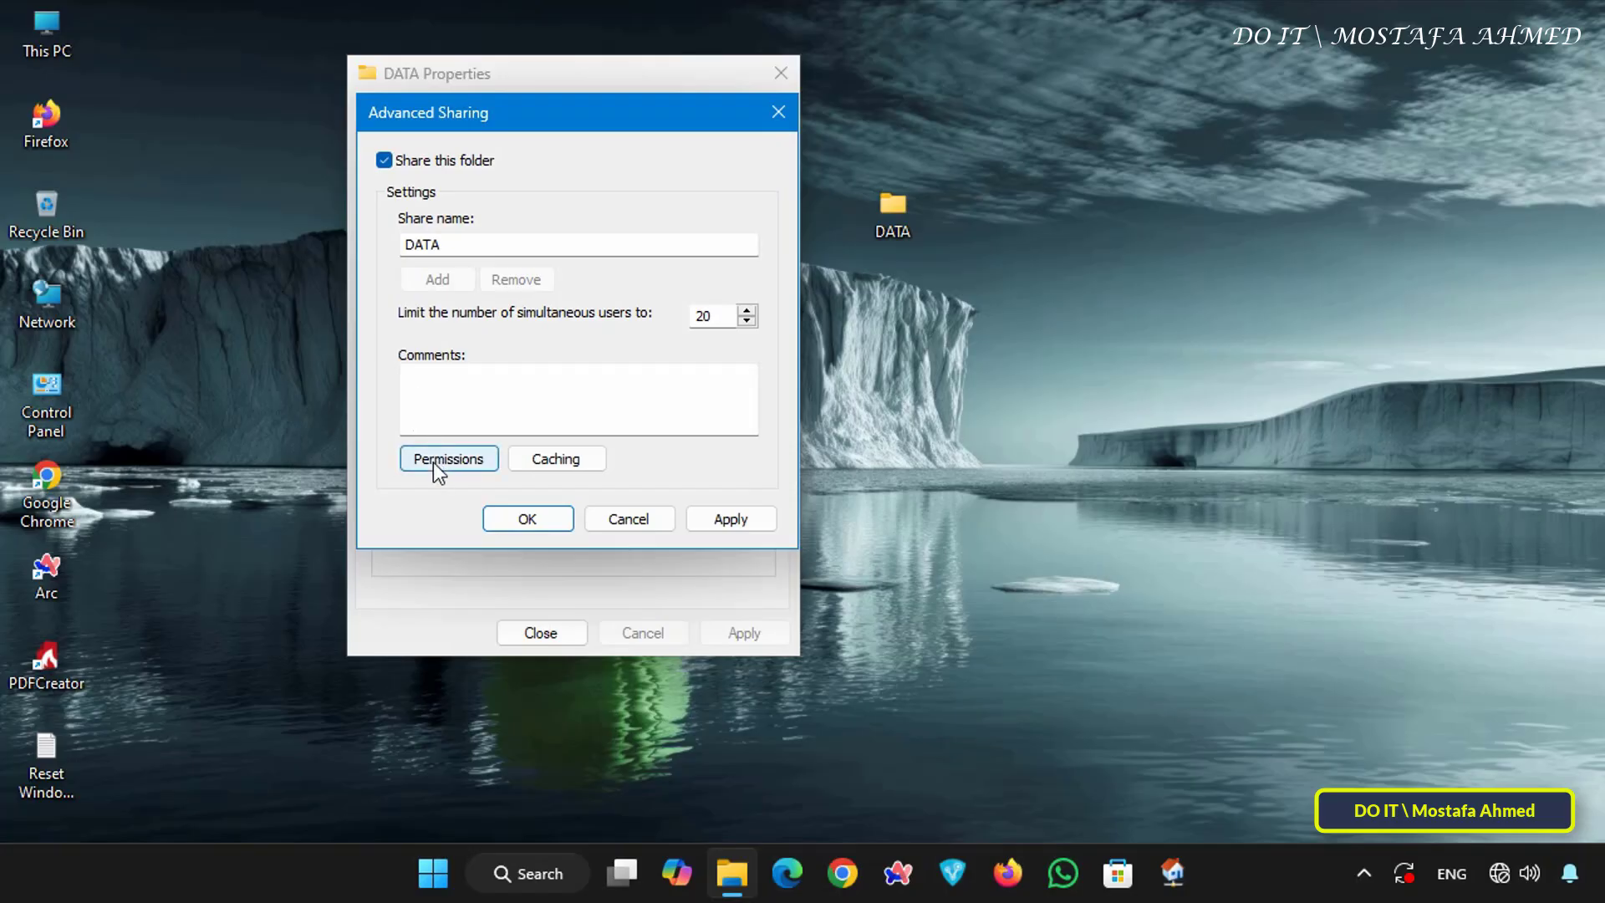
{"action": "left_click", "coordinate": [447, 457]}
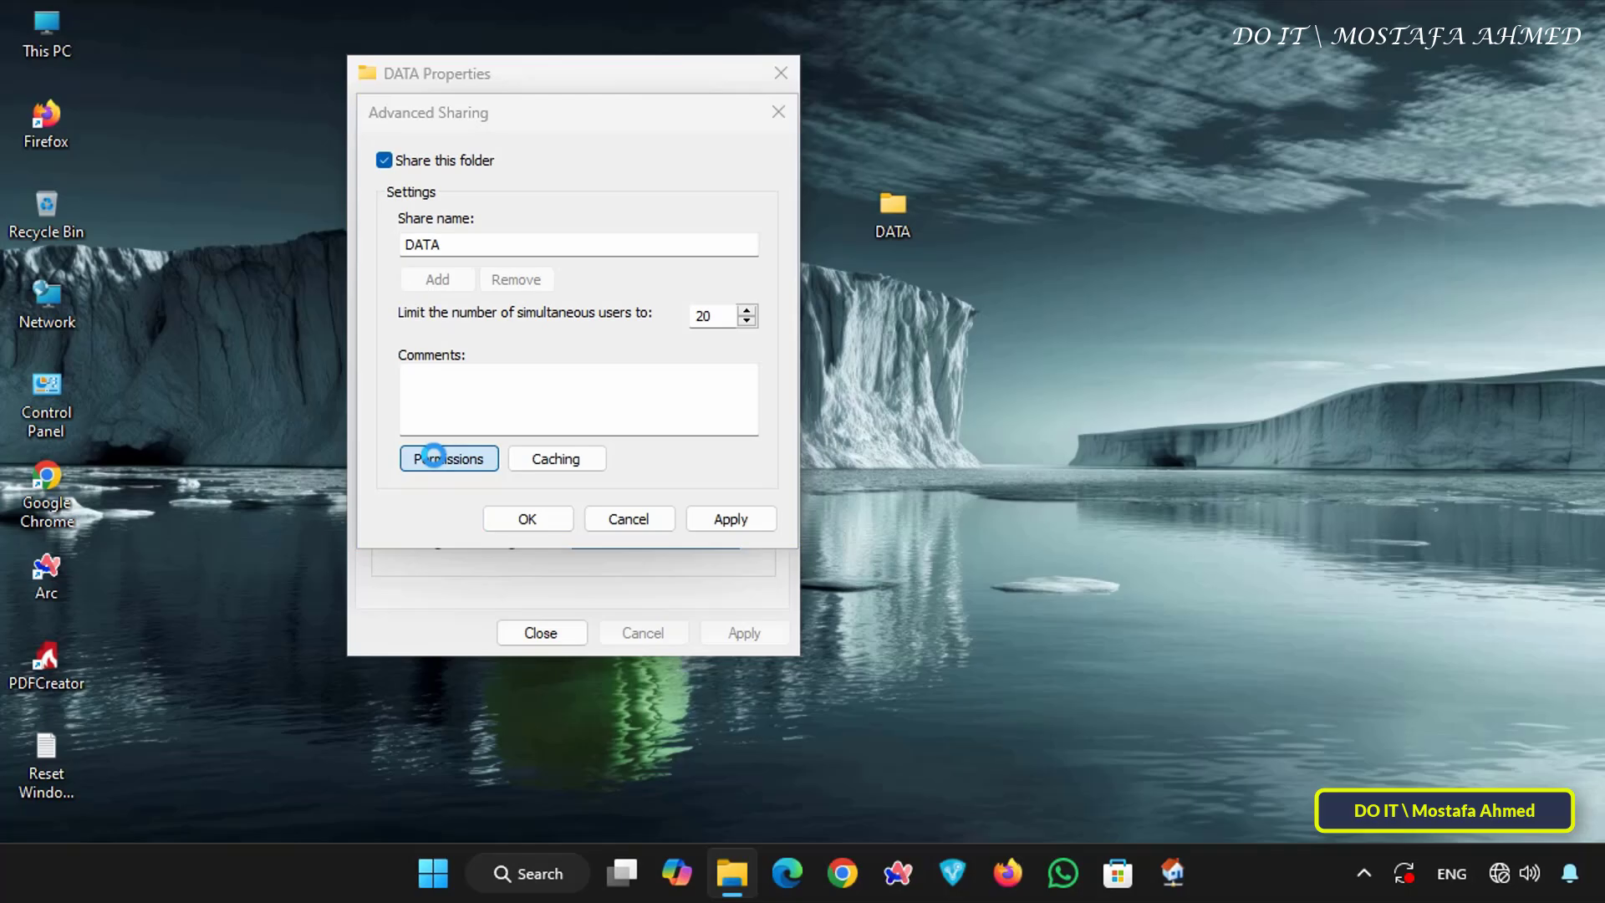
Remove Everyone from DATA's share permissions and add AShare with Full Control allowed
{"action": "left_click", "coordinate": [448, 457]}
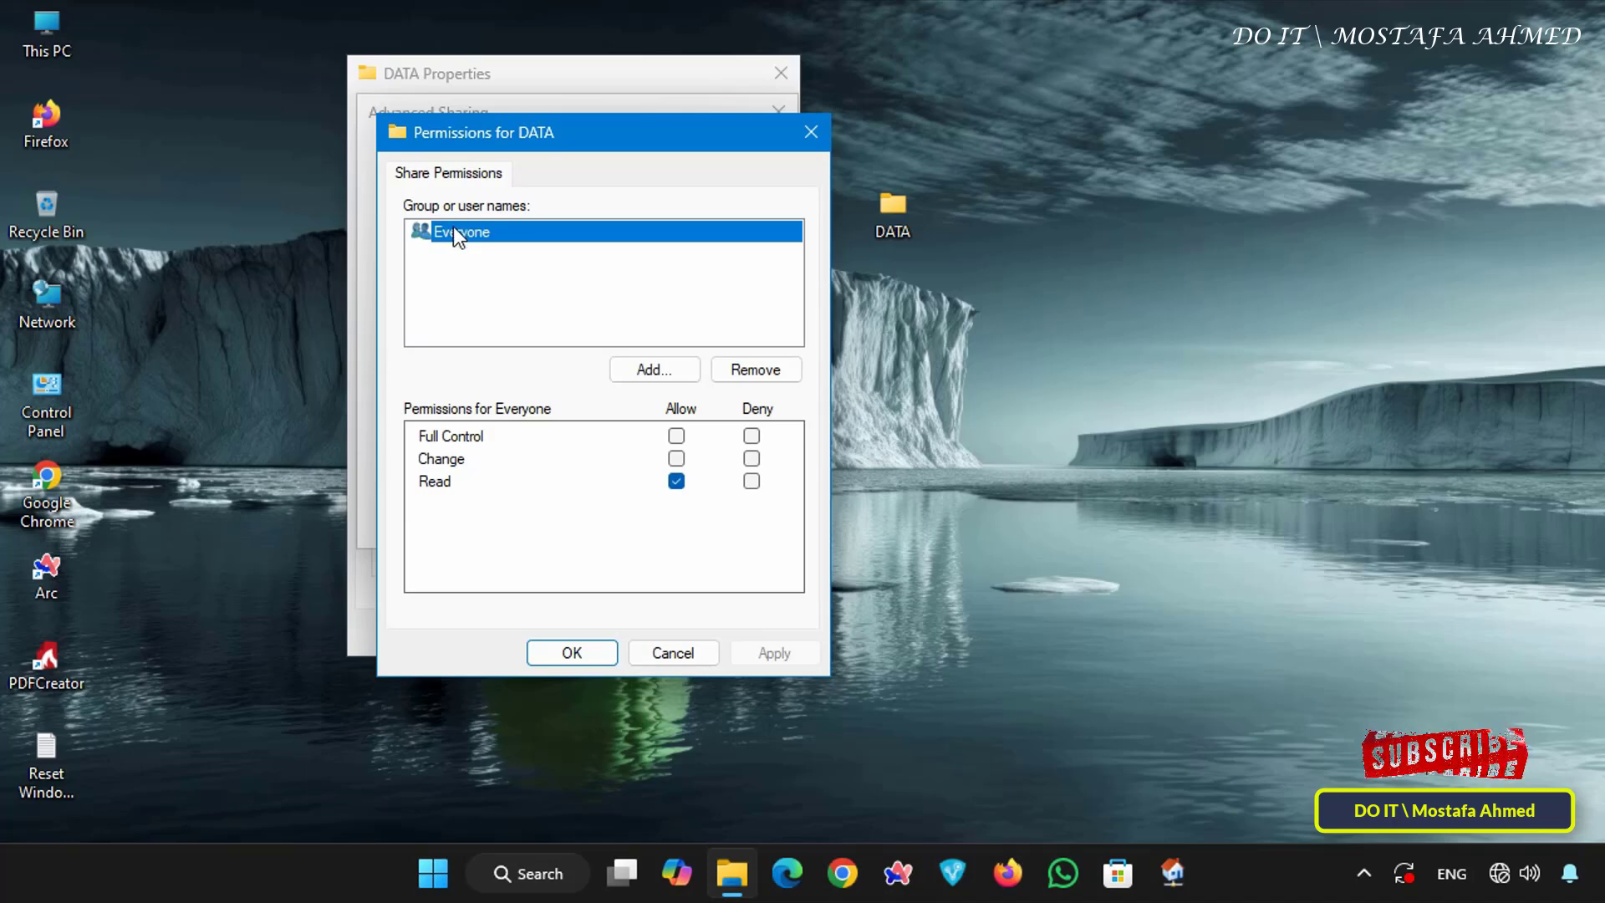
{"action": "mouse_move", "coordinate": [742, 377]}
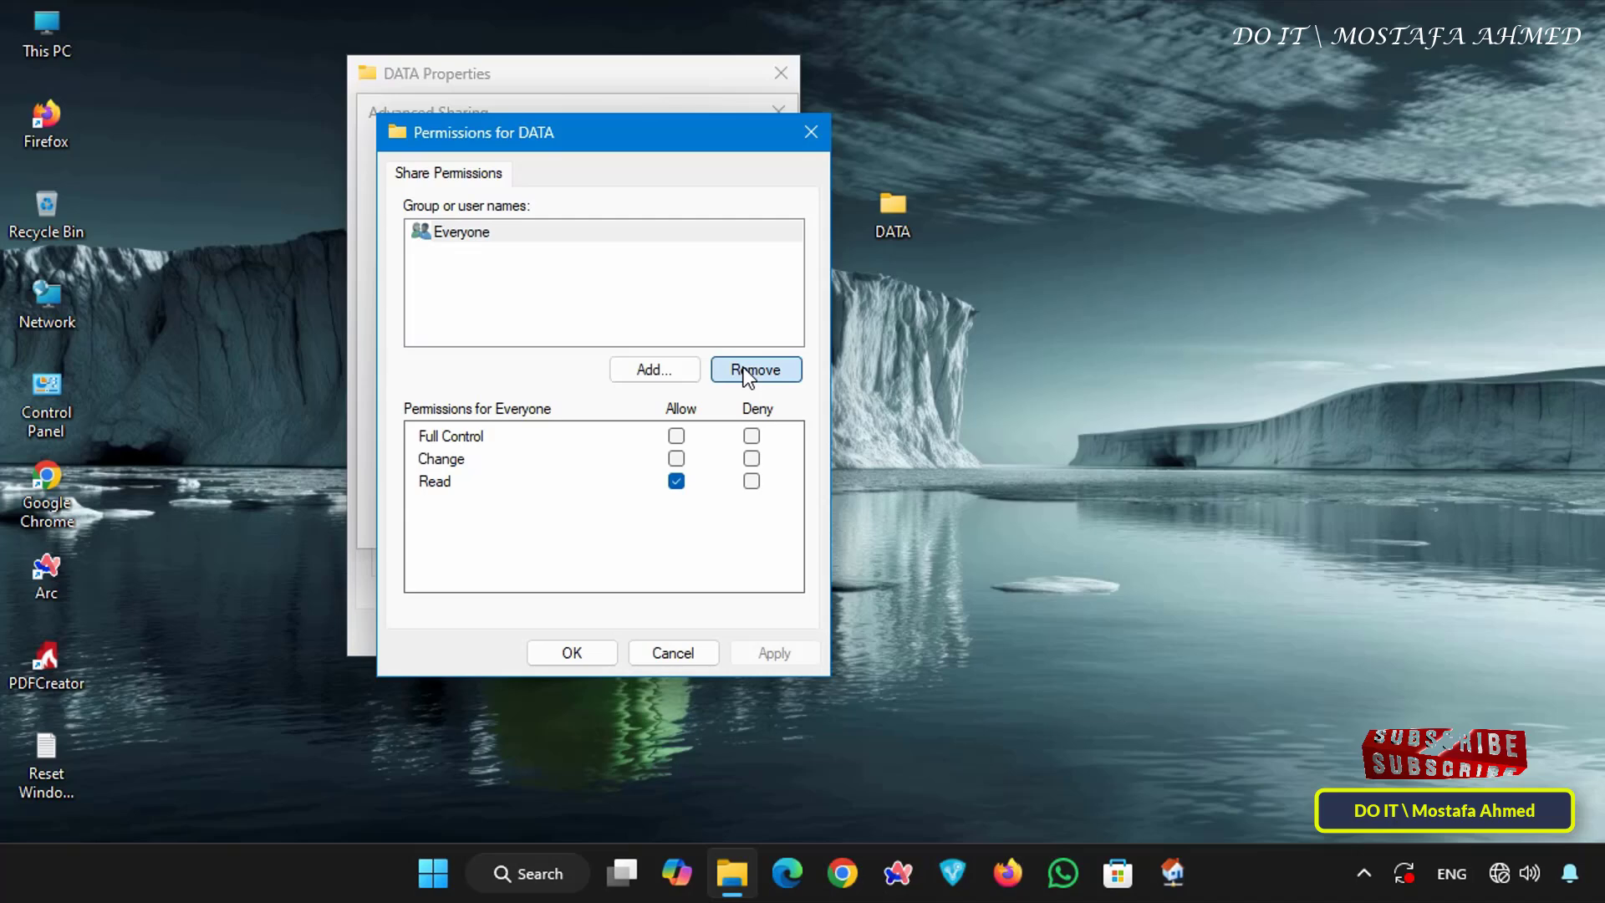
{"action": "left_click", "coordinate": [756, 369]}
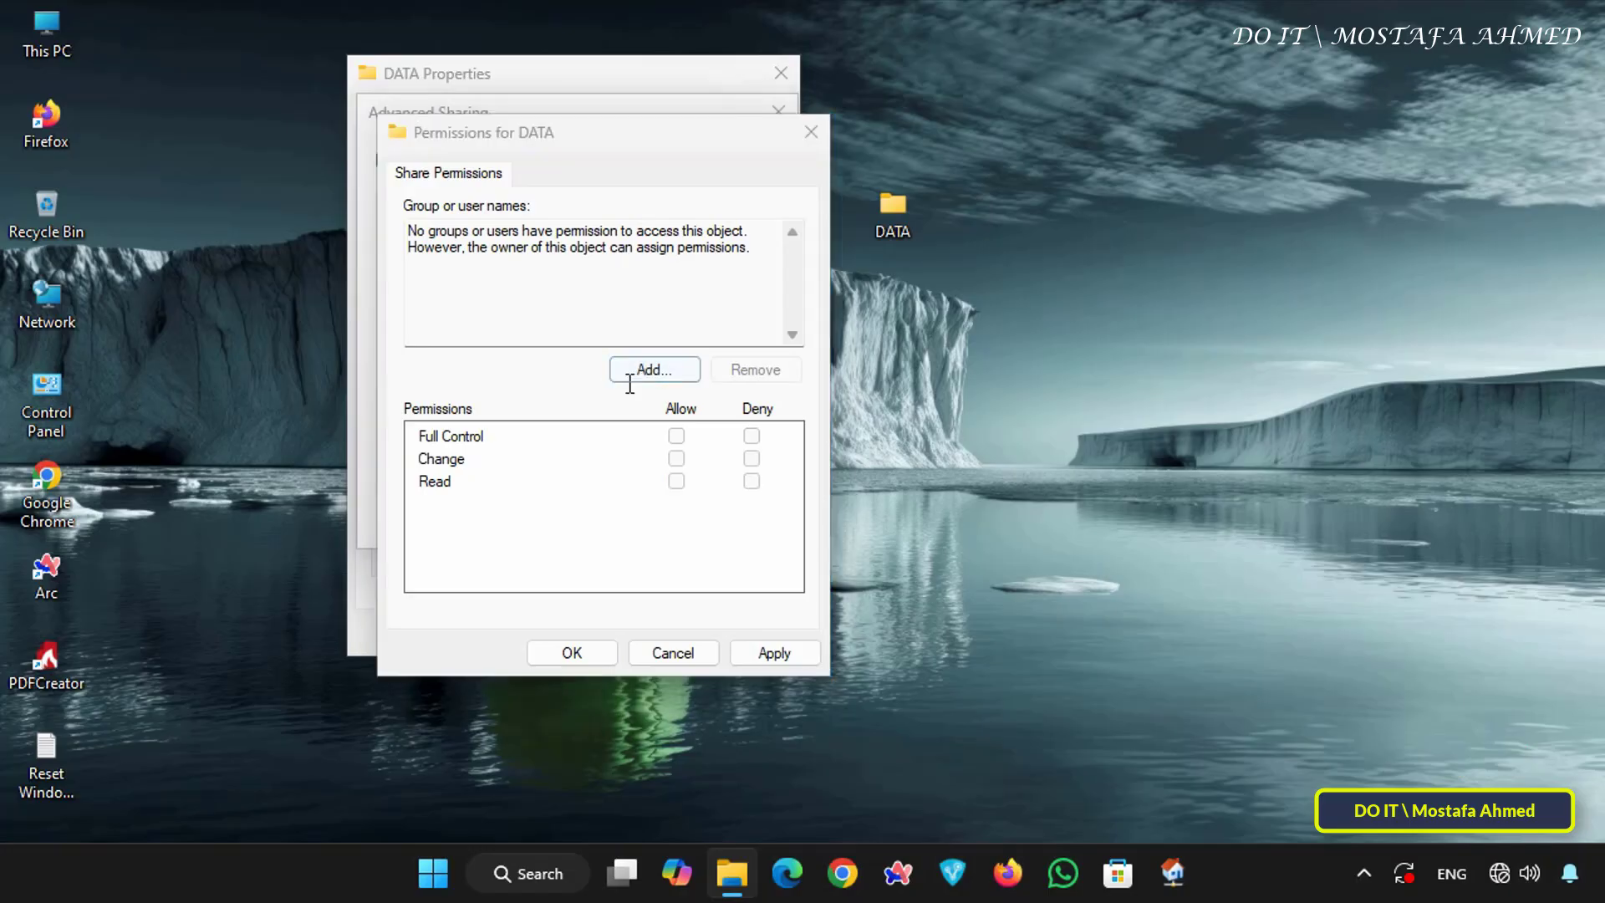
{"action": "left_click", "coordinate": [653, 369]}
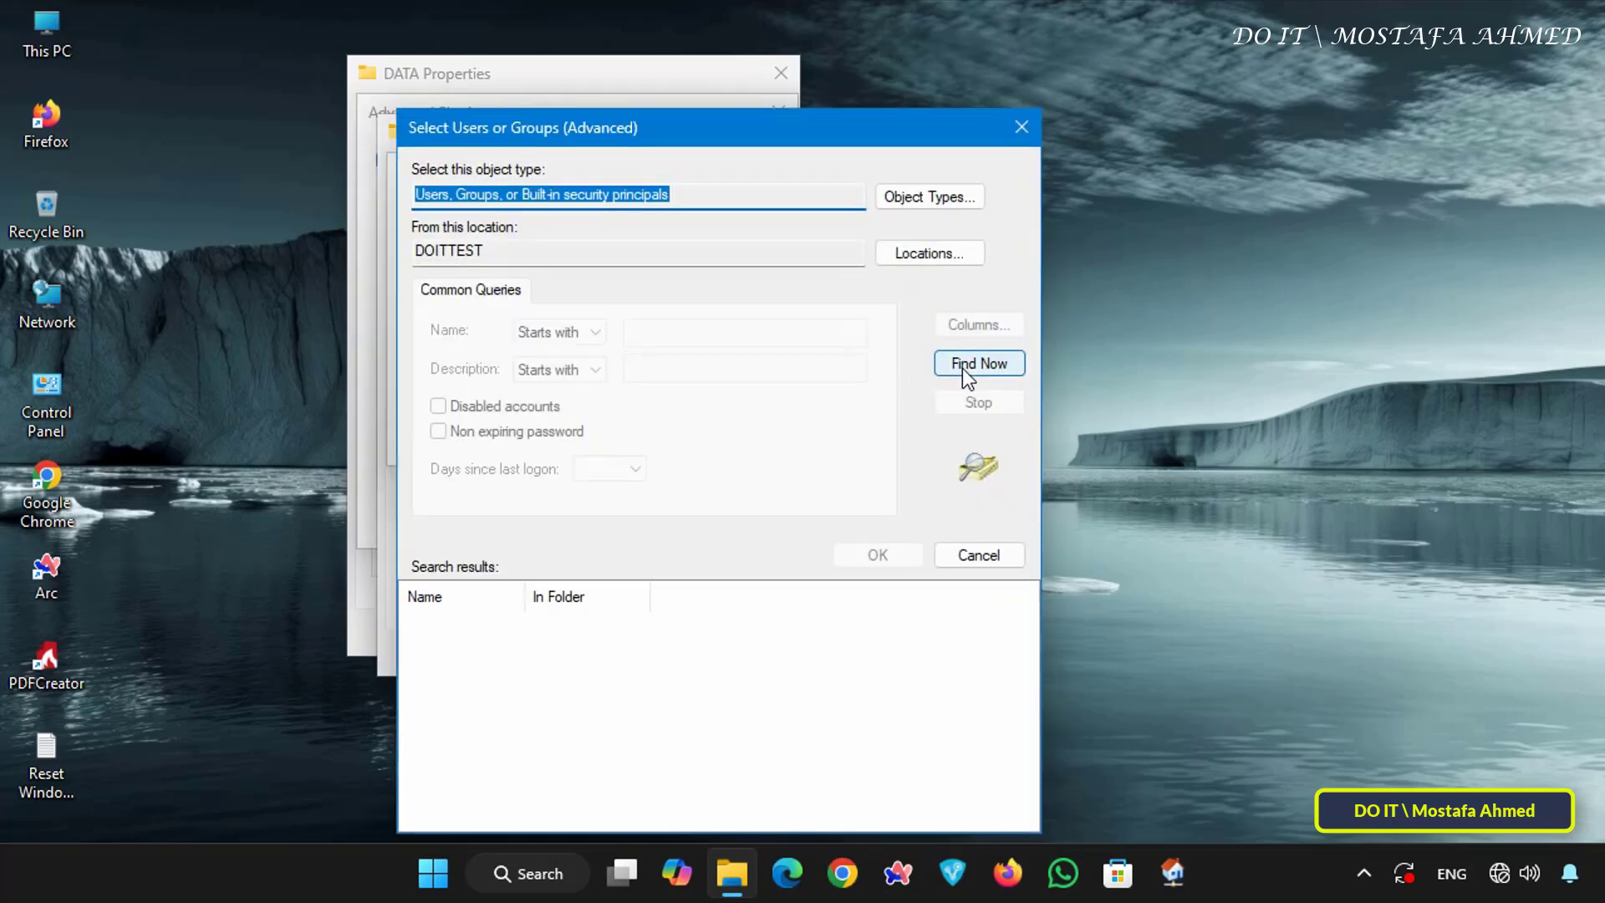
{"action": "left_click", "coordinate": [976, 362]}
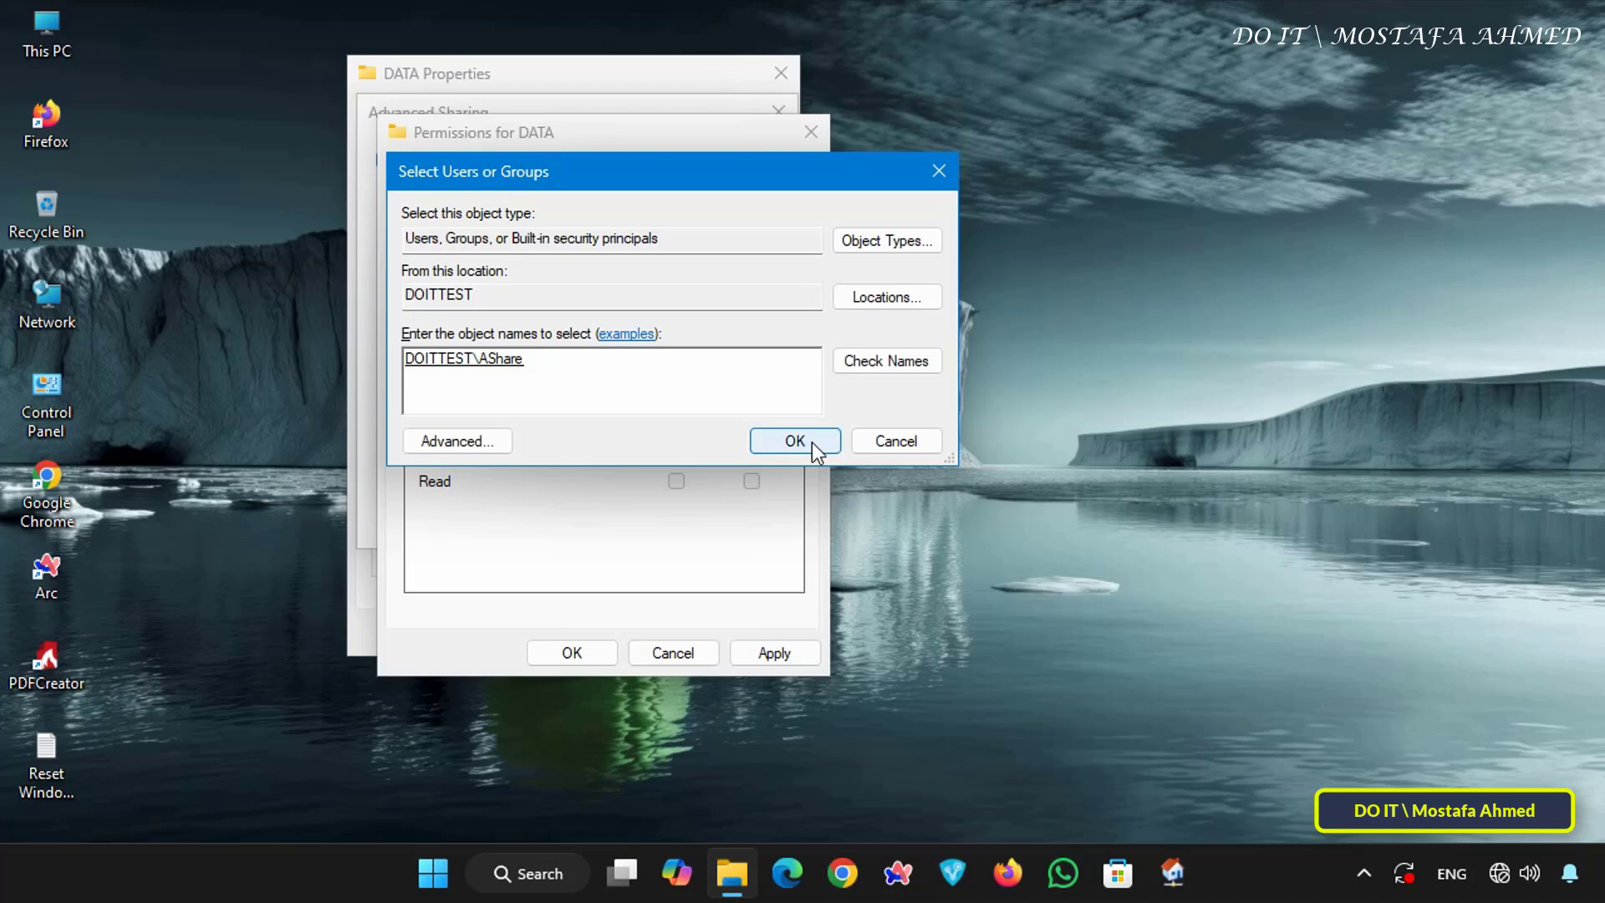
{"action": "left_click", "coordinate": [794, 442]}
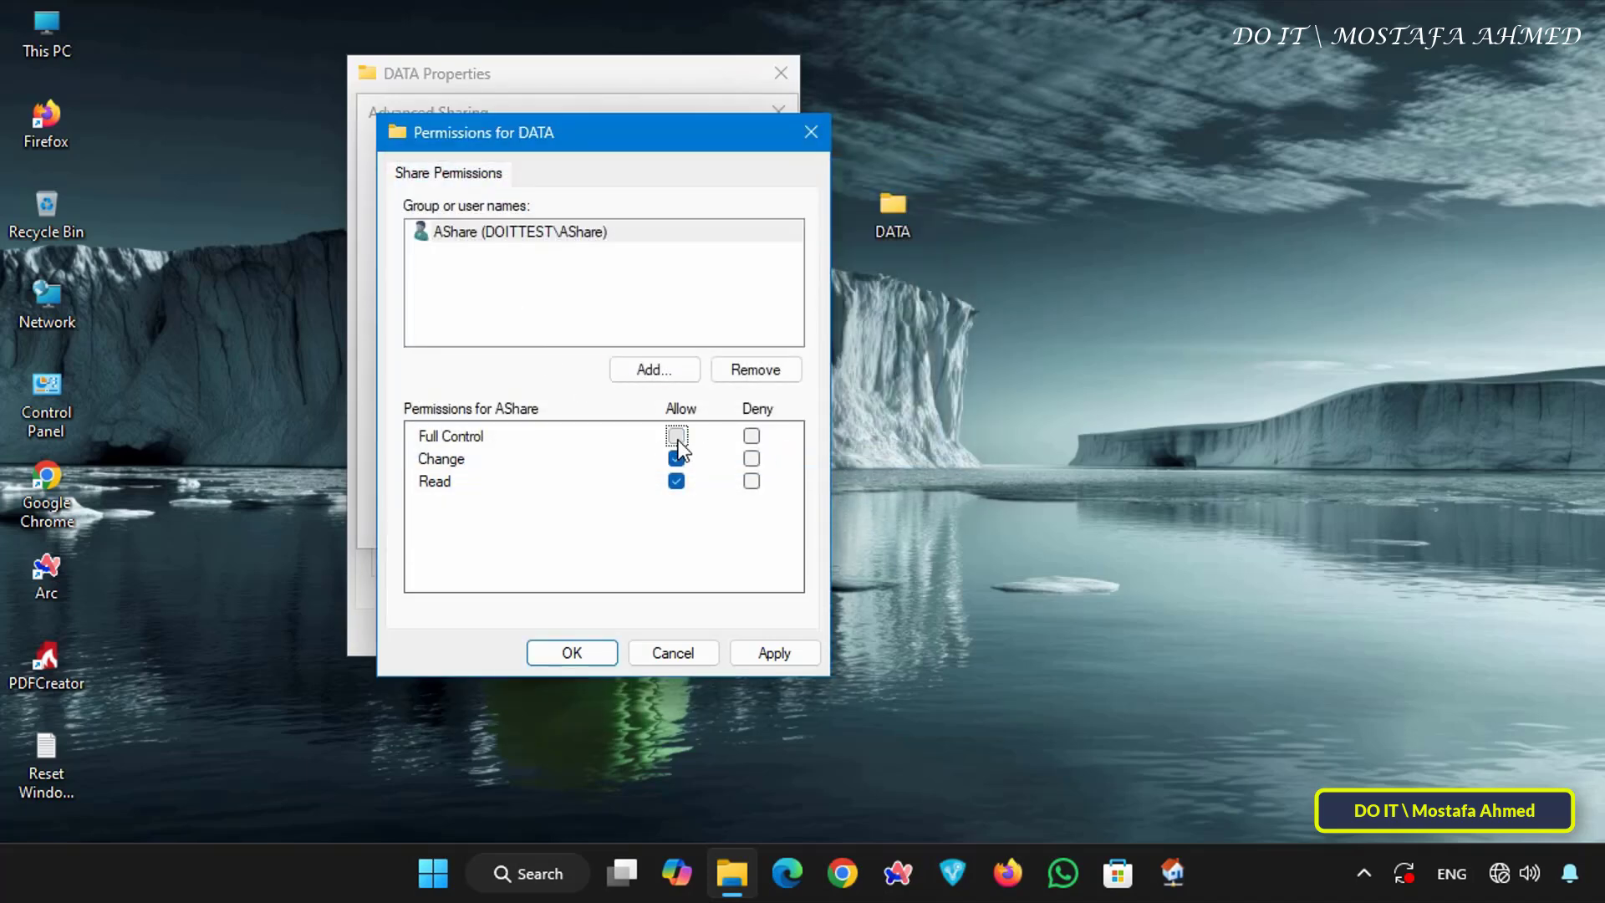
{"action": "left_click", "coordinate": [571, 652]}
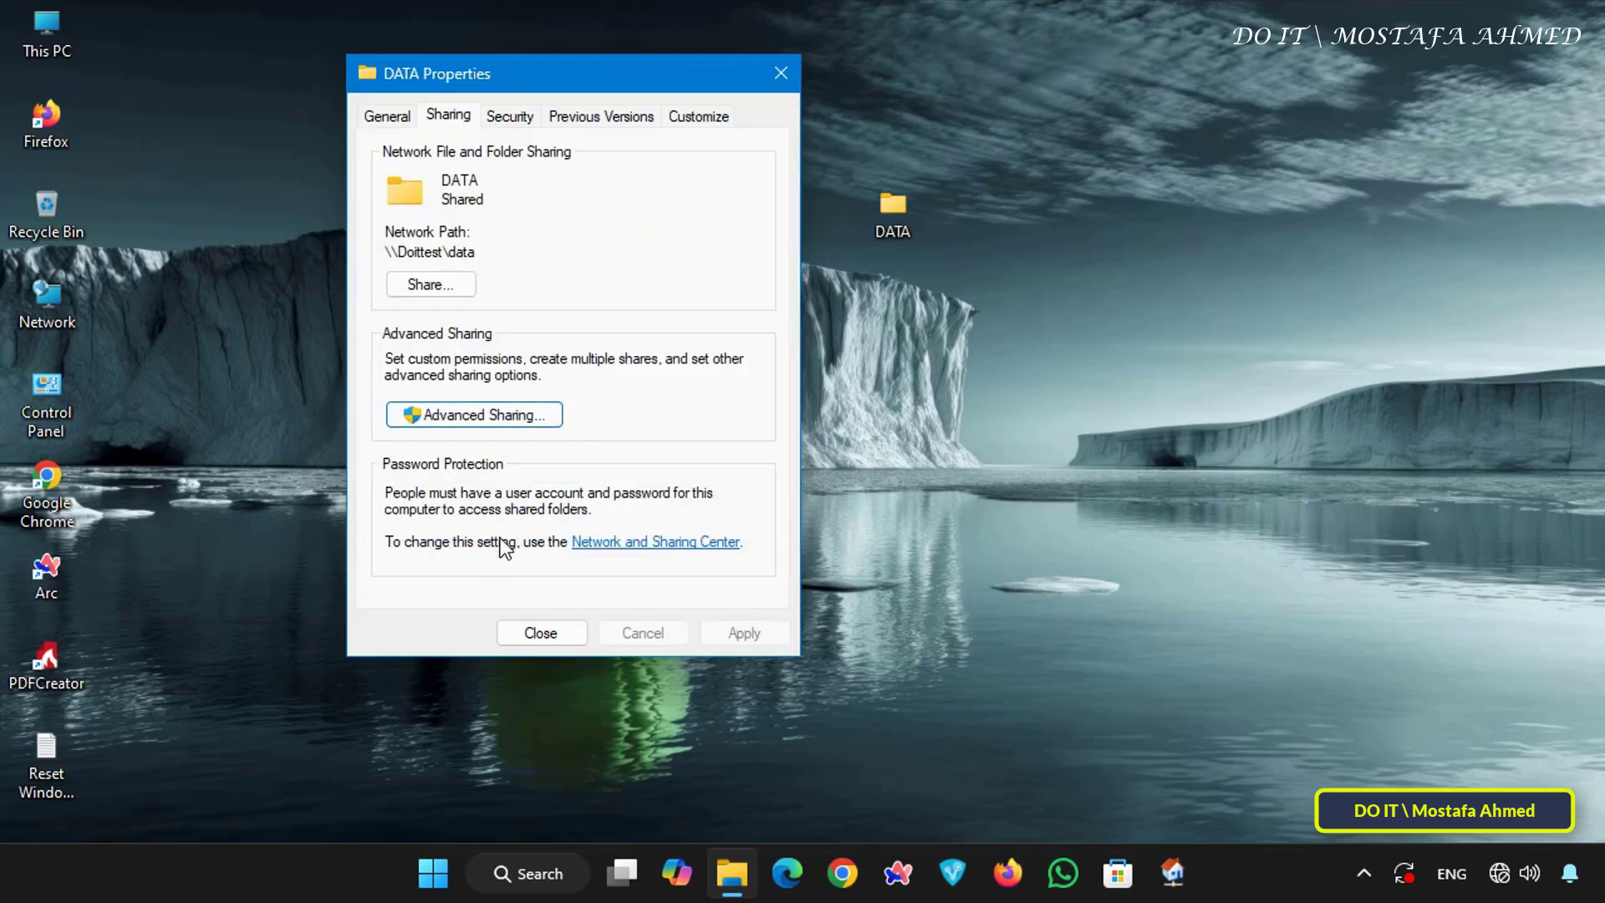
Confirm AShare has Full control on DATA's Security tab, then close Properties
{"action": "left_click", "coordinate": [509, 115]}
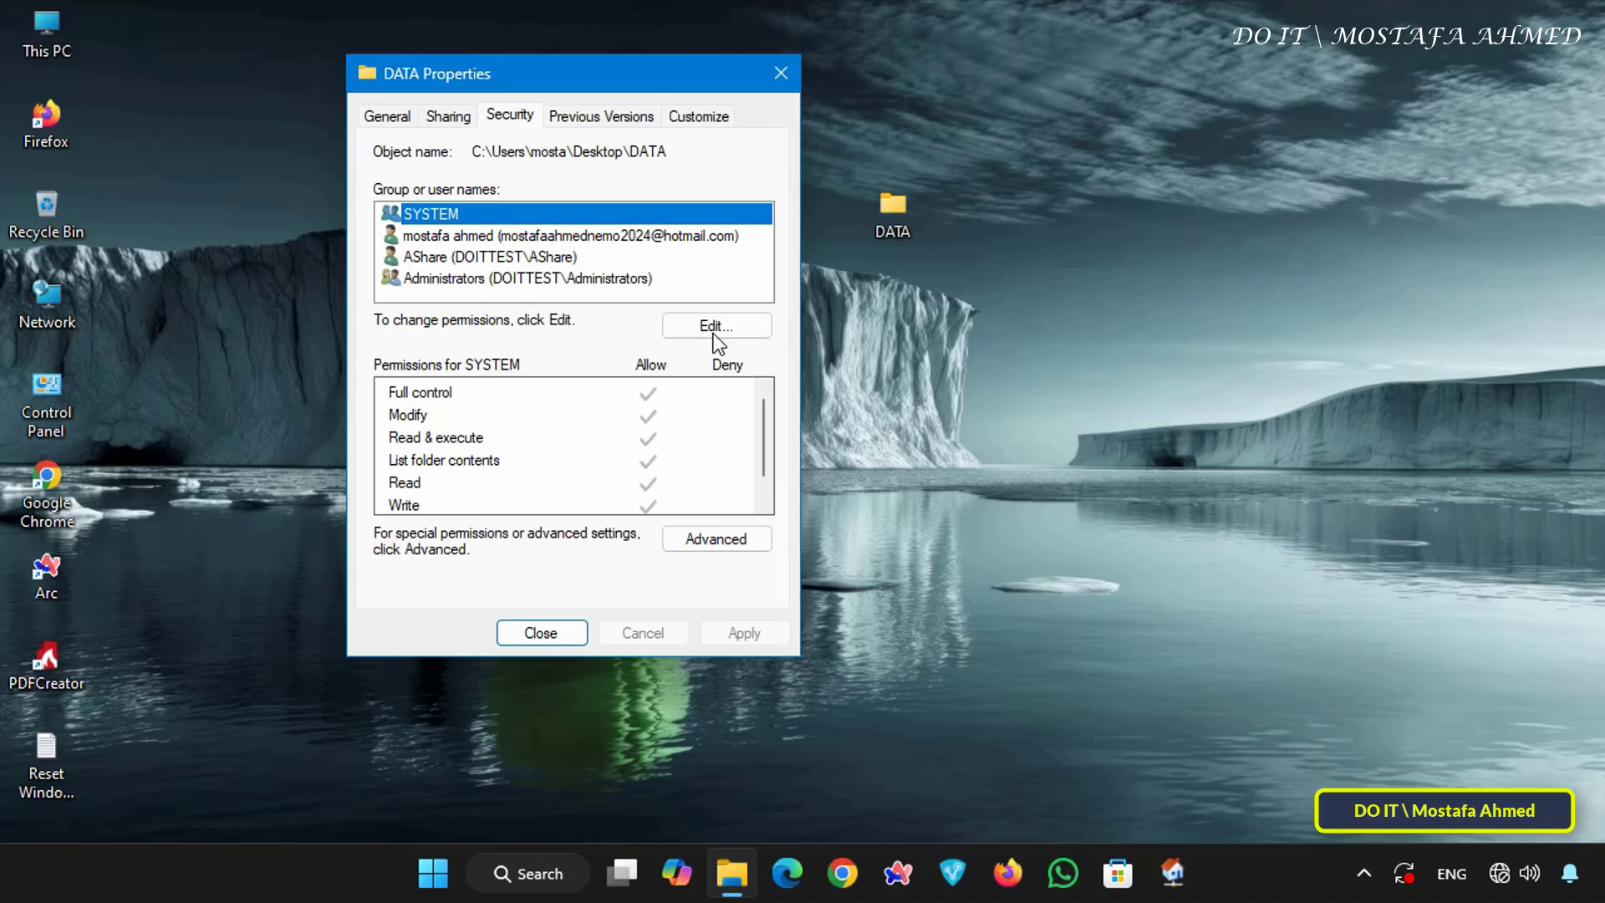
{"action": "left_click", "coordinate": [716, 325]}
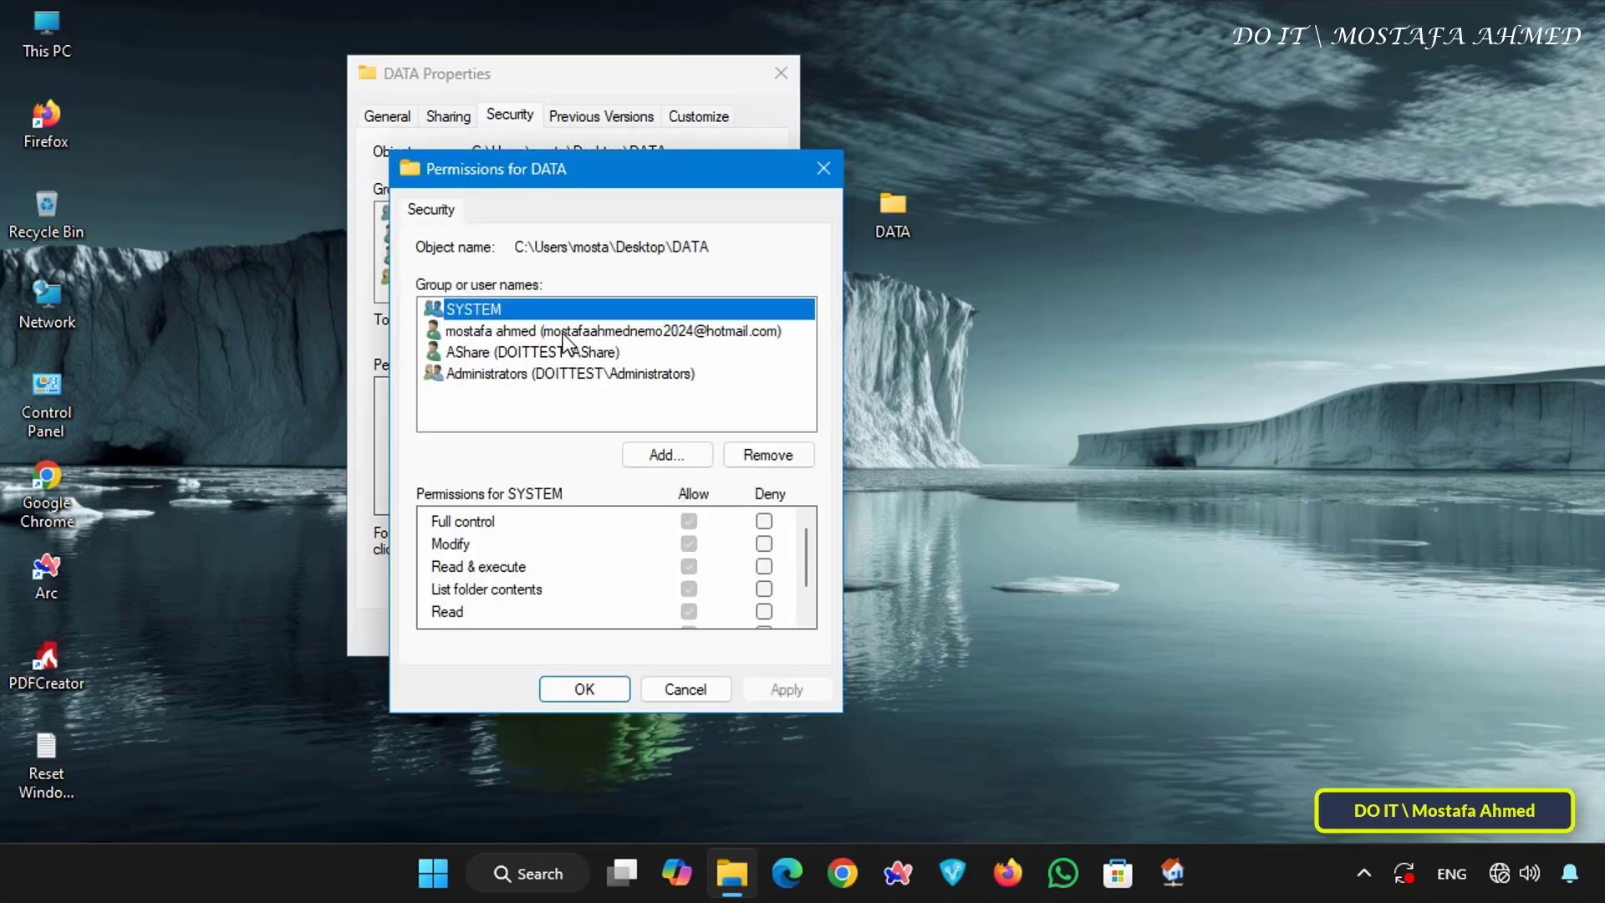
{"action": "left_click", "coordinate": [532, 351]}
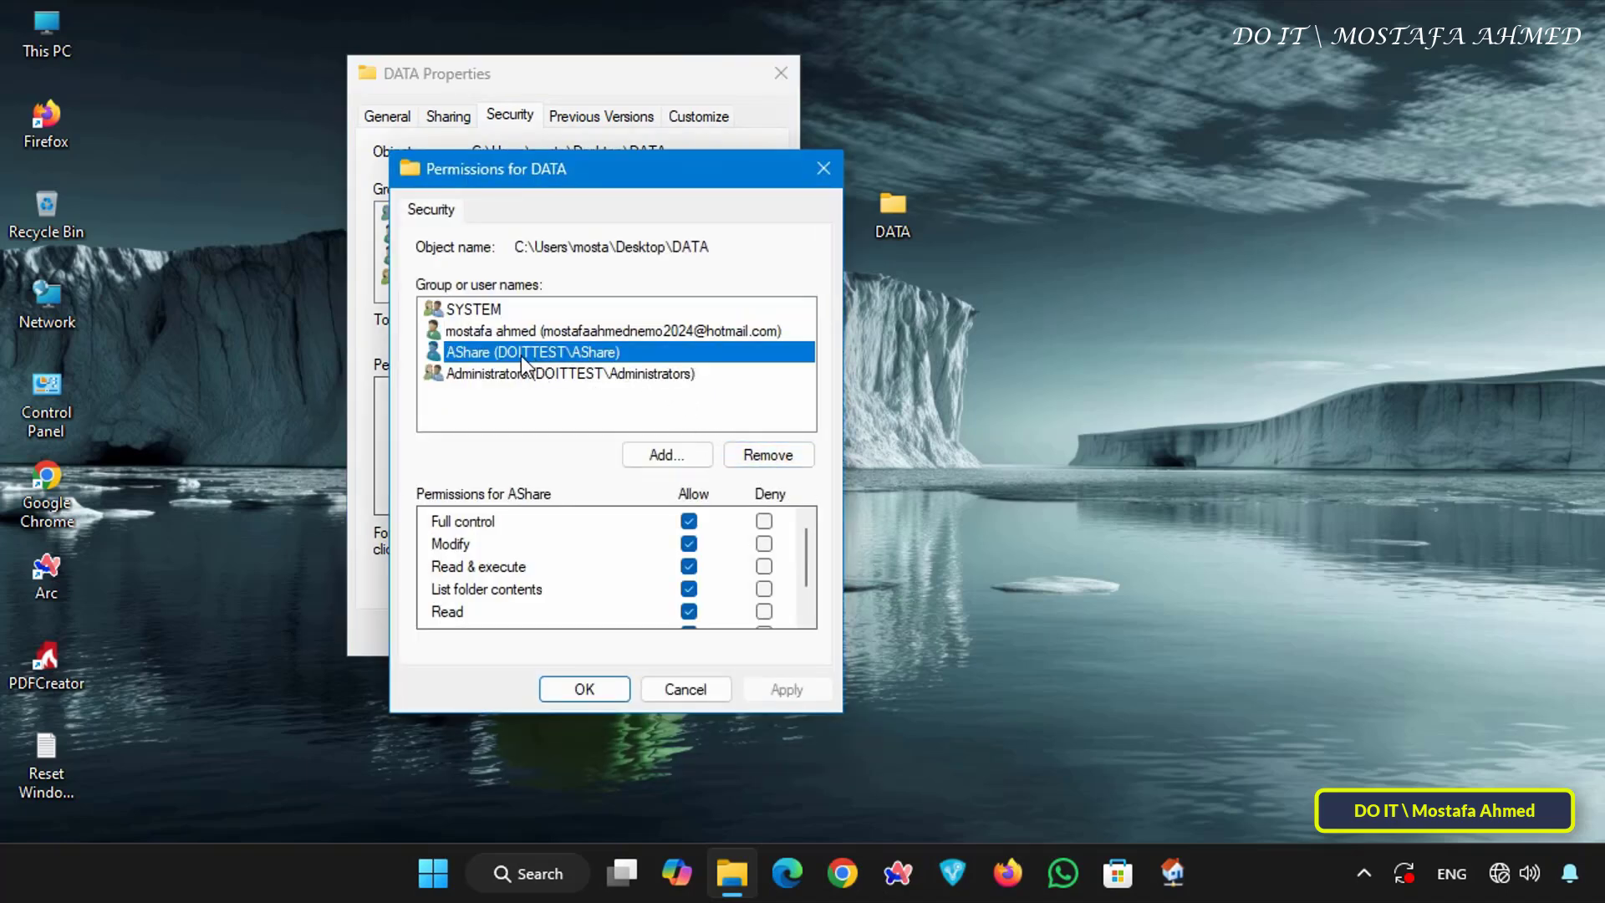
{"action": "mouse_move", "coordinate": [667, 455]}
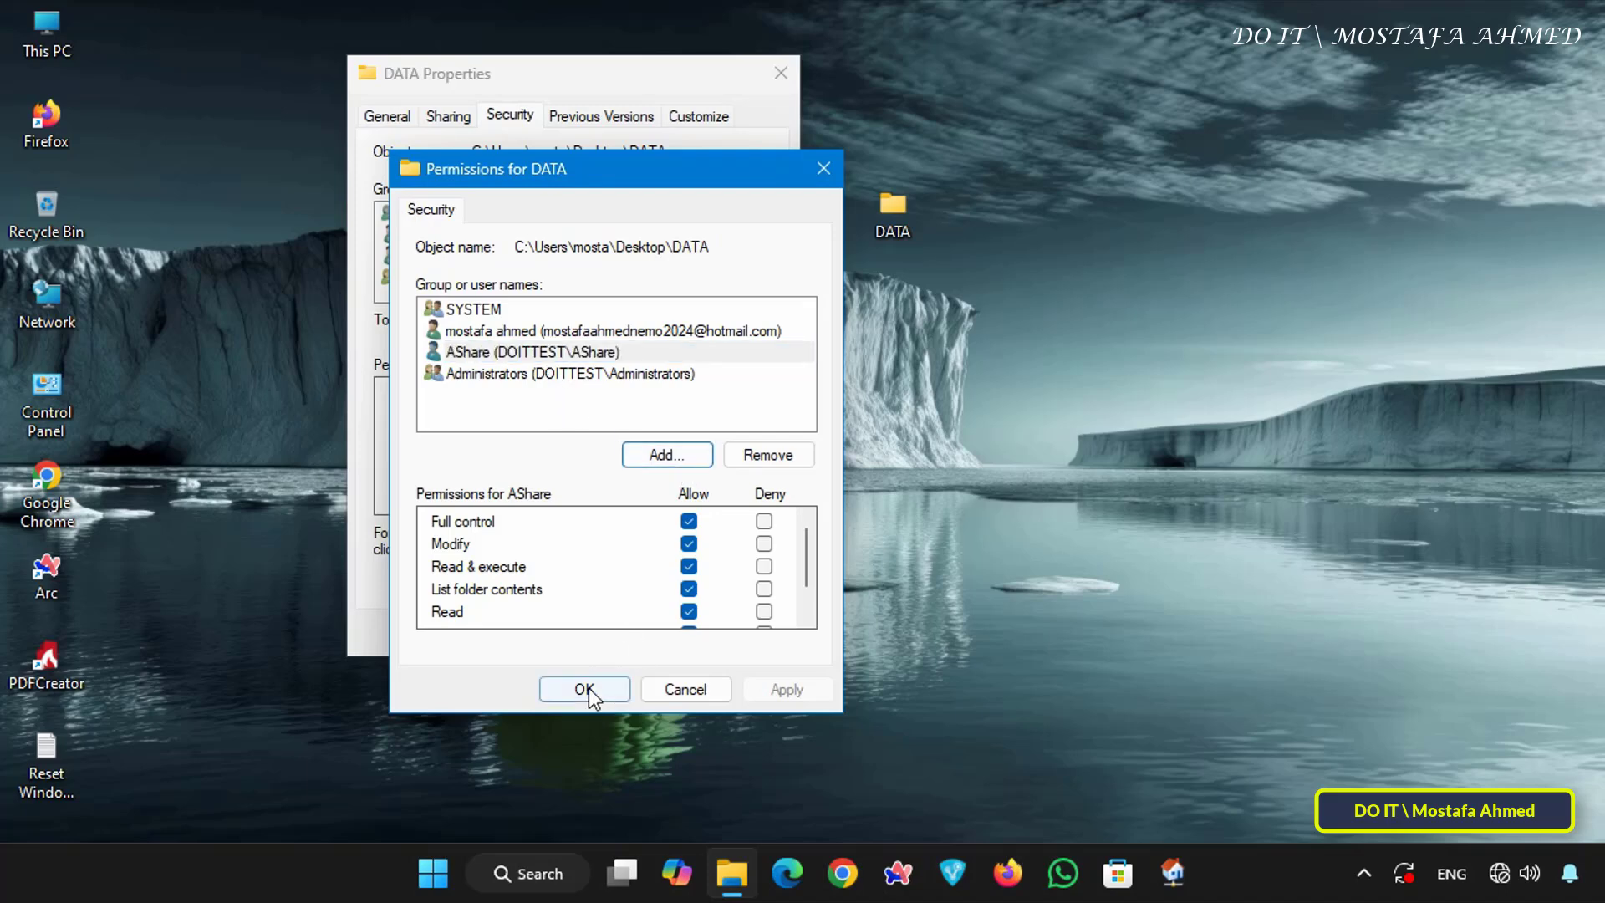
{"action": "left_click", "coordinate": [583, 689]}
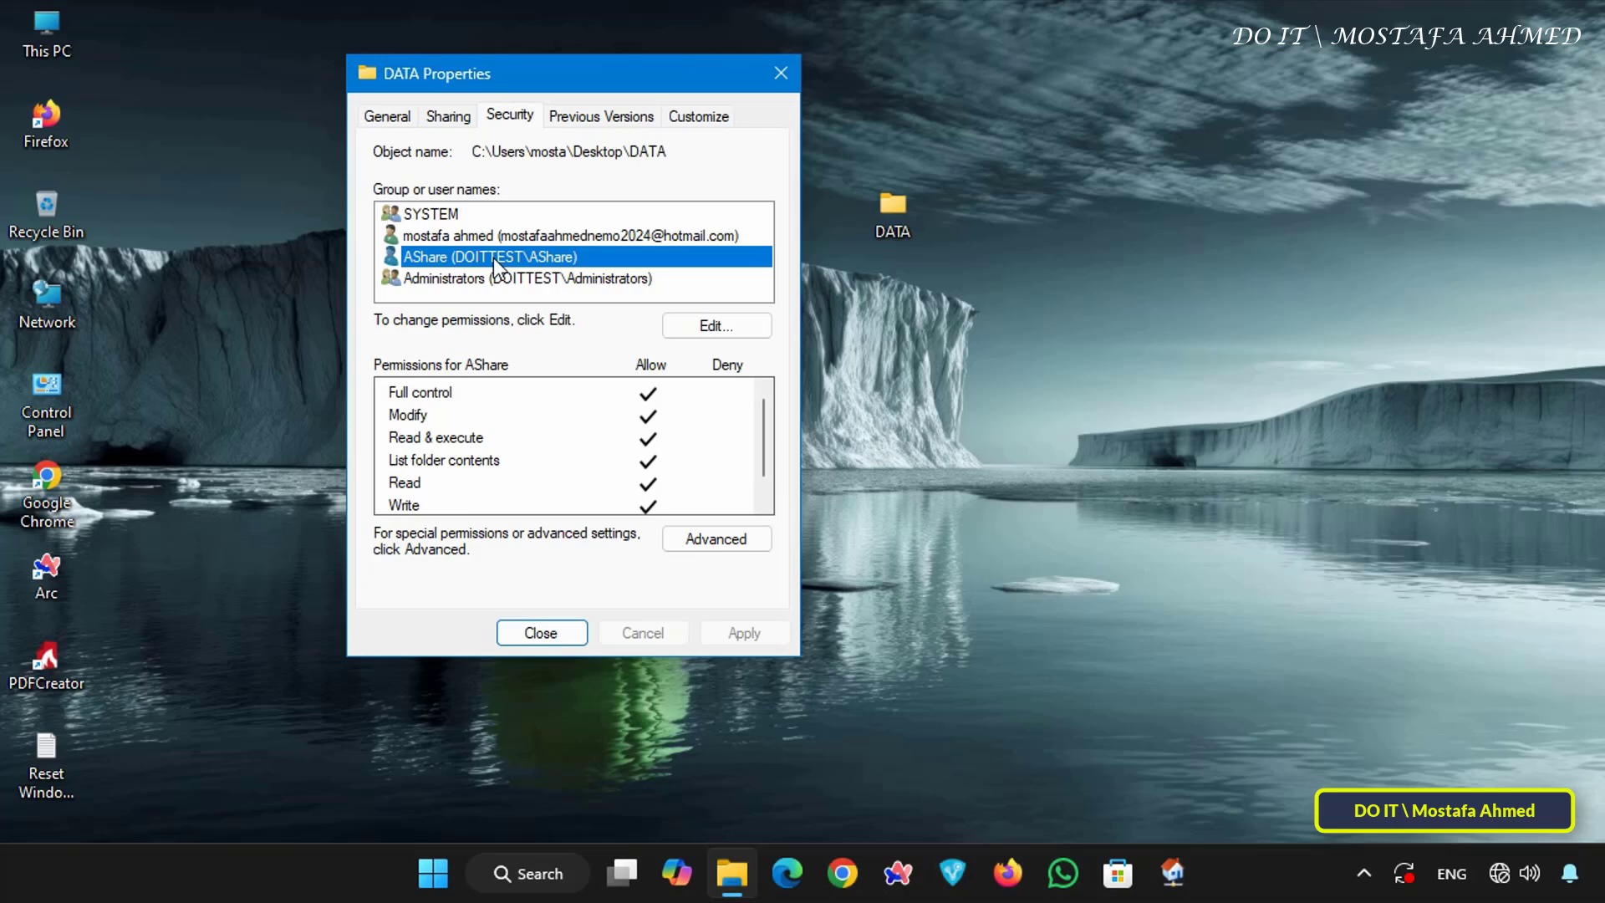
{"action": "left_click", "coordinate": [541, 633]}
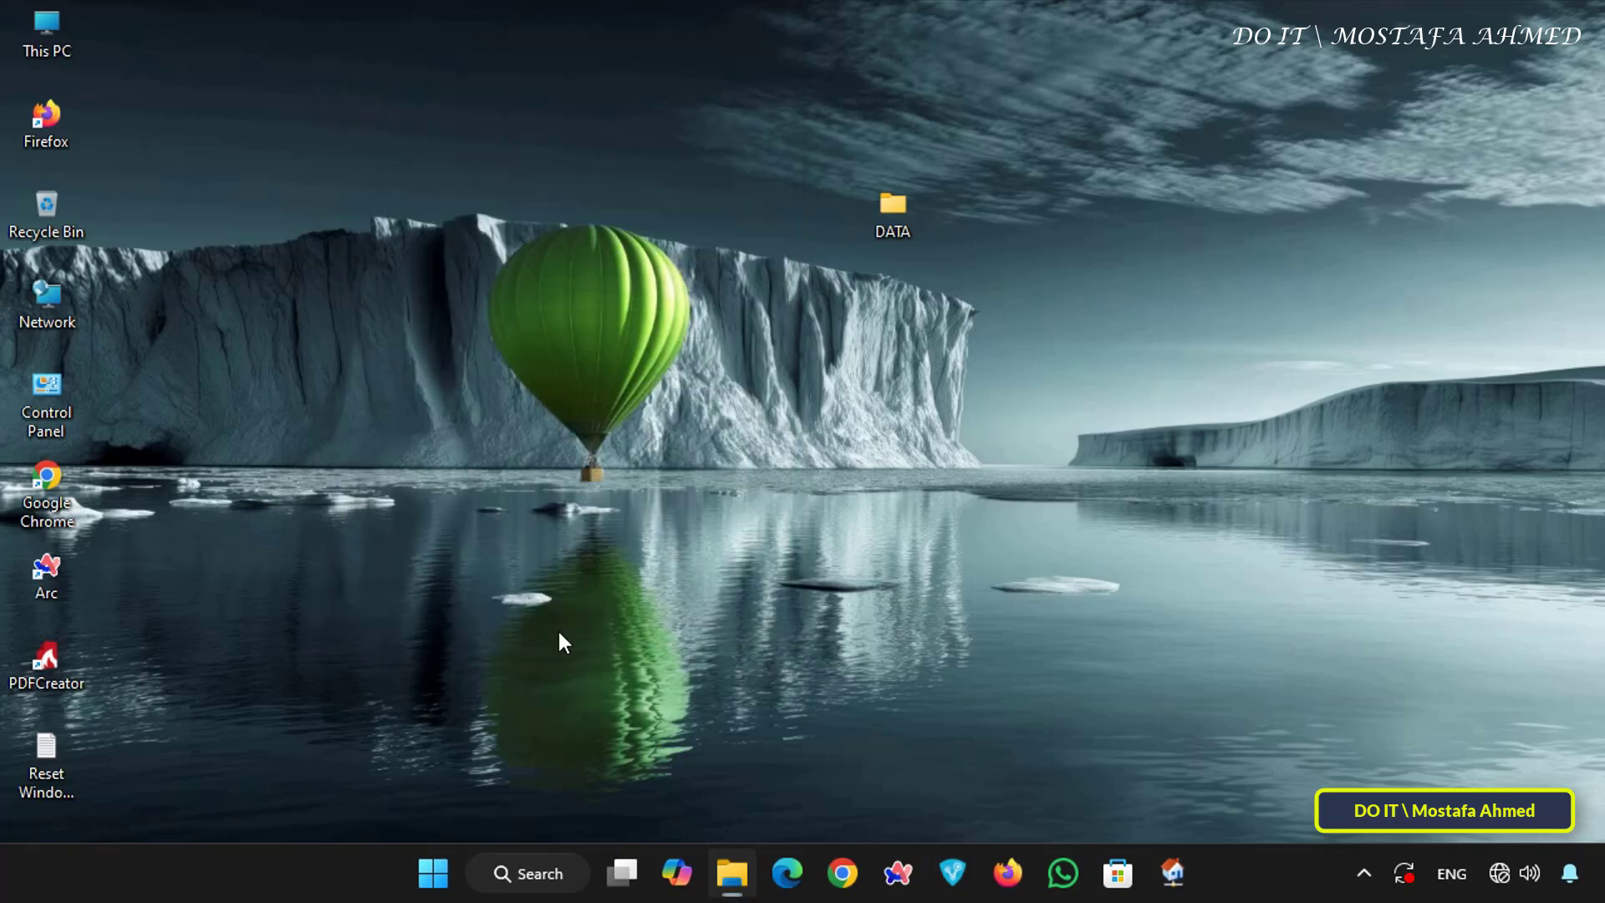
Open Windows Settings and go to the Network & internet page
{"action": "left_click", "coordinate": [891, 204]}
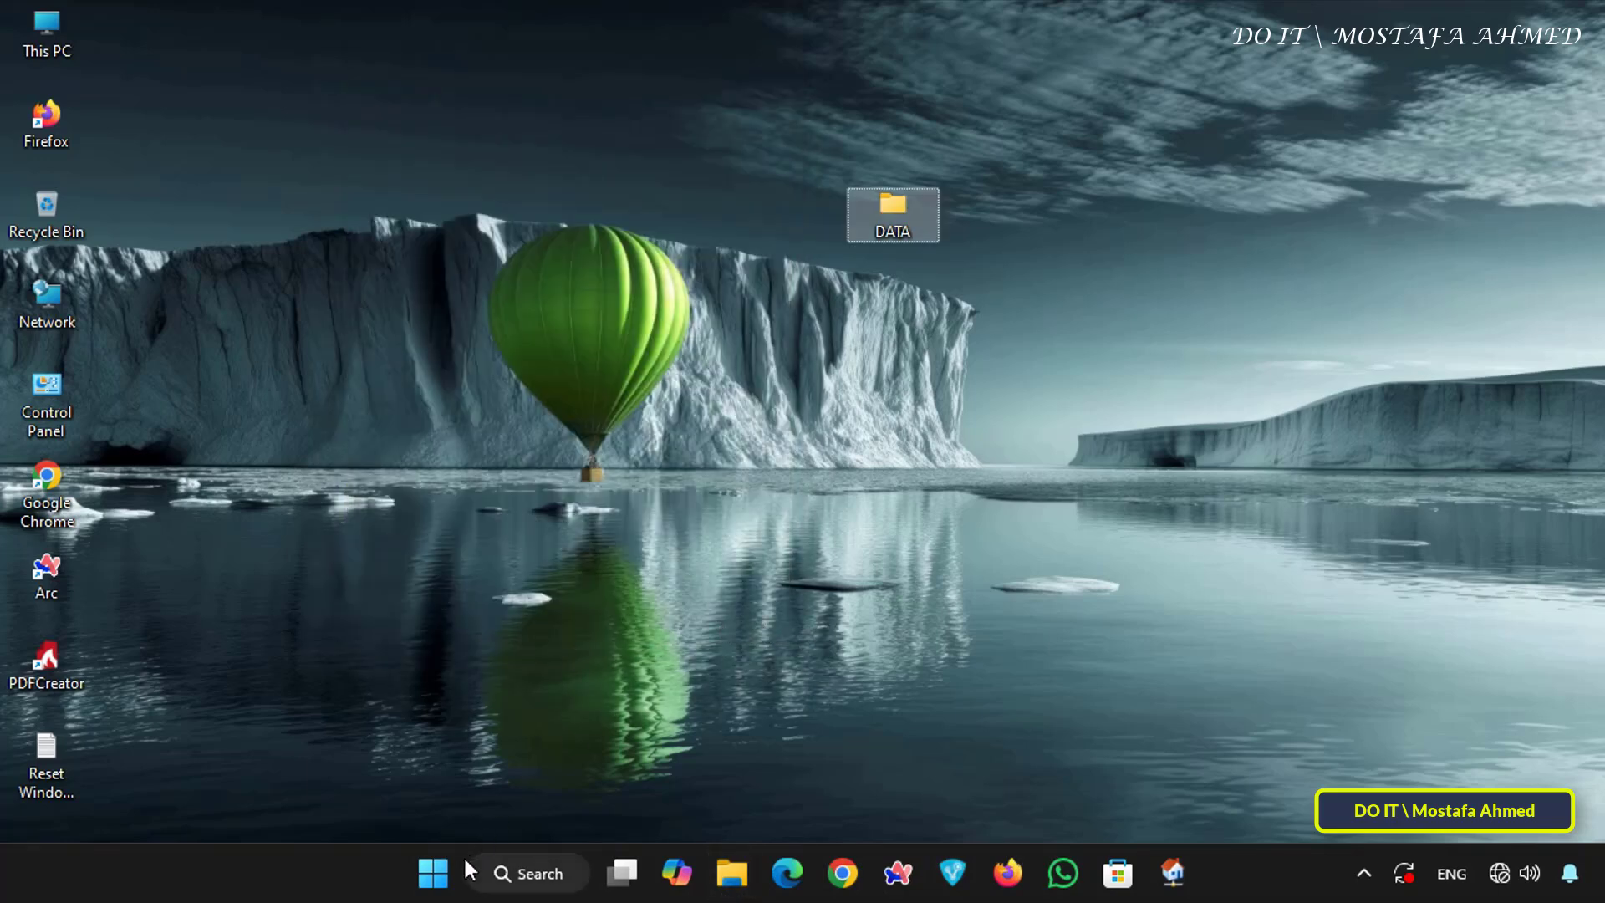
{"action": "right_click", "coordinate": [431, 873]}
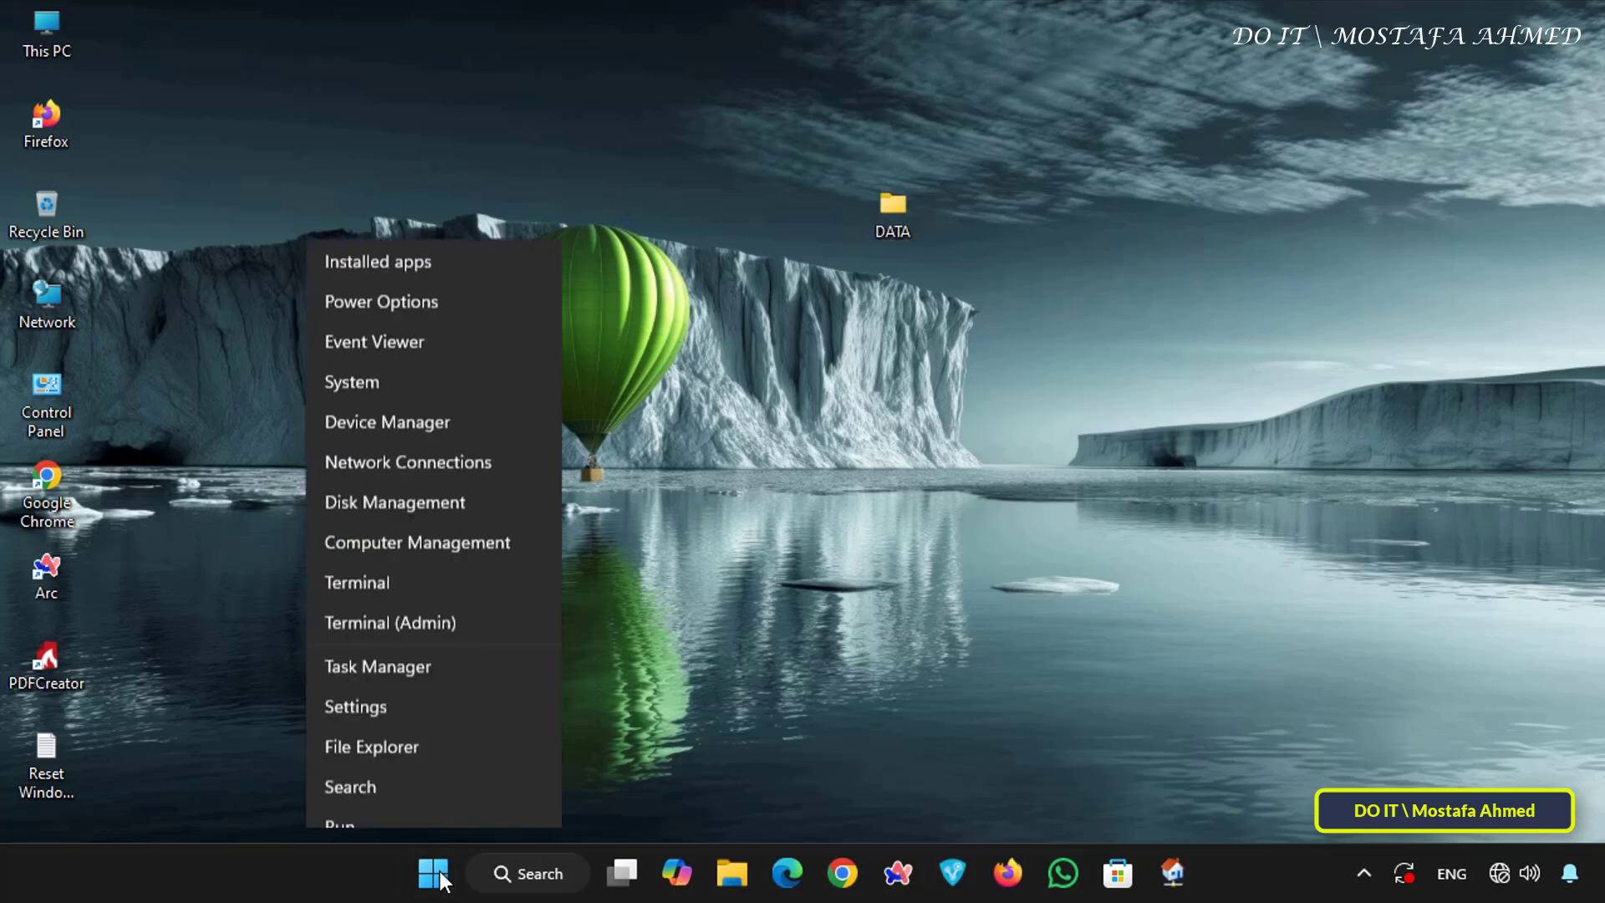
{"action": "left_click", "coordinate": [431, 873]}
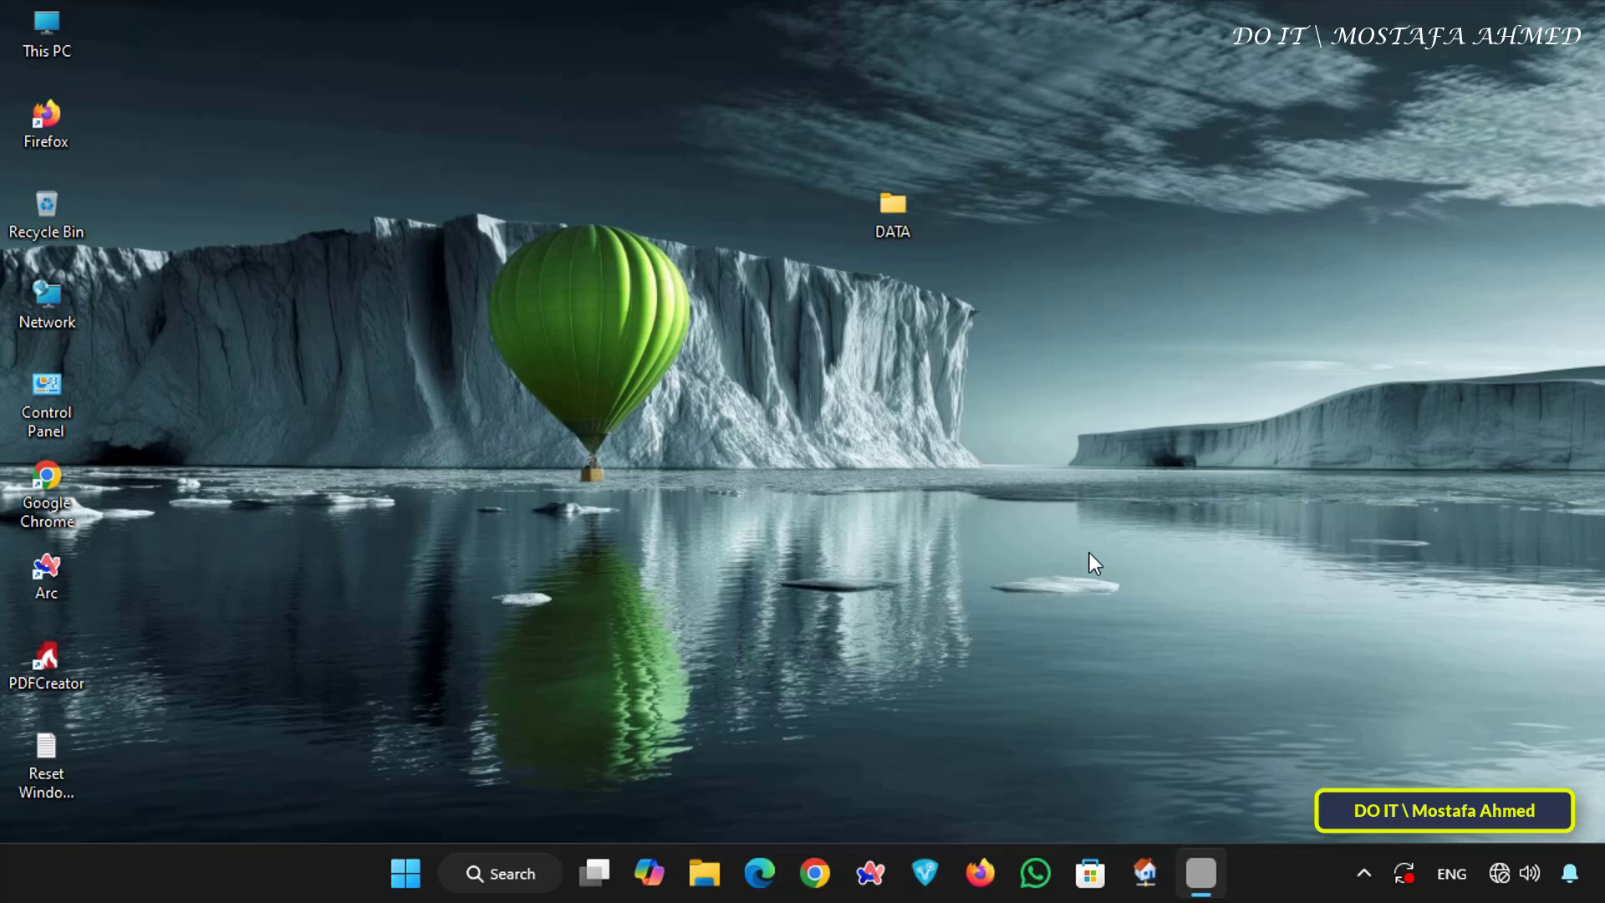
{"action": "left_click", "coordinate": [1200, 873]}
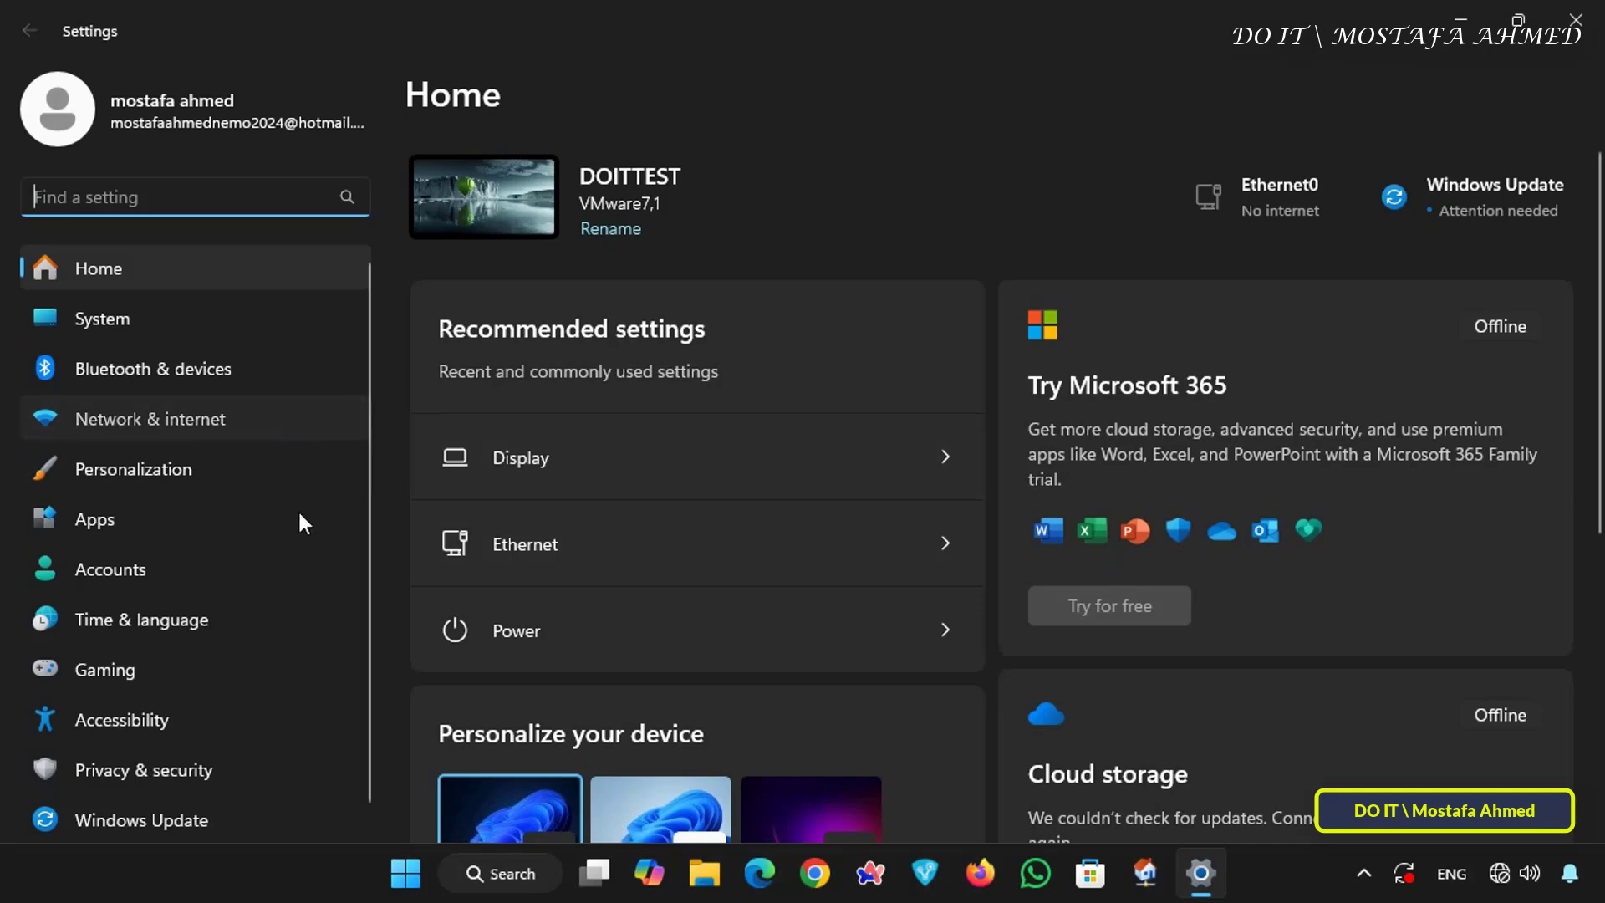
{"action": "left_click", "coordinate": [150, 418]}
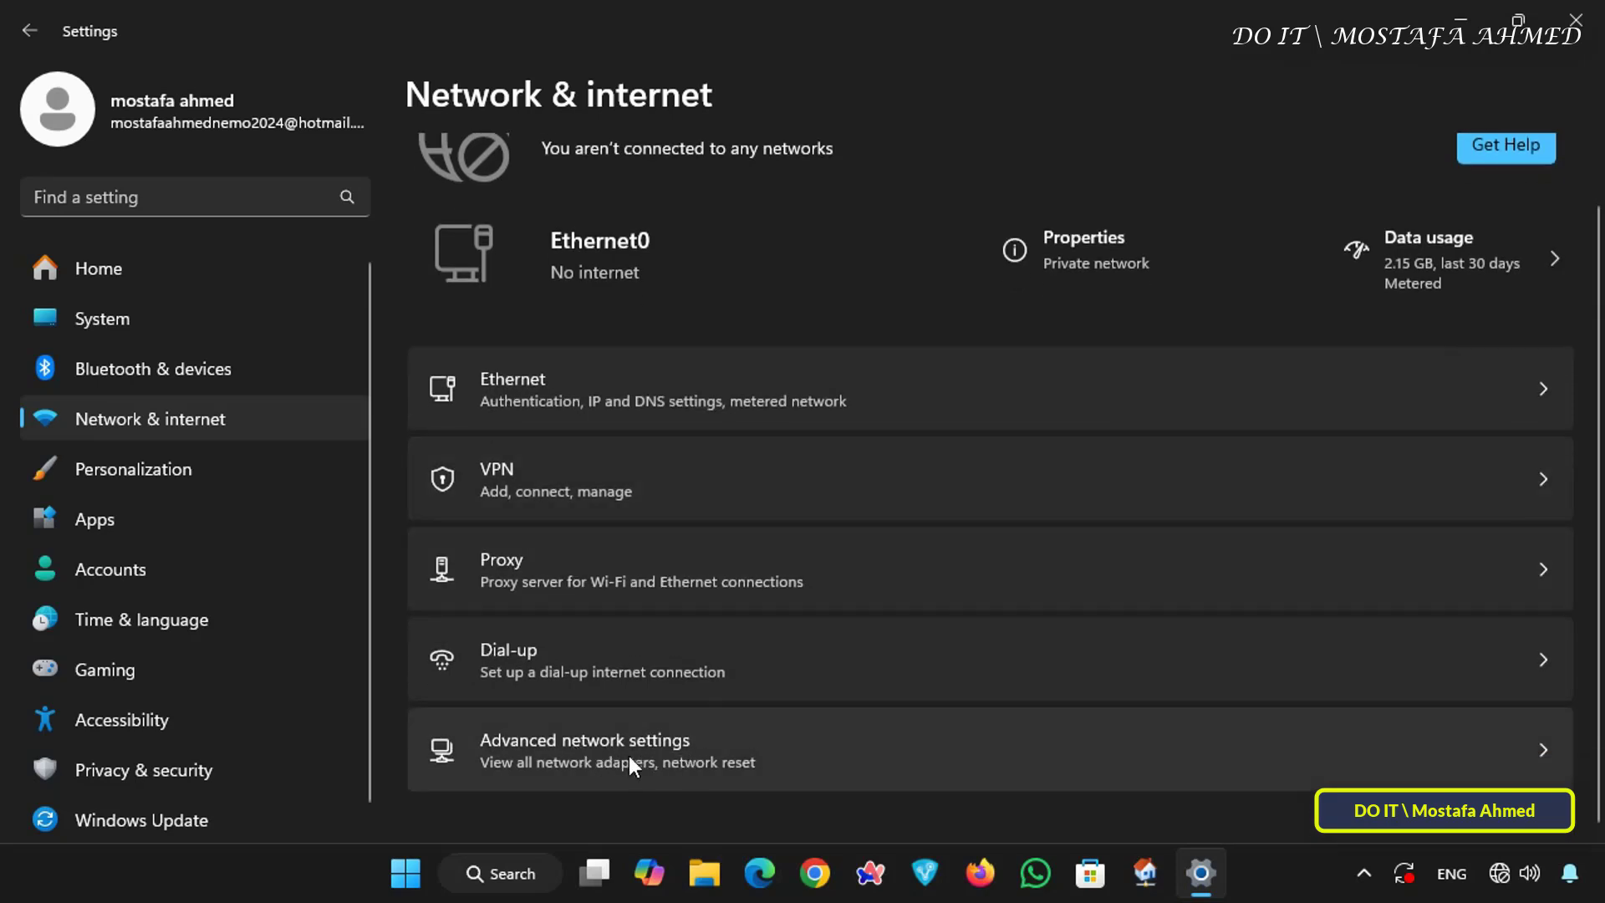
Turn on Password protected sharing under All networks in Advanced sharing settings
{"action": "left_click", "coordinate": [585, 748]}
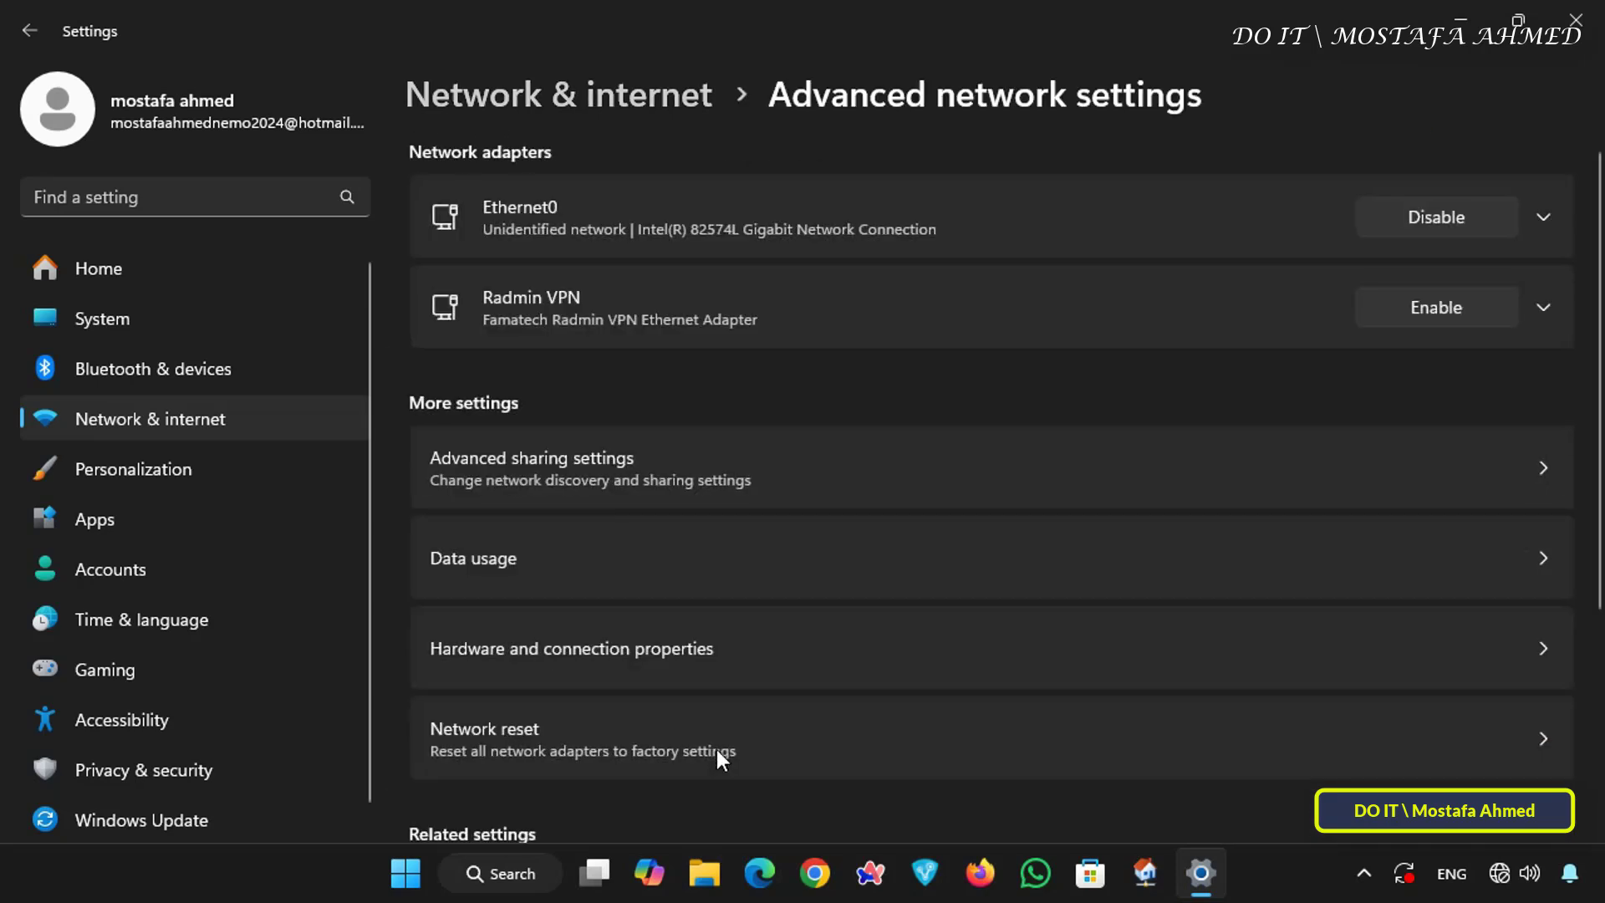
{"action": "left_click", "coordinate": [533, 458]}
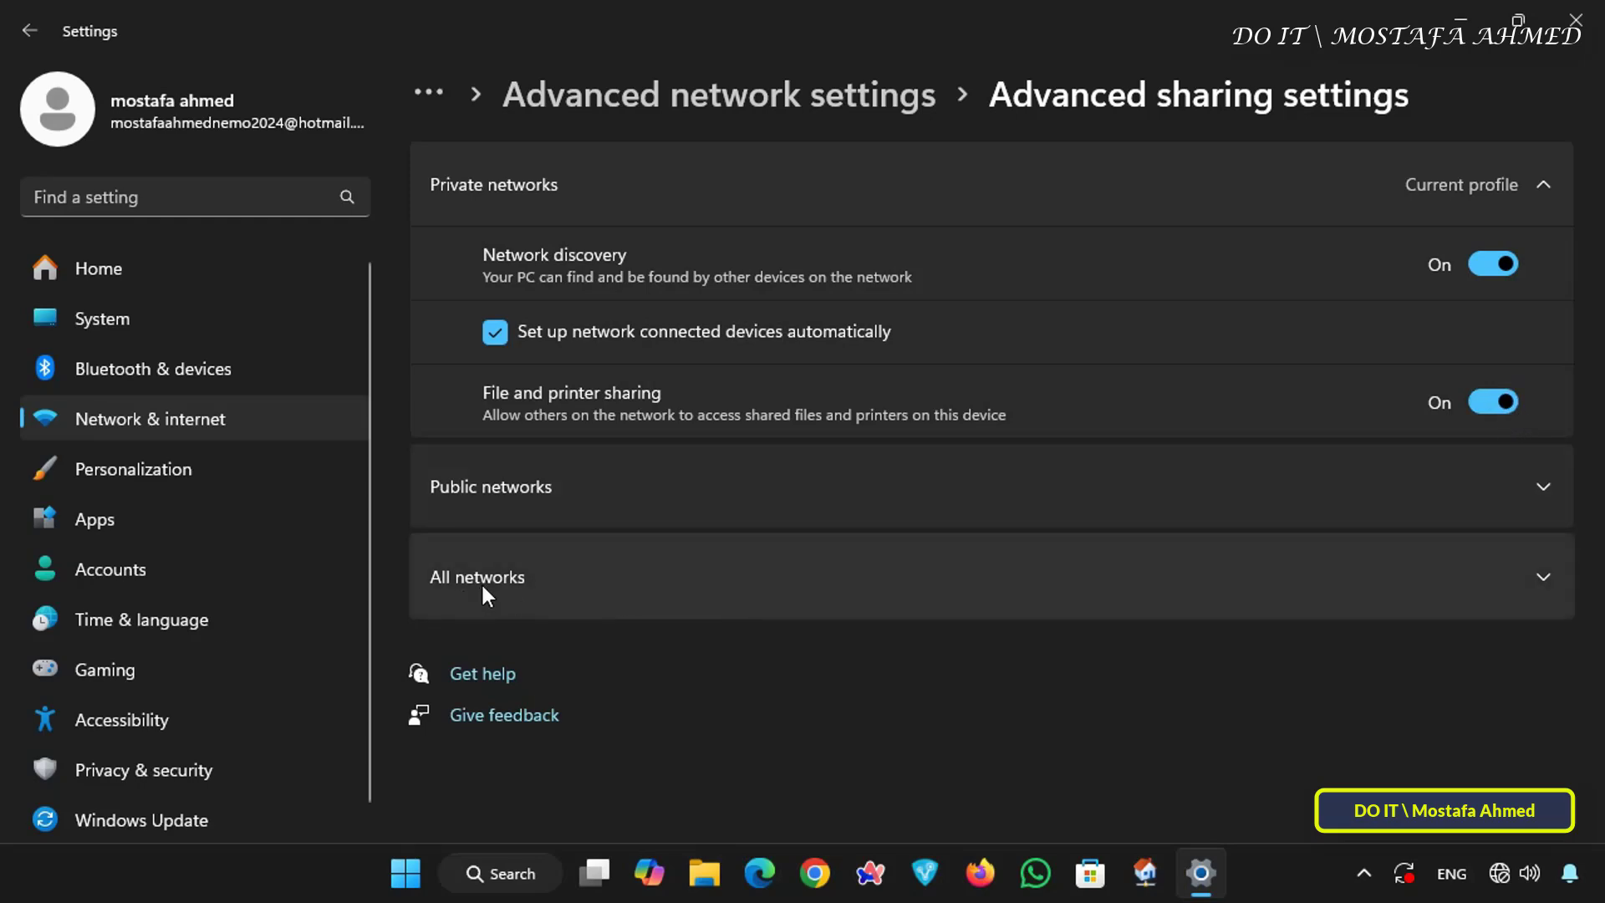
{"action": "left_click", "coordinate": [476, 576]}
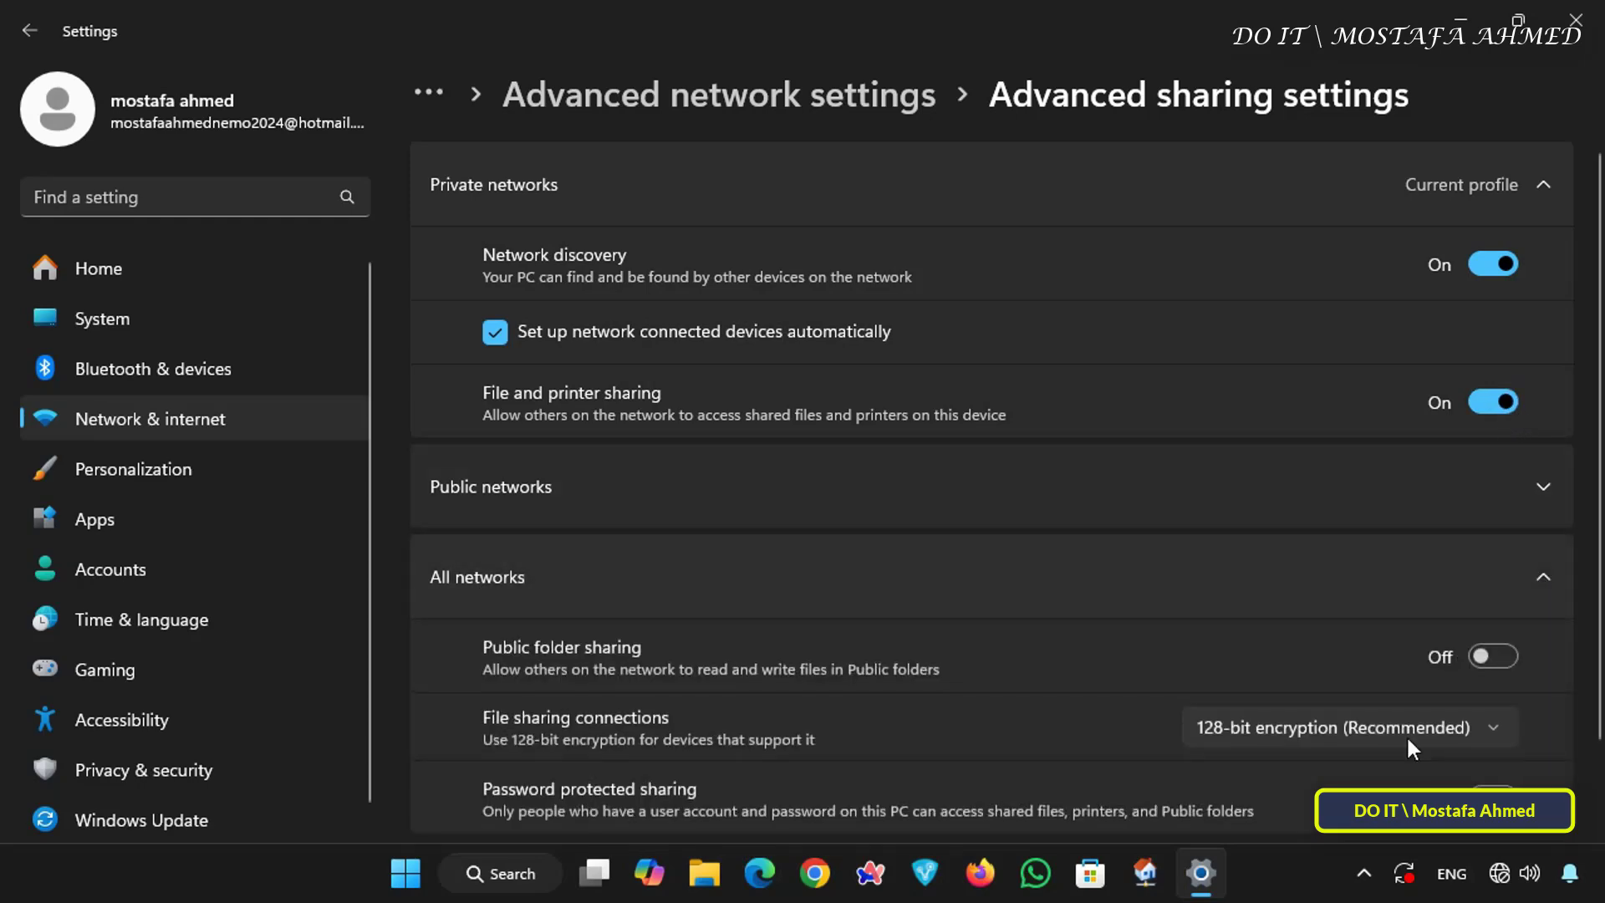
{"action": "scroll", "scroll_direction": "down", "scroll_amount": 3}
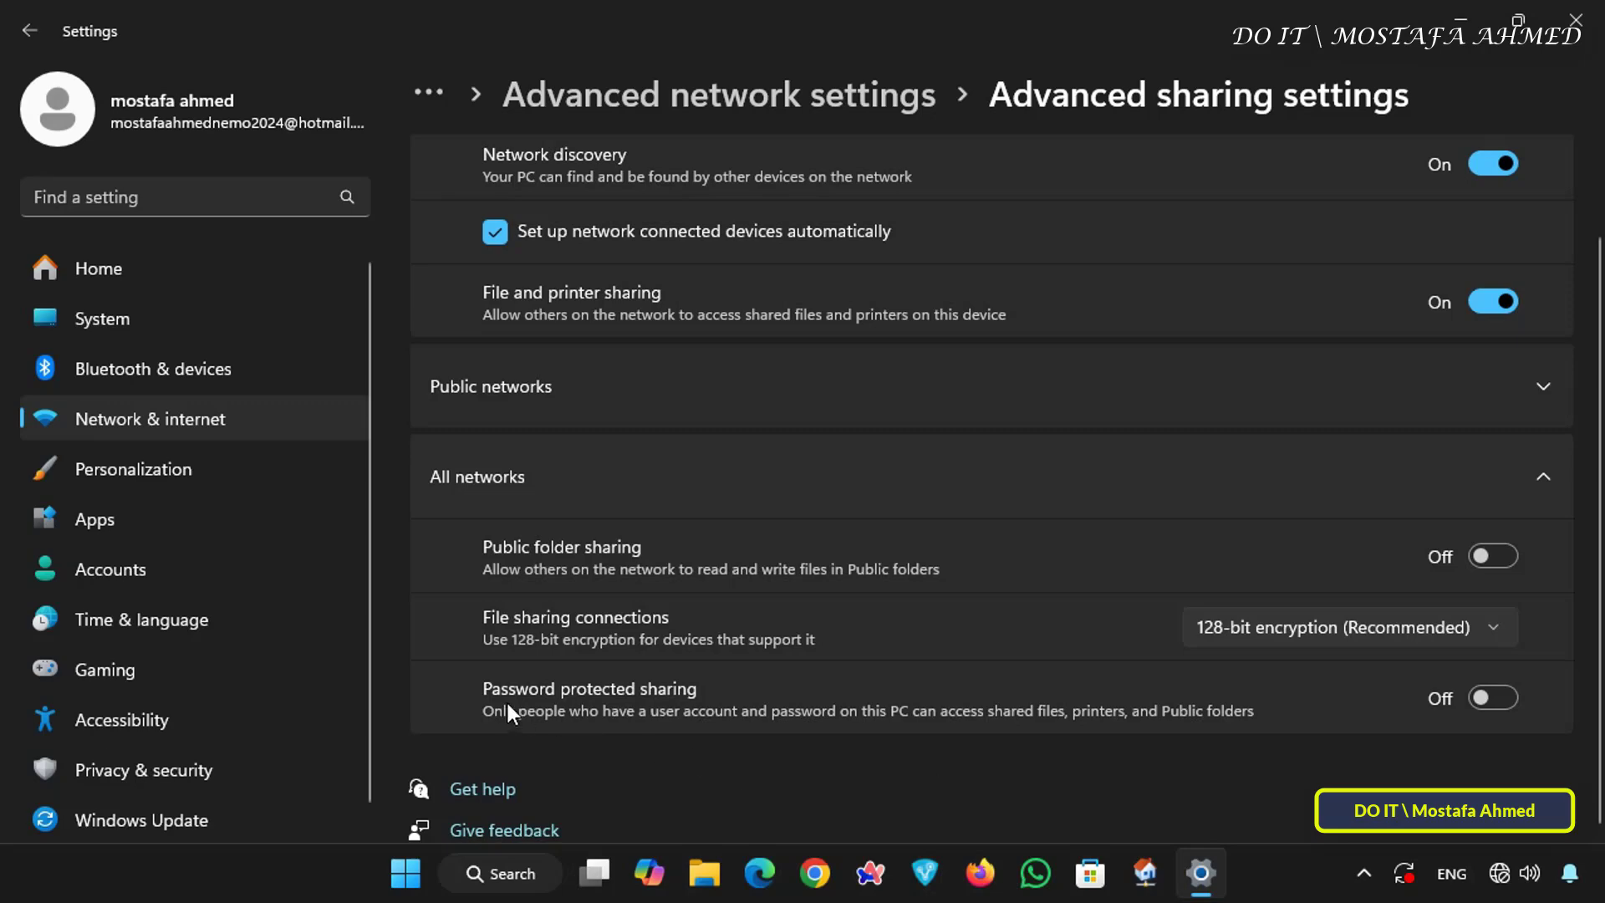
{"action": "mouse_move", "coordinate": [745, 724]}
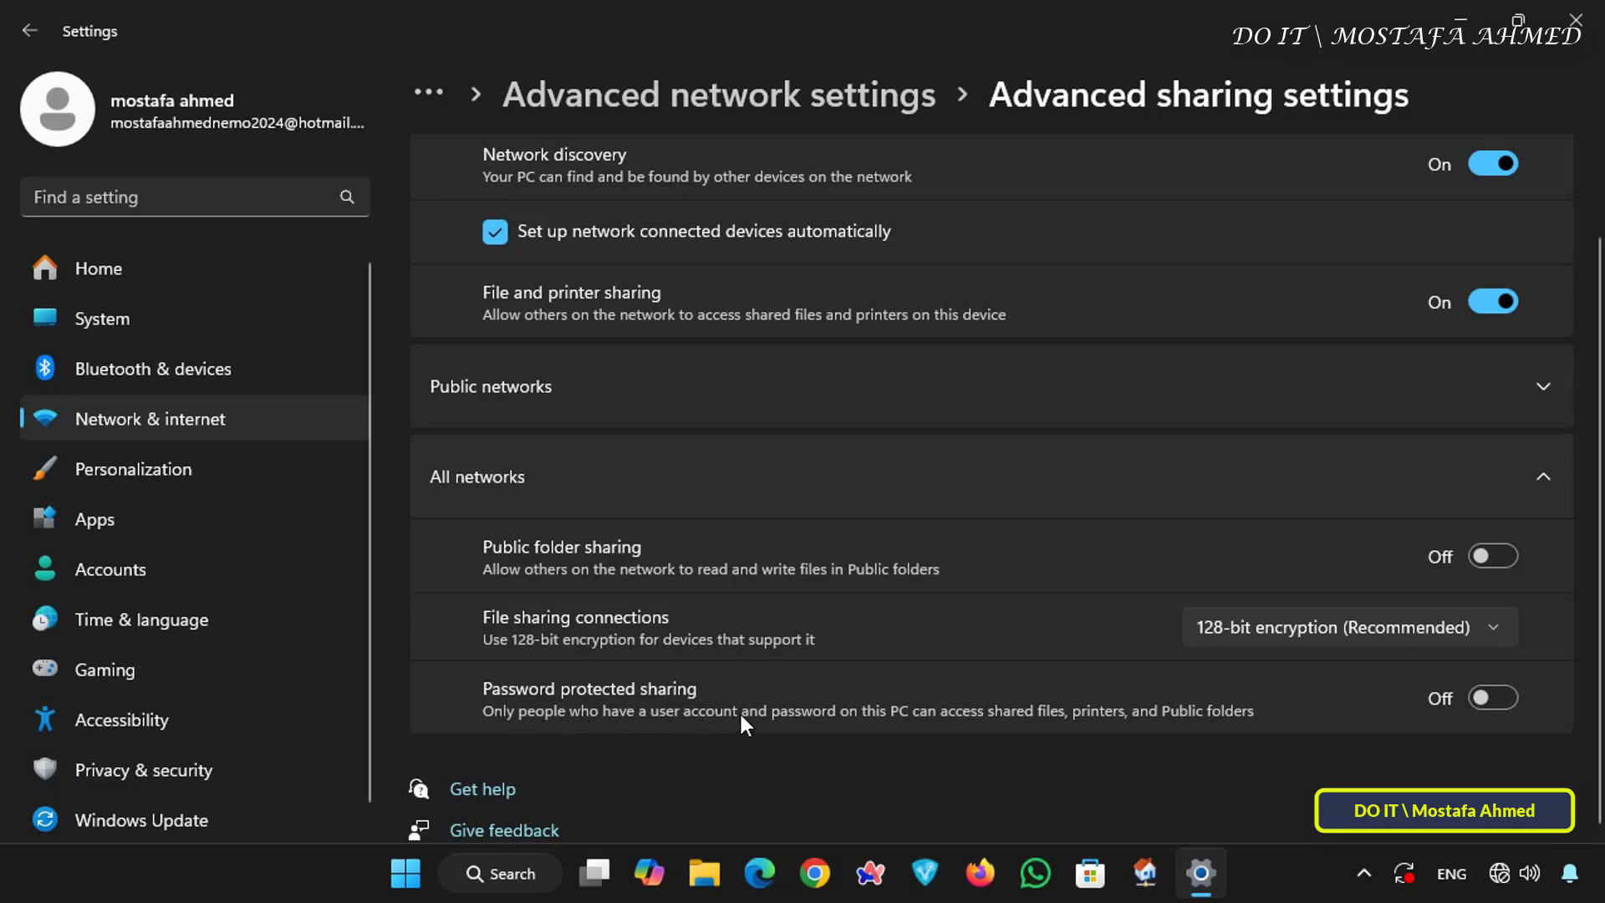
{"action": "left_click", "coordinate": [1492, 697]}
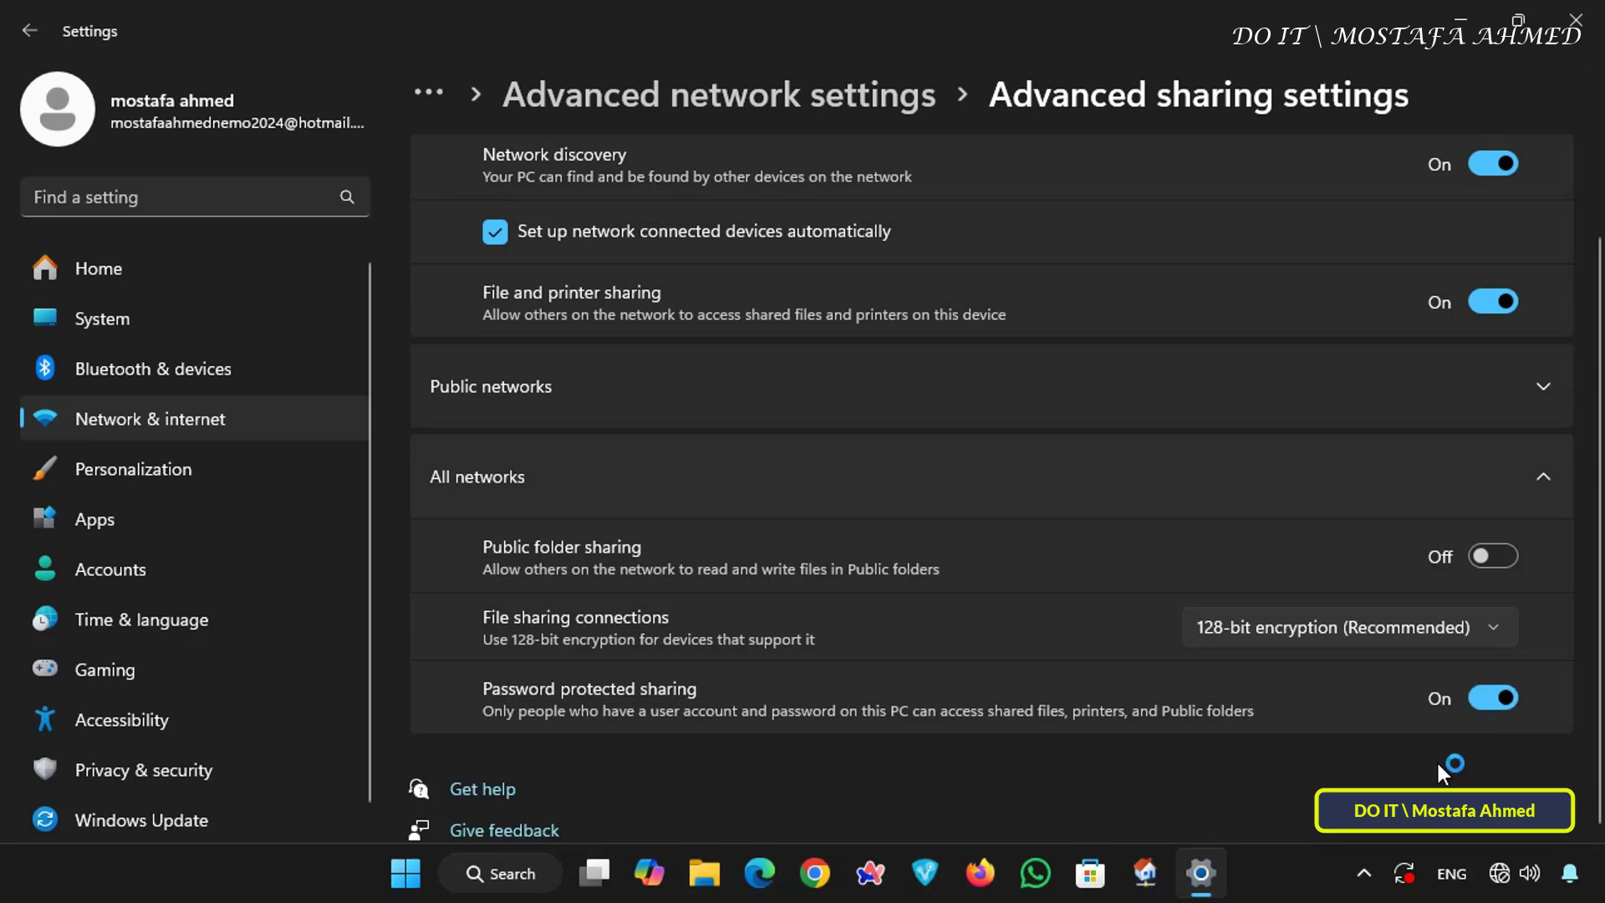
{"action": "mouse_move", "coordinate": [1426, 780]}
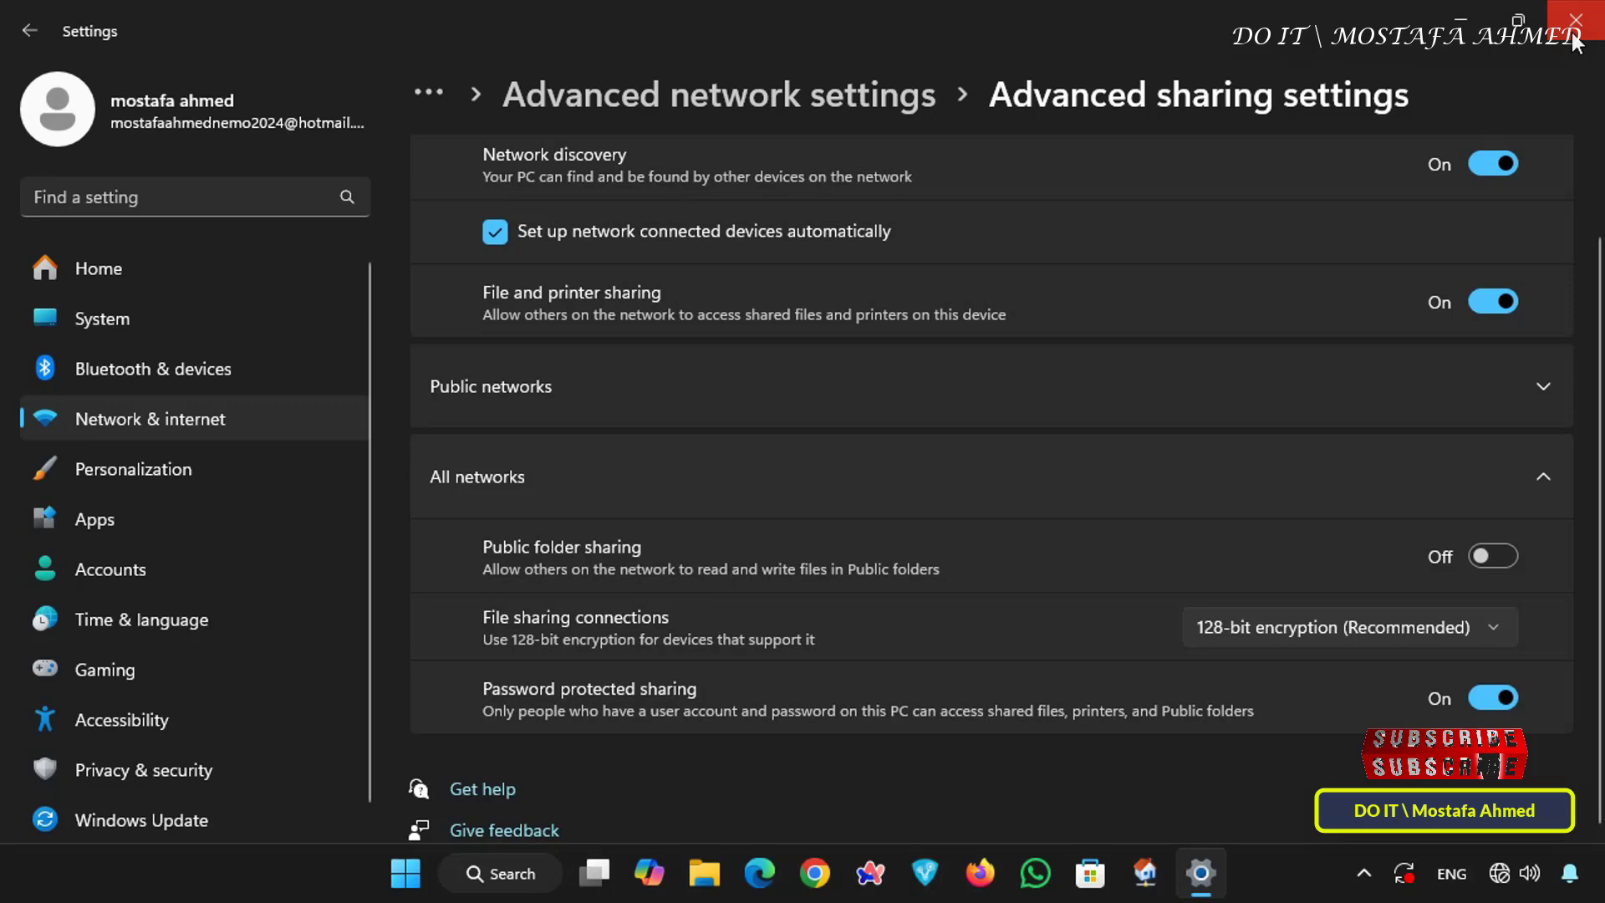
{"action": "mouse_move", "coordinate": [1575, 20]}
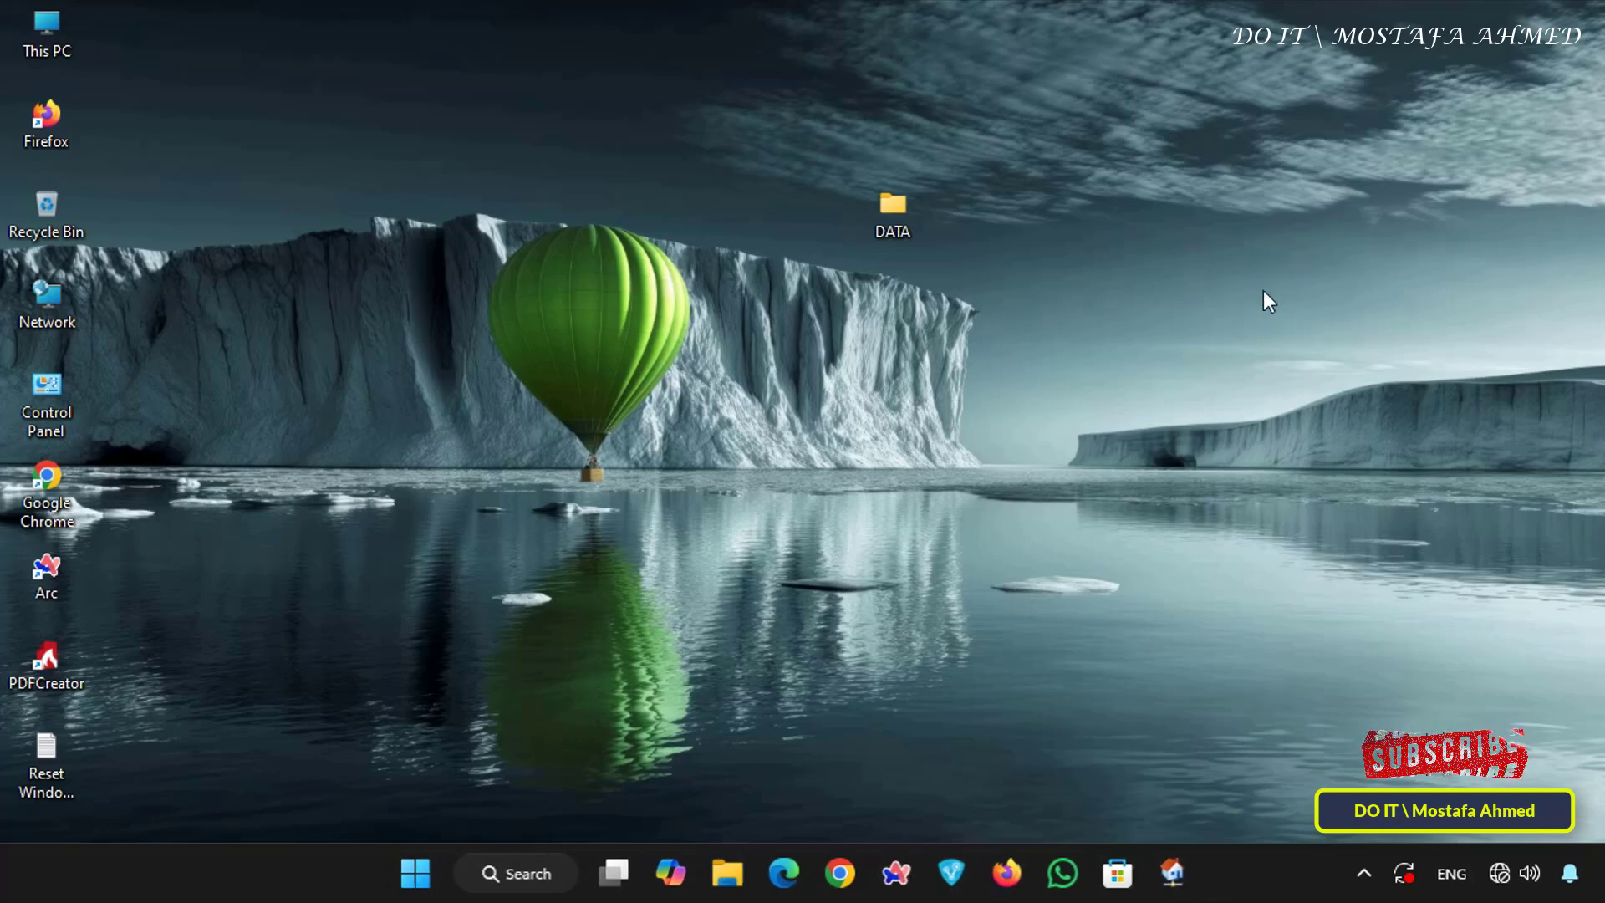
Run ipconfig, mark IPv4 address 192.168.0.151, and close Command Prompt
{"action": "left_click", "coordinate": [890, 211]}
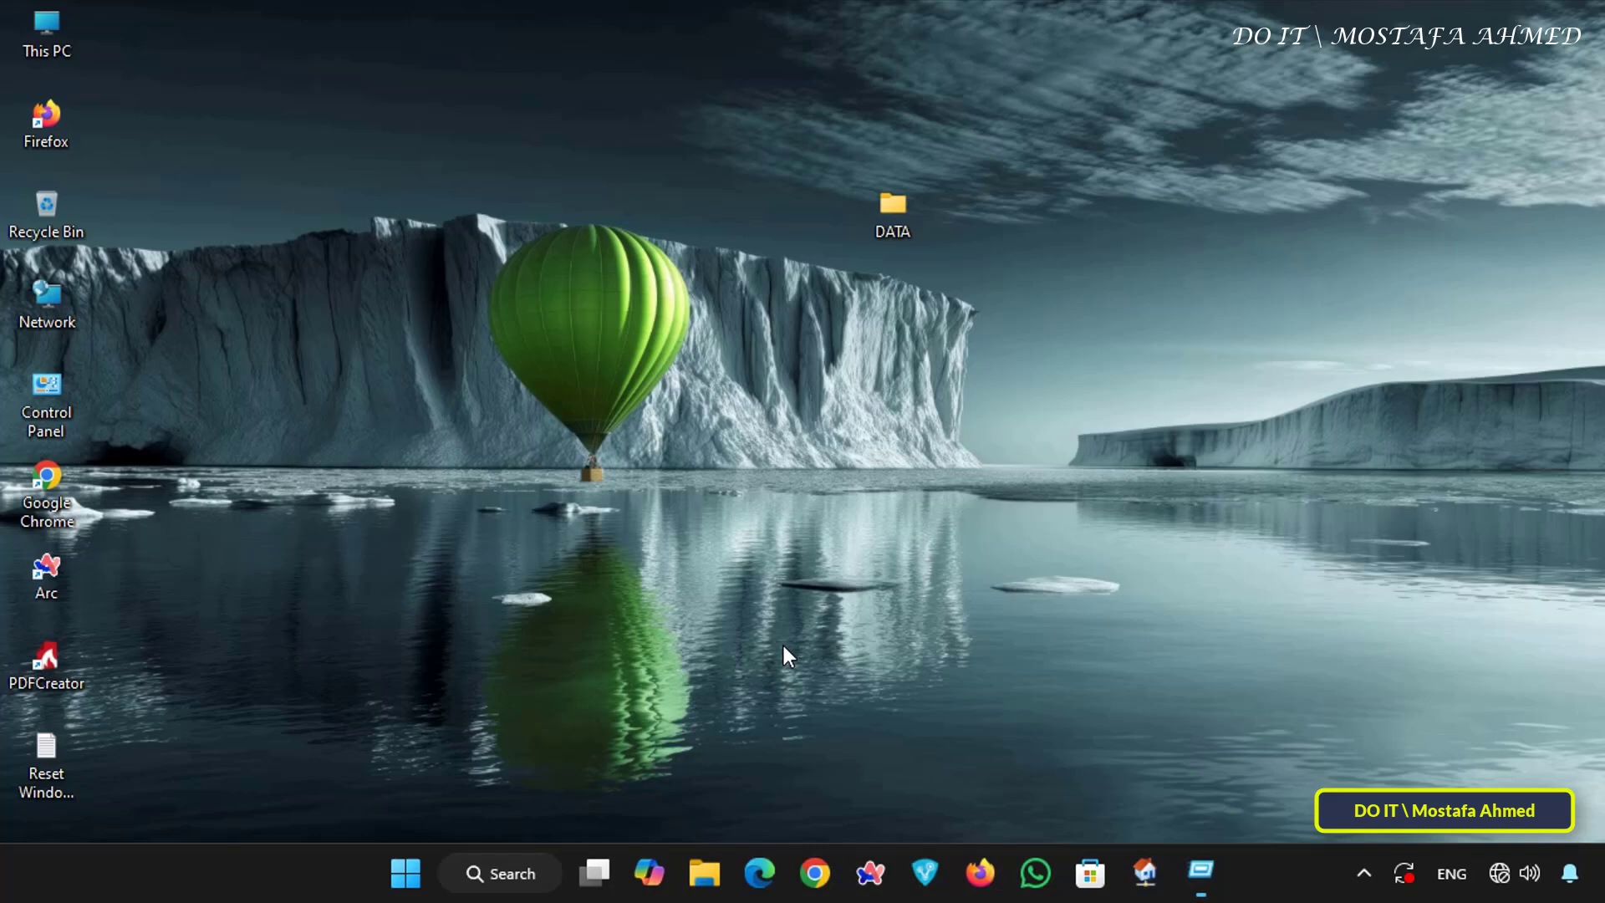
{"action": "left_click", "coordinate": [1198, 873]}
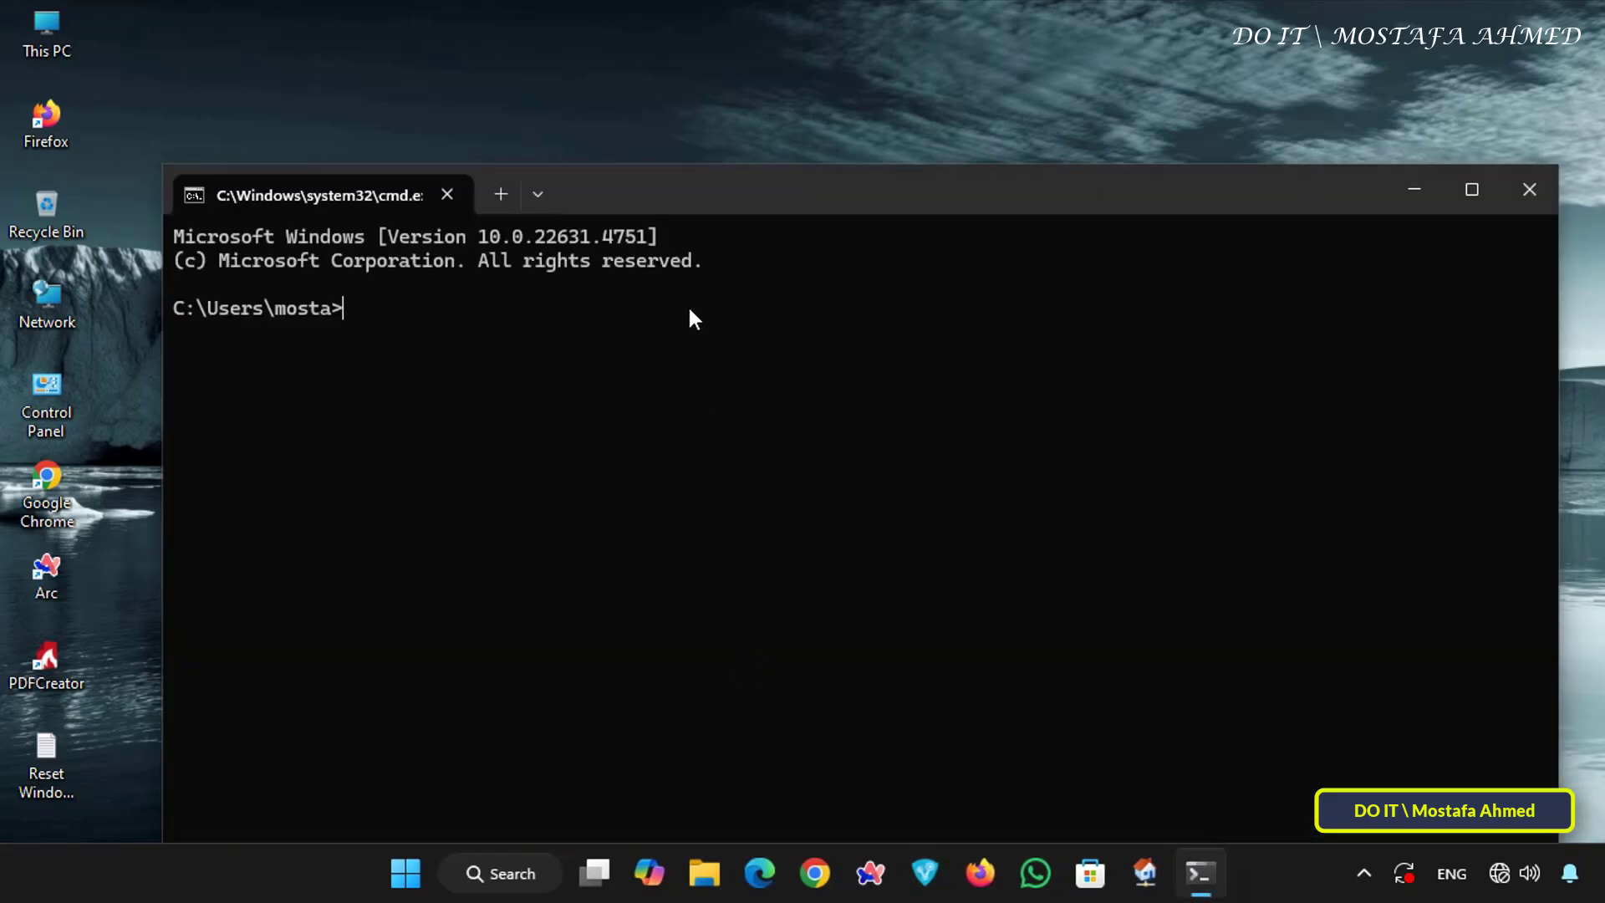
{"action": "type", "text": "ip"}
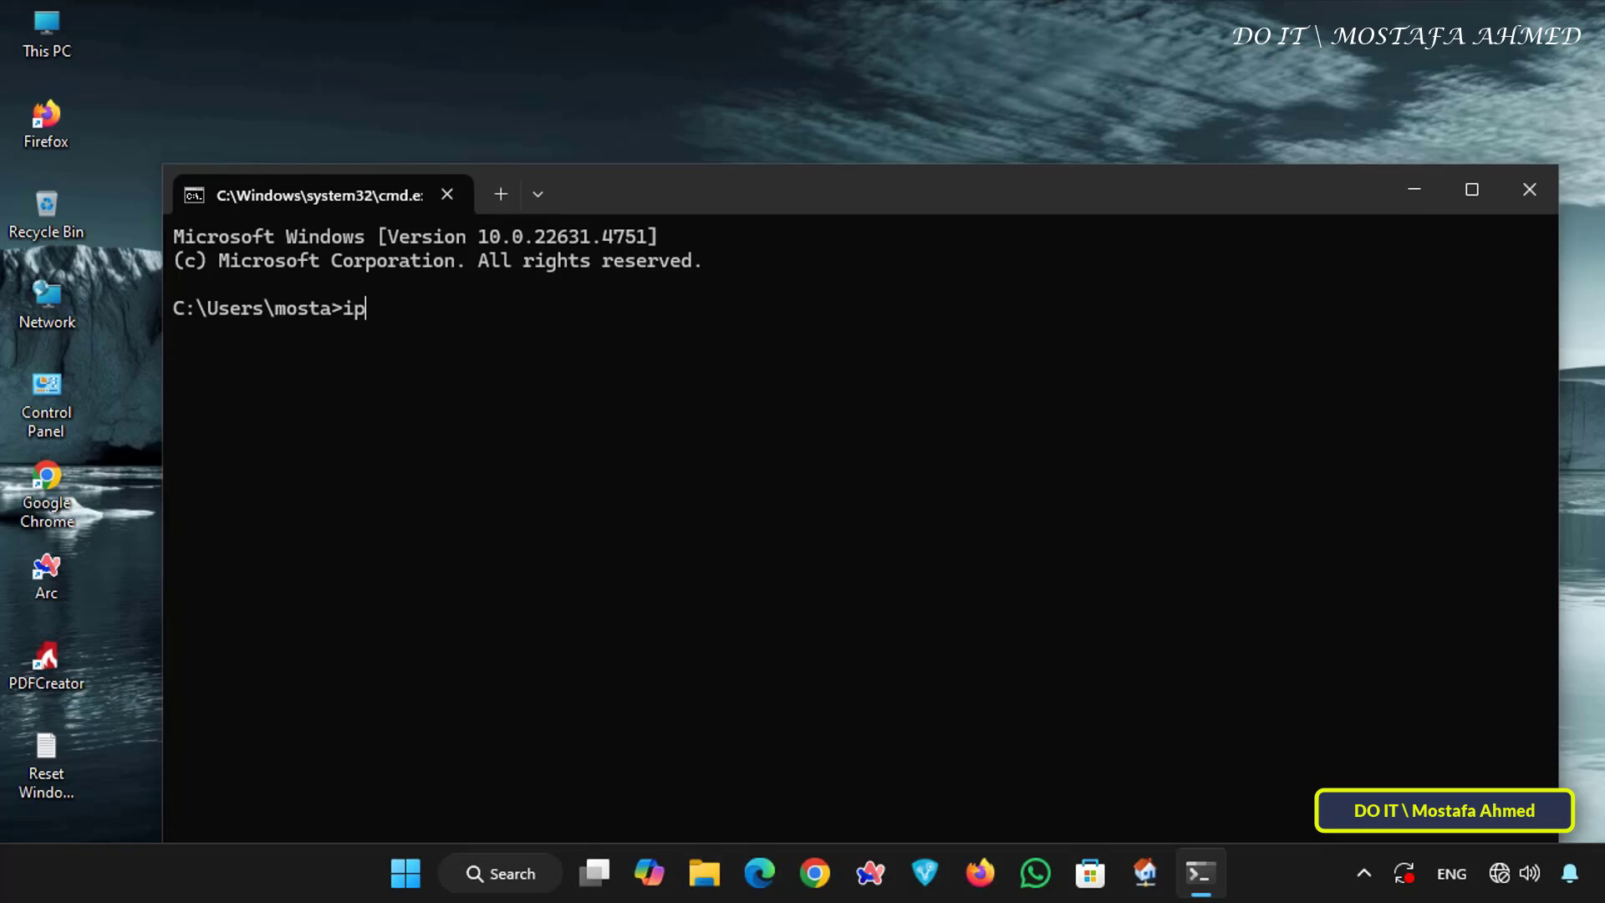
{"action": "type", "text": "config"}
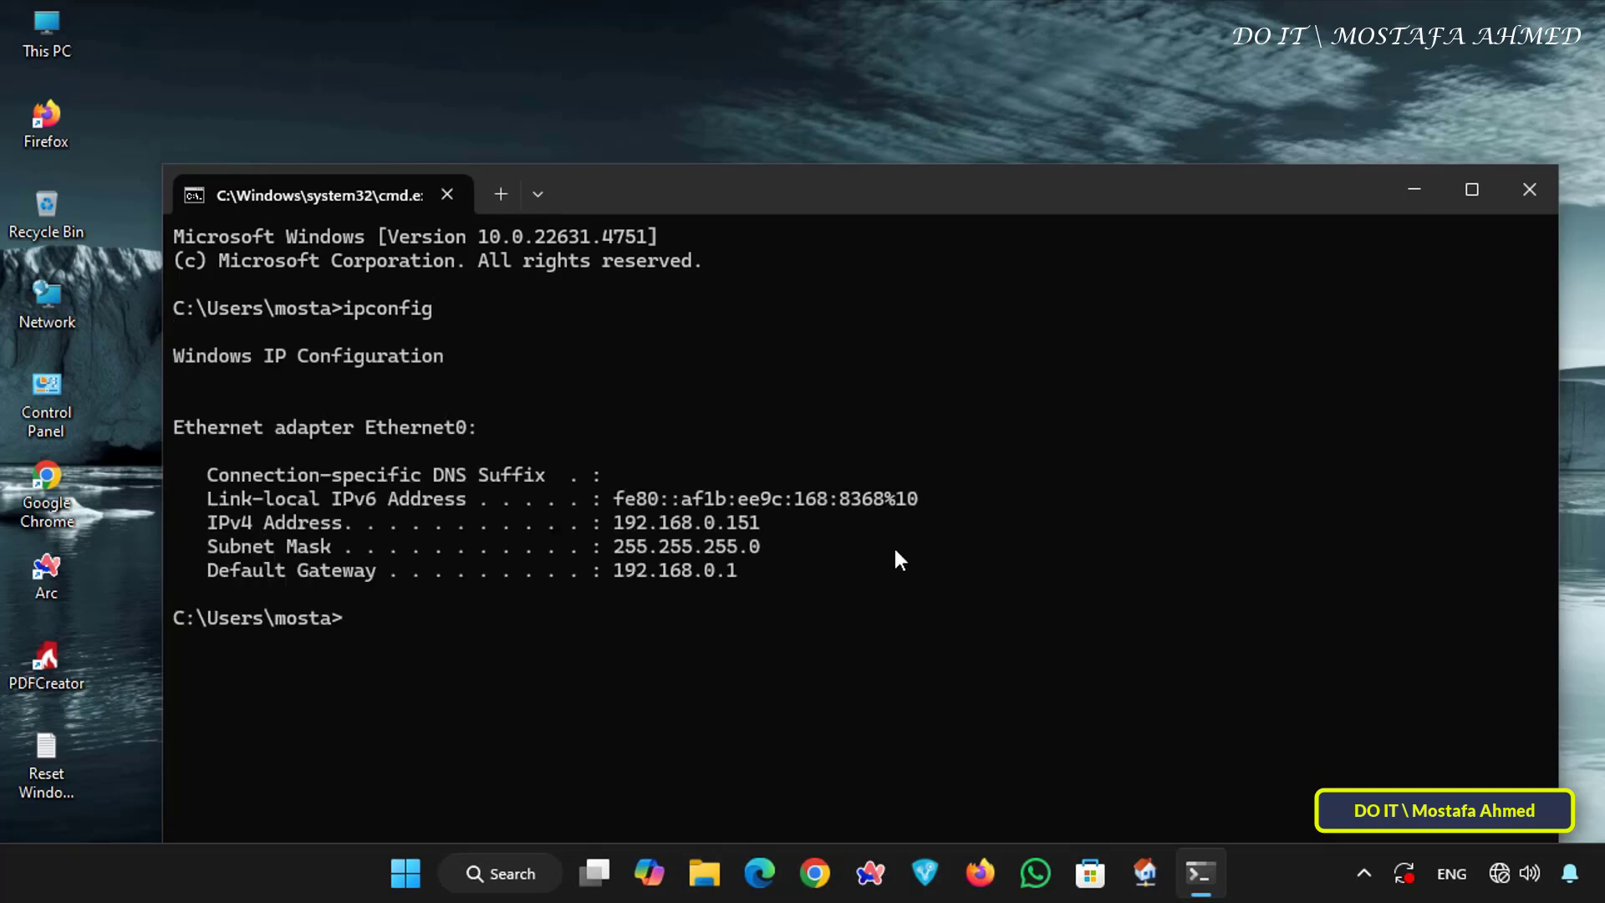
{"action": "left_click_drag", "start_coordinate": [660, 521], "coordinate": [769, 521]}
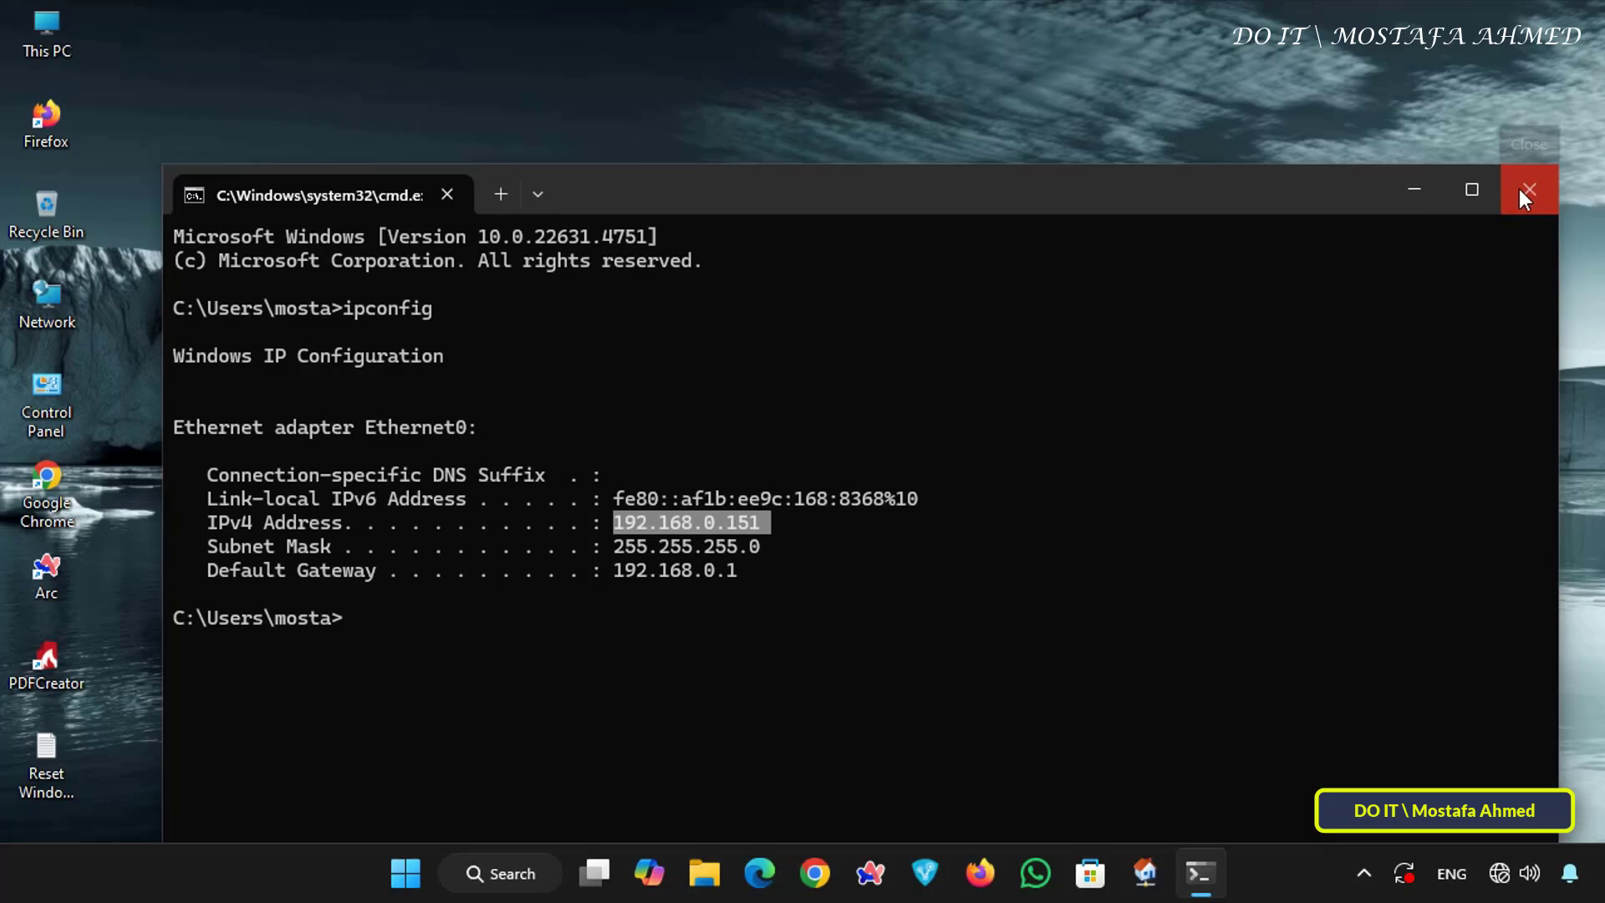
{"action": "left_click", "coordinate": [1529, 191]}
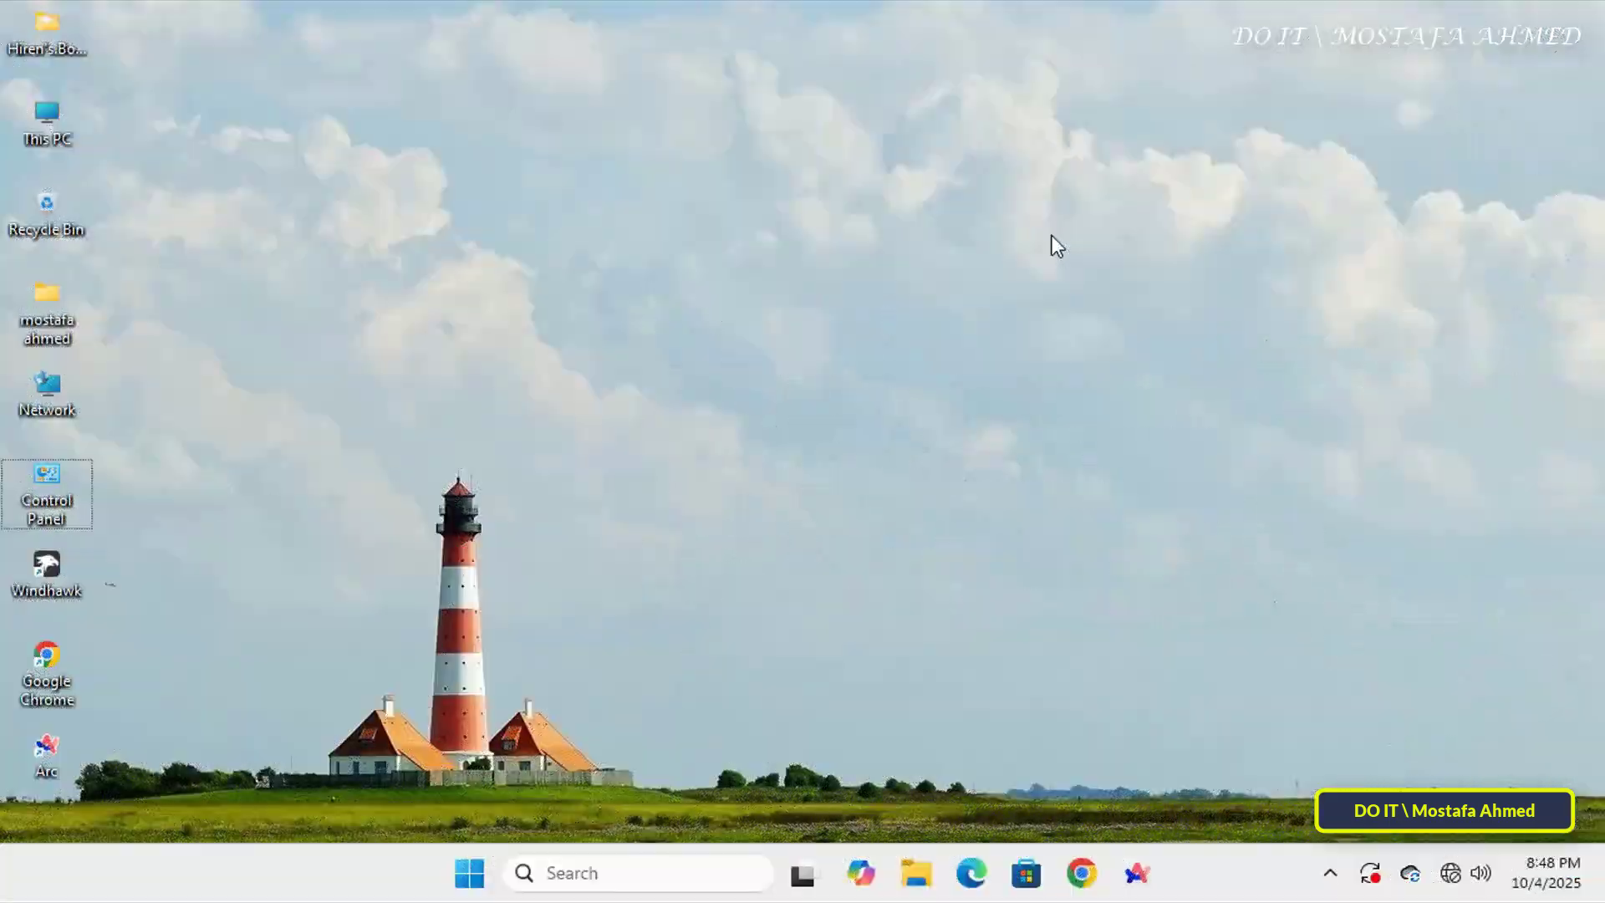
Sign in to 192.168.0.151 as user AShare with its password
{"action": "key", "text": "Win+r"}
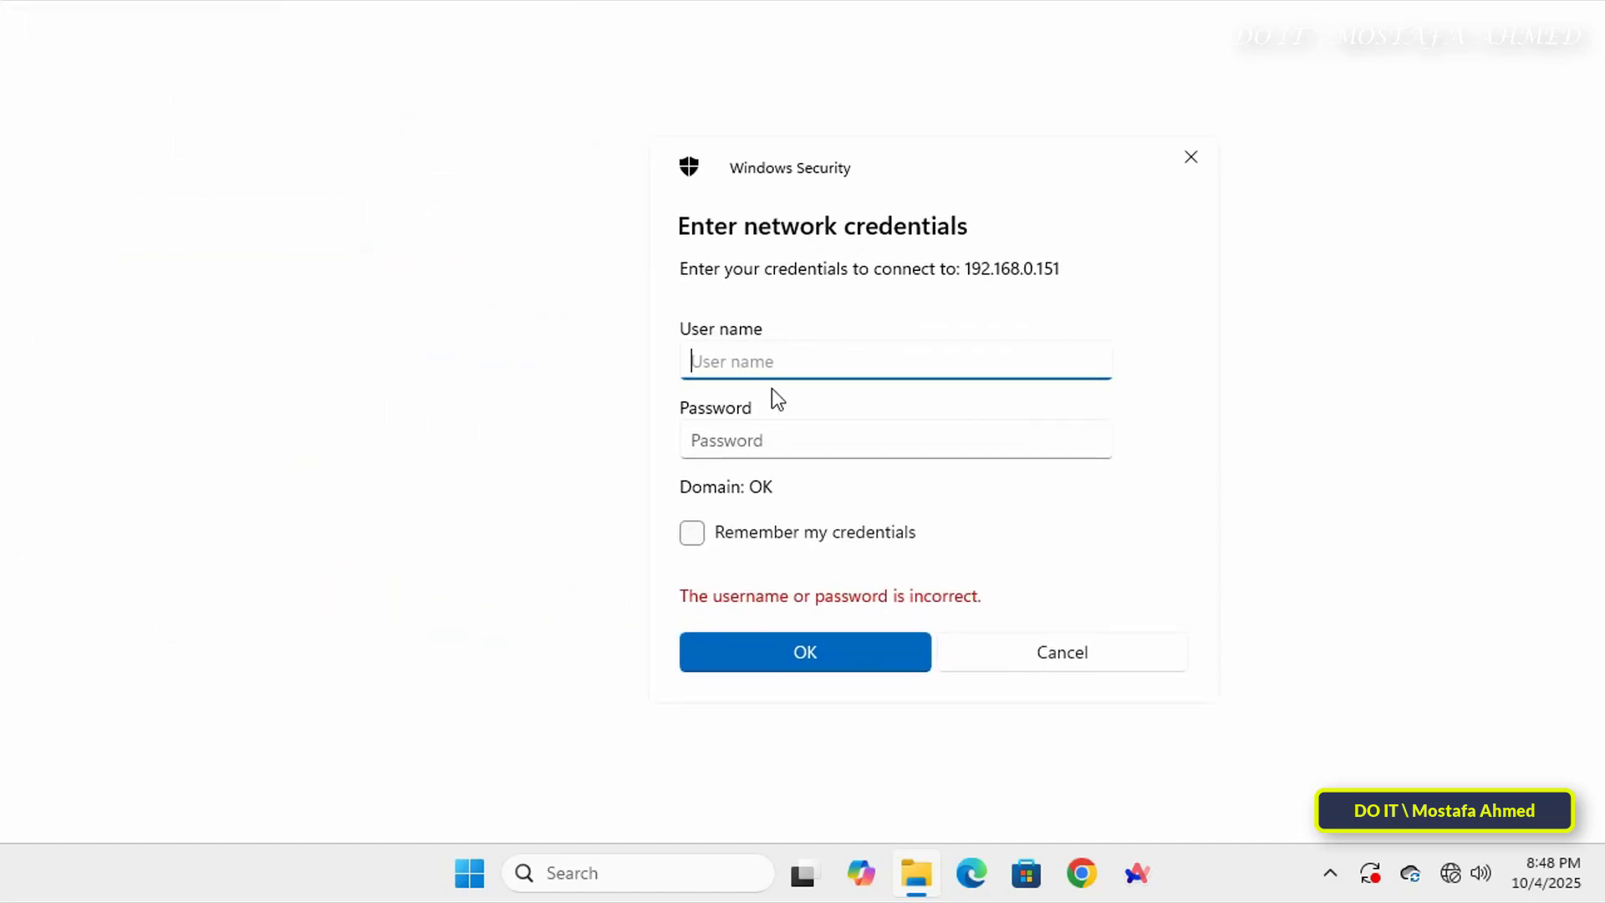
{"action": "type", "text": "Ash"}
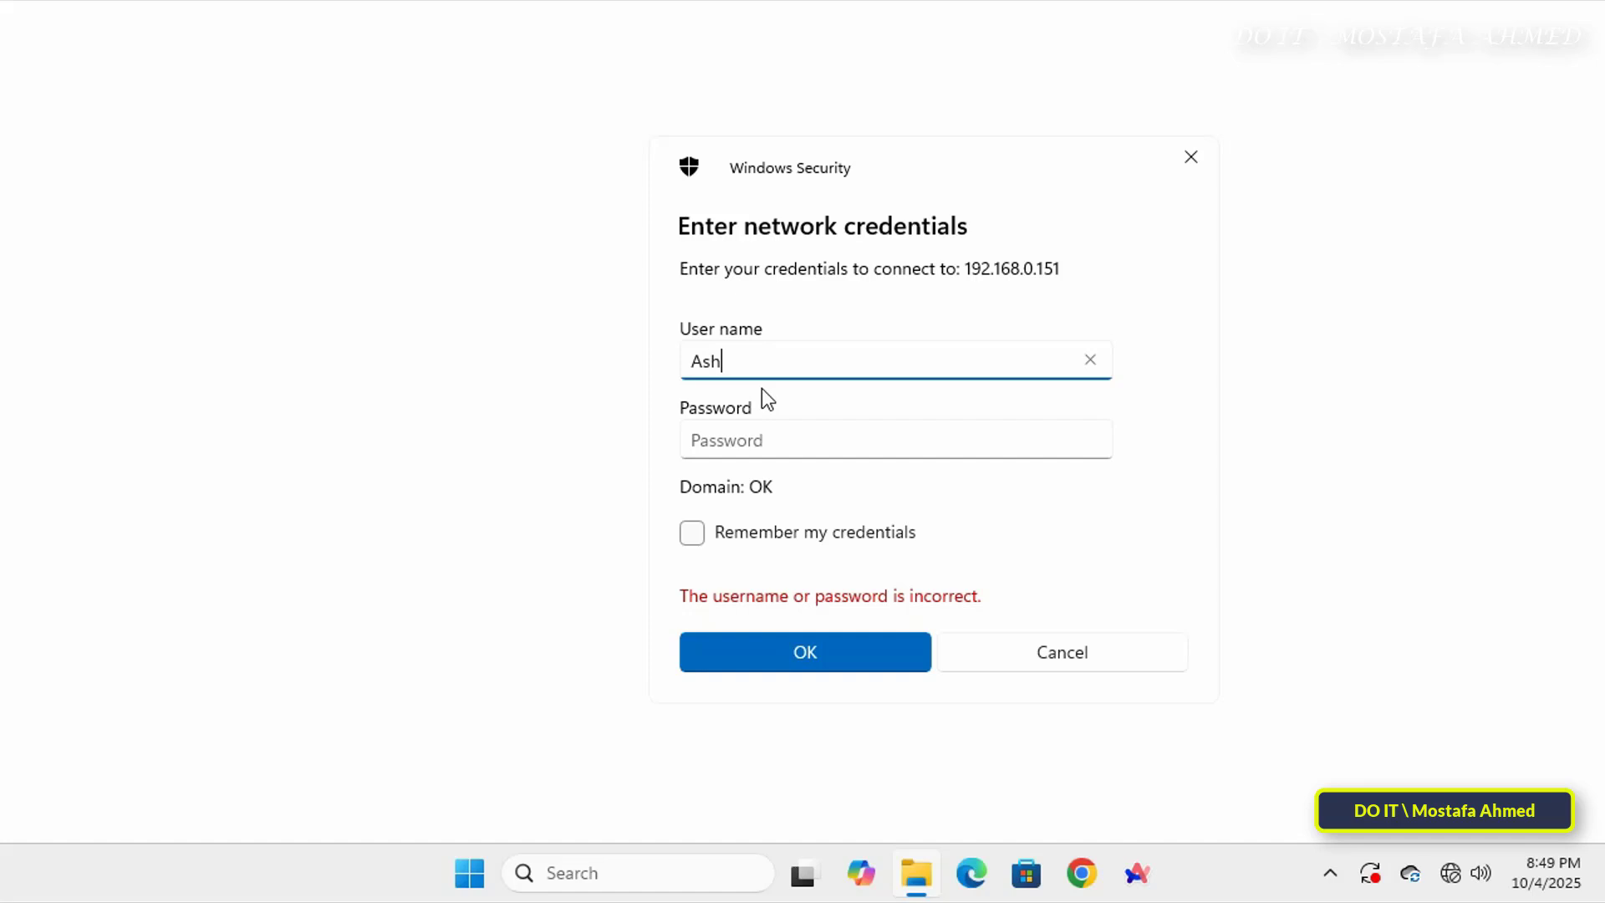
{"action": "type", "text": "are"}
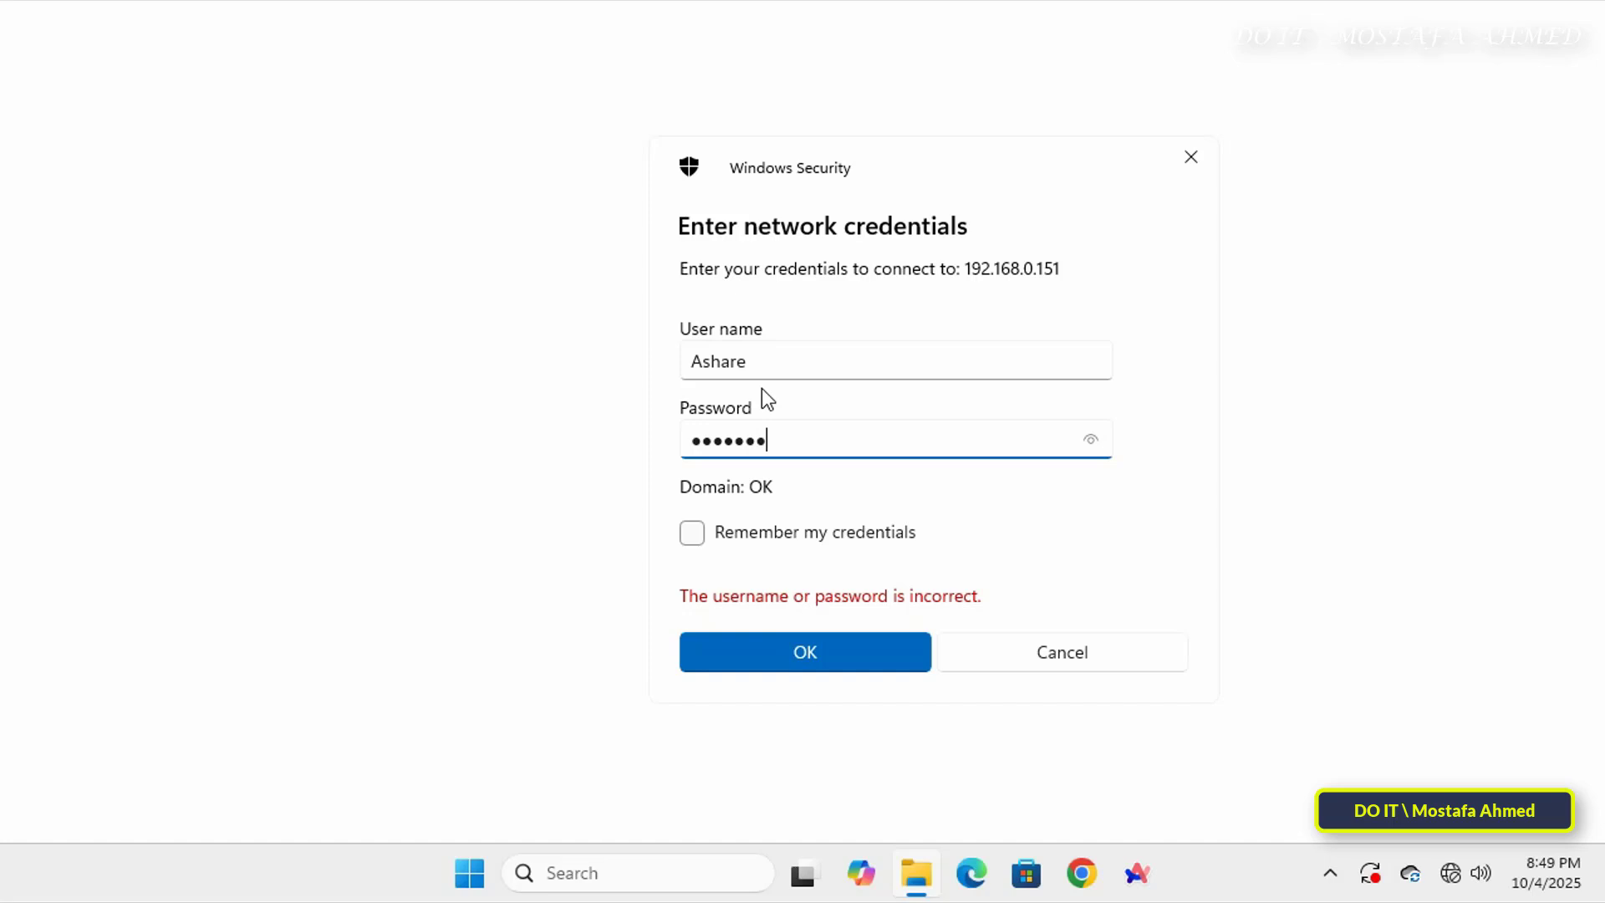
{"action": "left_click", "coordinate": [804, 652]}
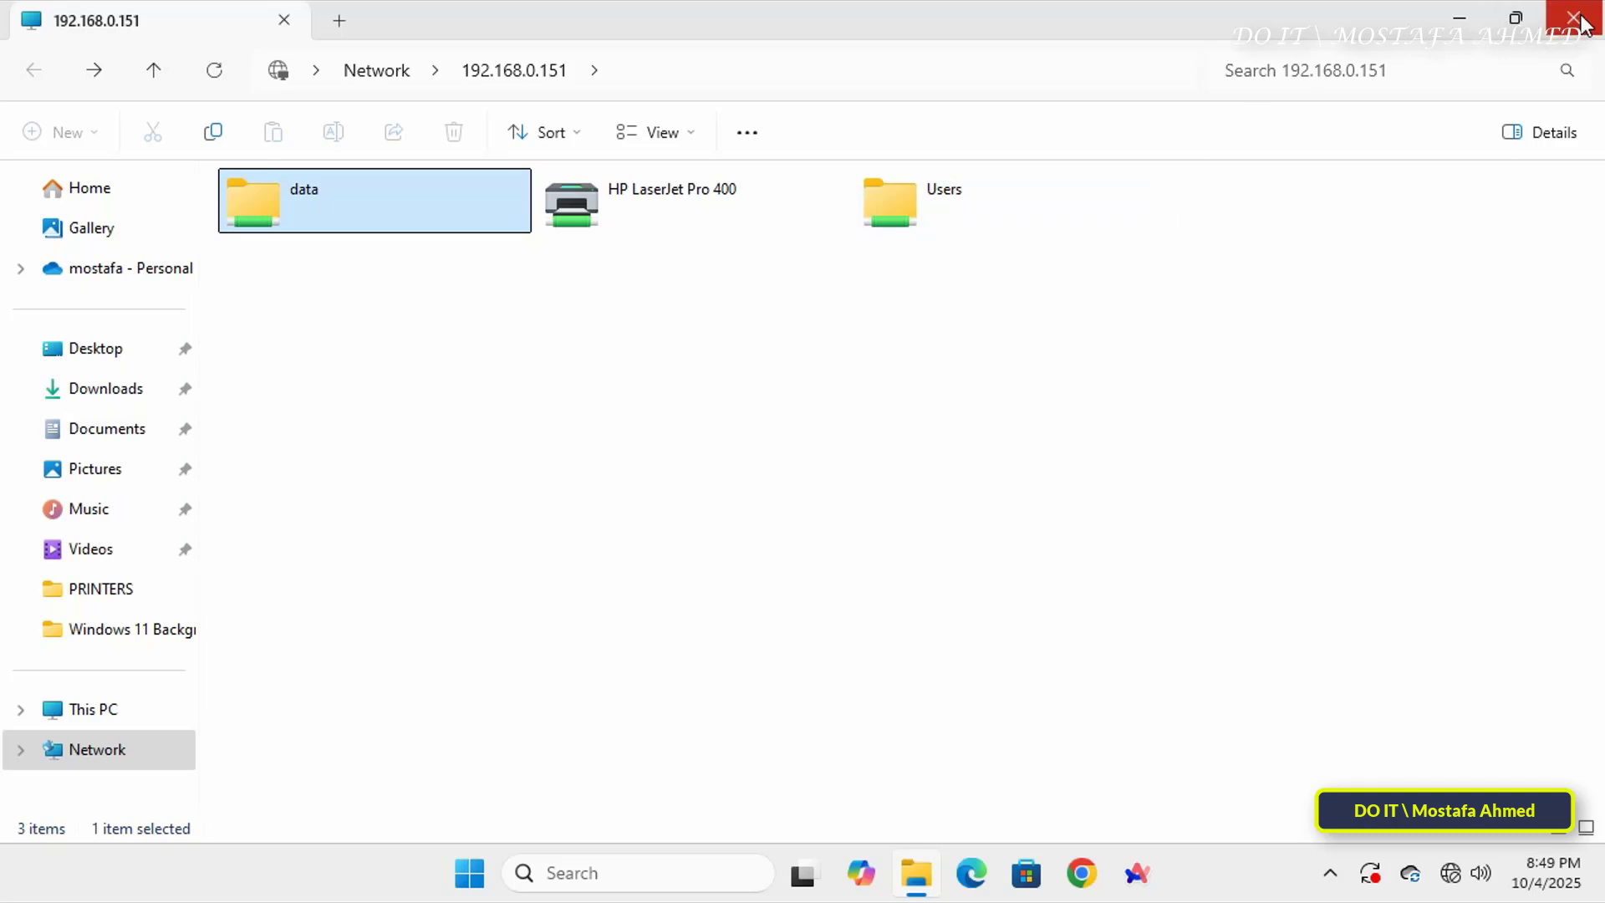
{"action": "mouse_move", "coordinate": [1579, 21]}
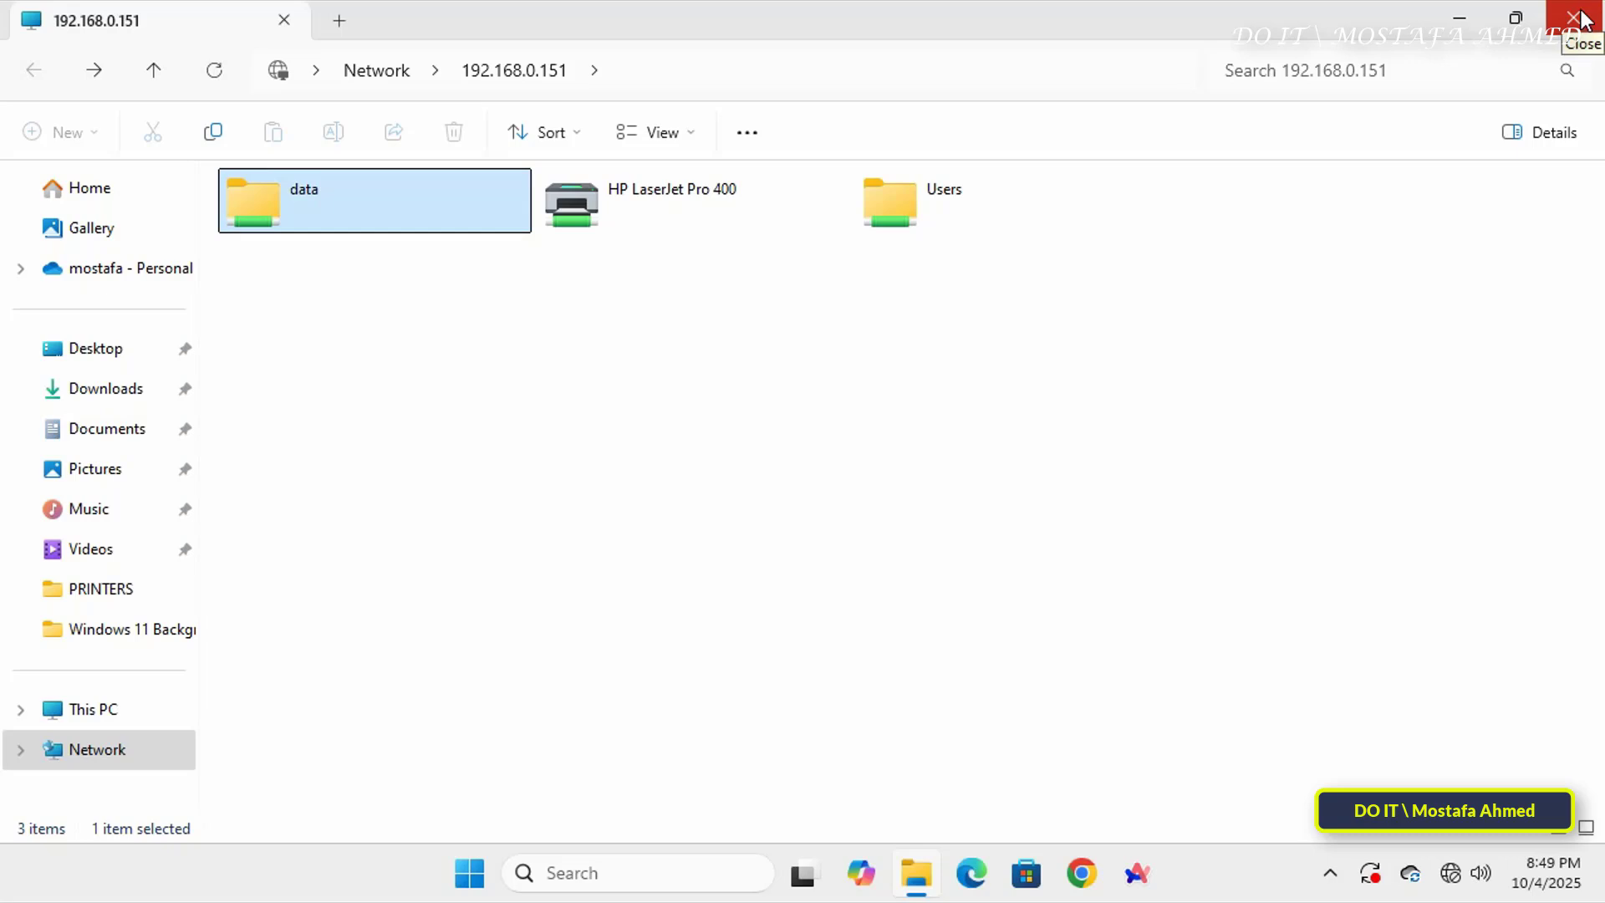
Close the \\192.168.0.151 File Explorer window showing the data, printer and Users shares
{"action": "left_click", "coordinate": [1581, 18]}
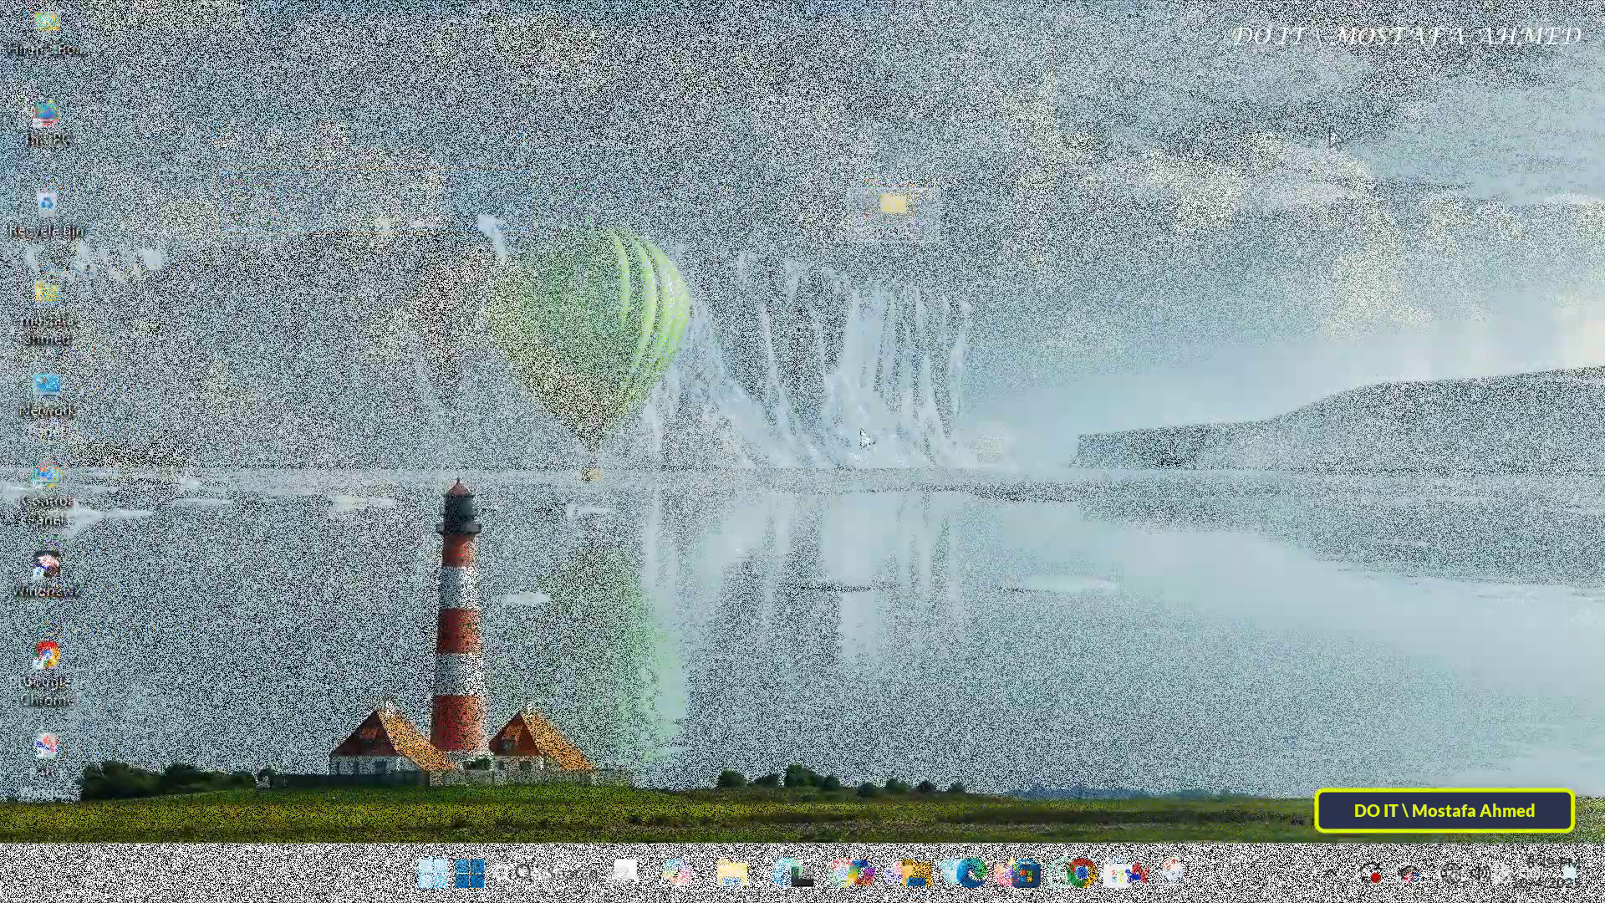